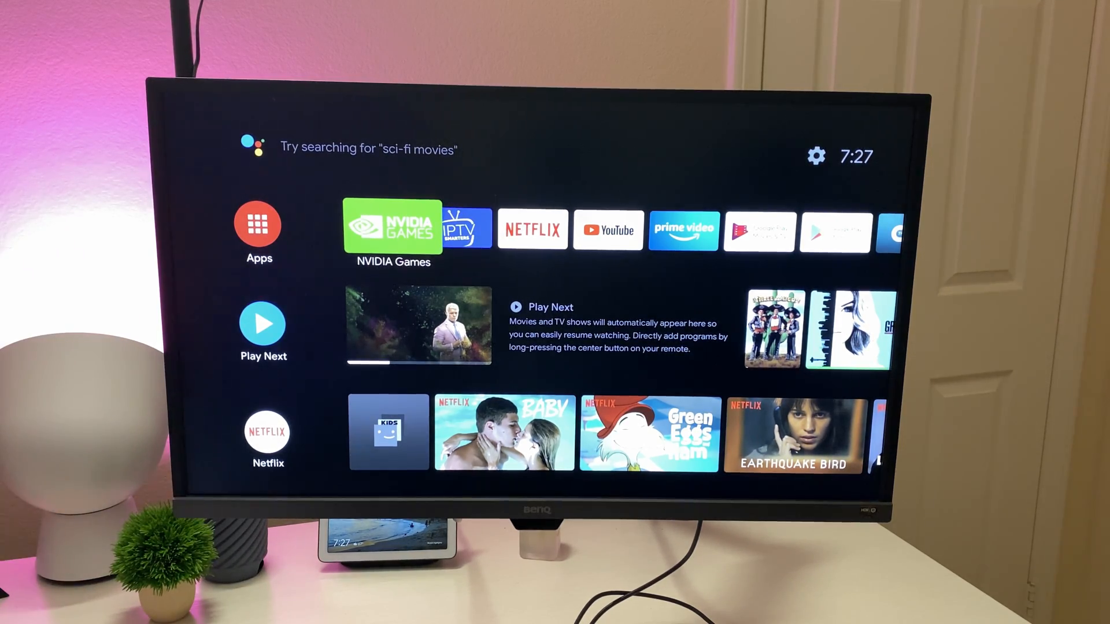
Scroll down through the home screen recommendation rows and back up to the top
scroll(down, 3)
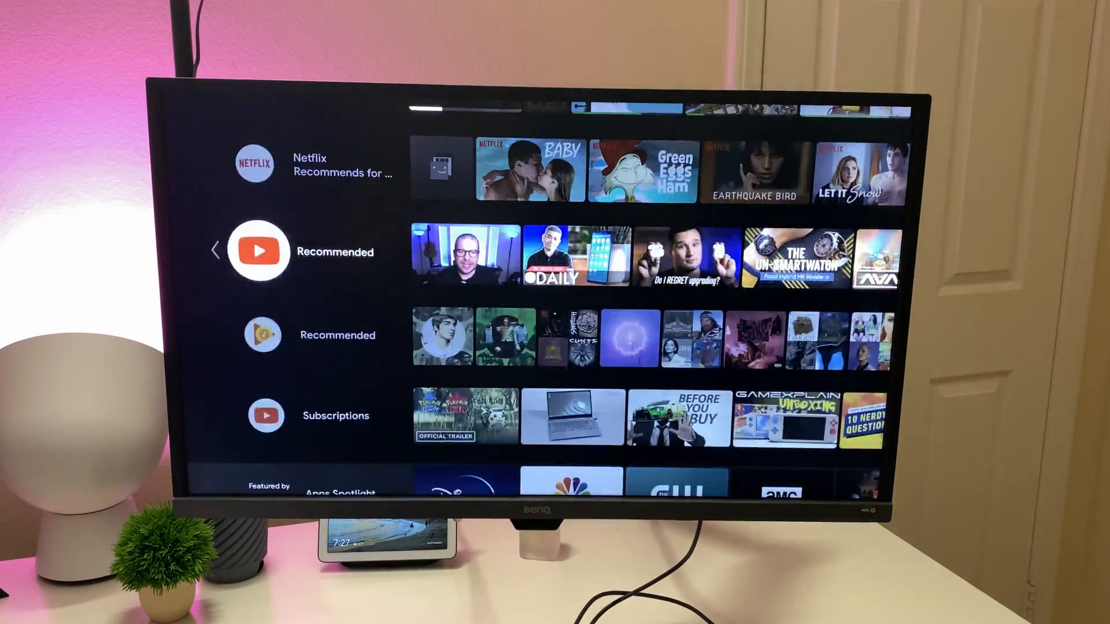
scroll(up, 3)
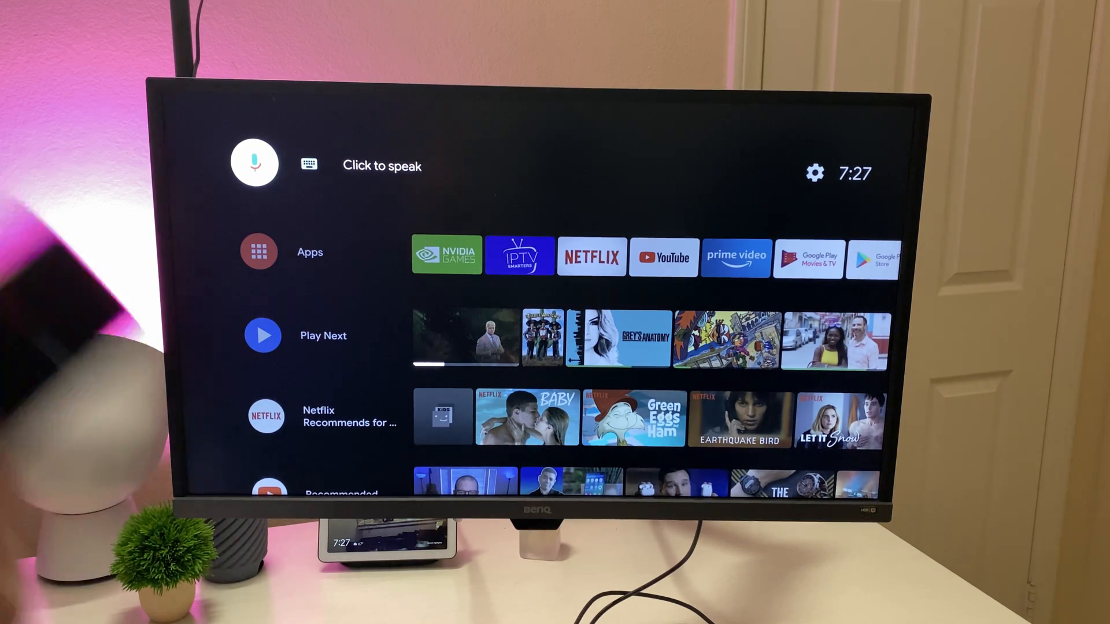
Voice-search 'Brad Pitt movies', scan the results row, then back out to the home screen
click(253, 162)
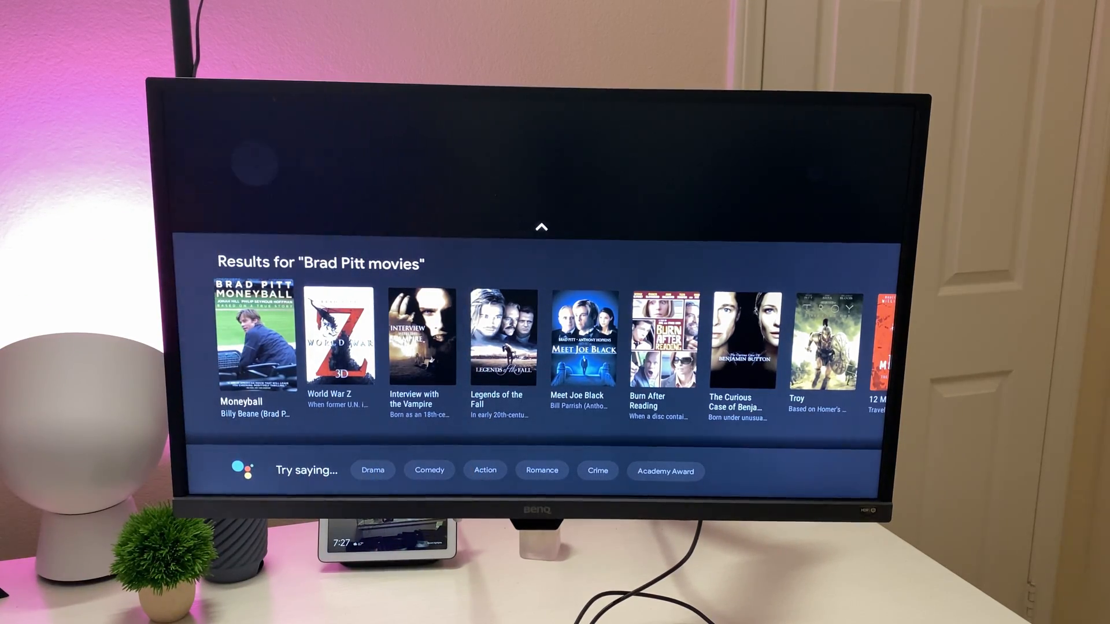
scroll(right, 3)
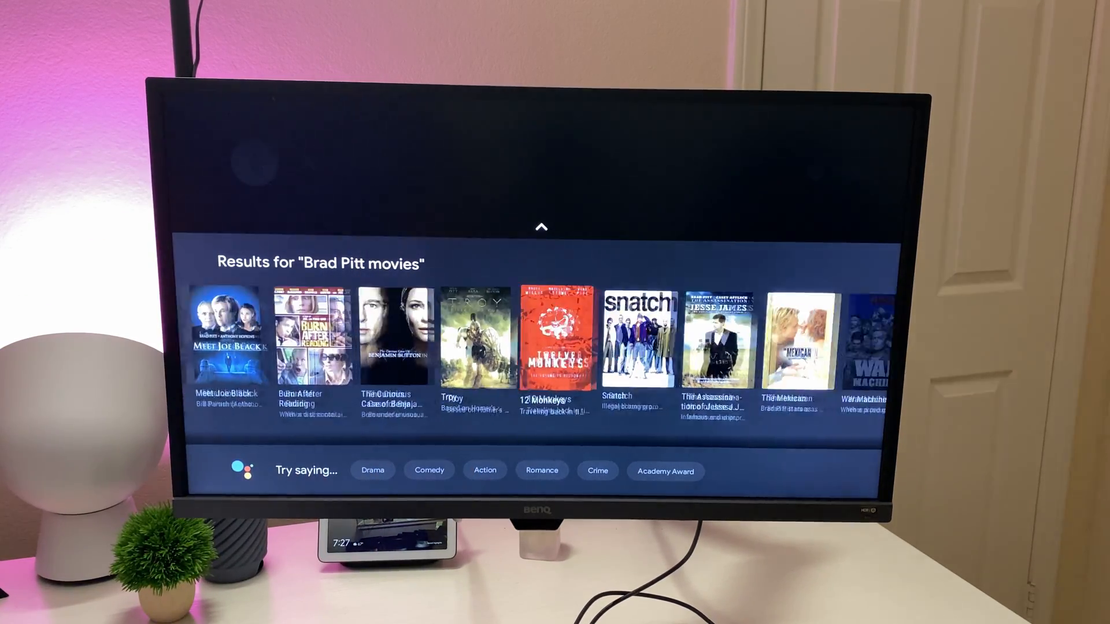
scroll(left, 3)
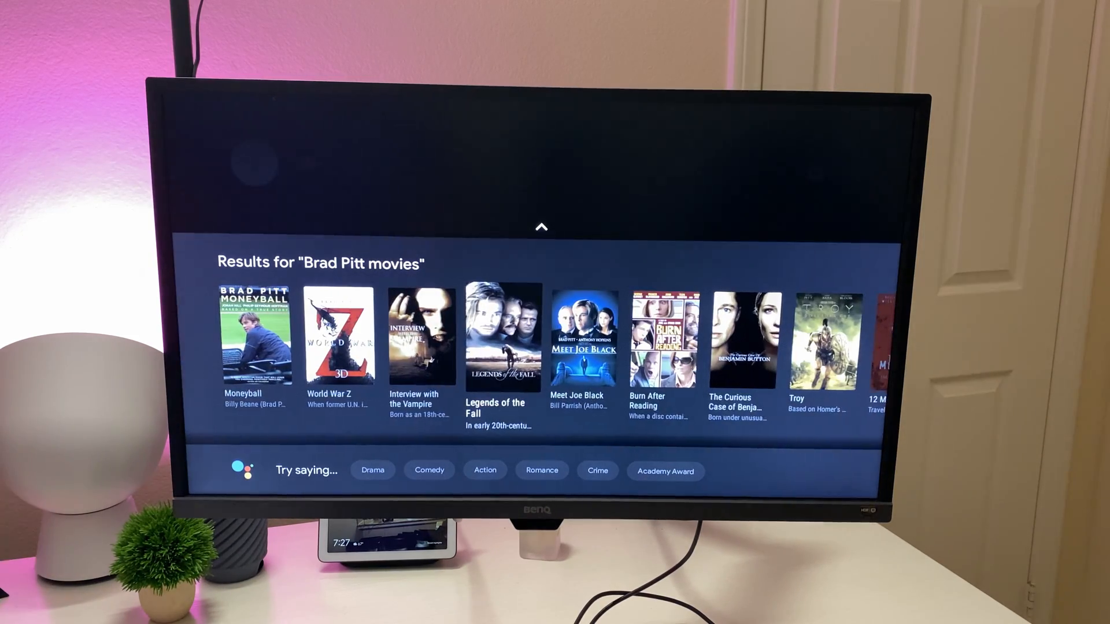
click(372, 470)
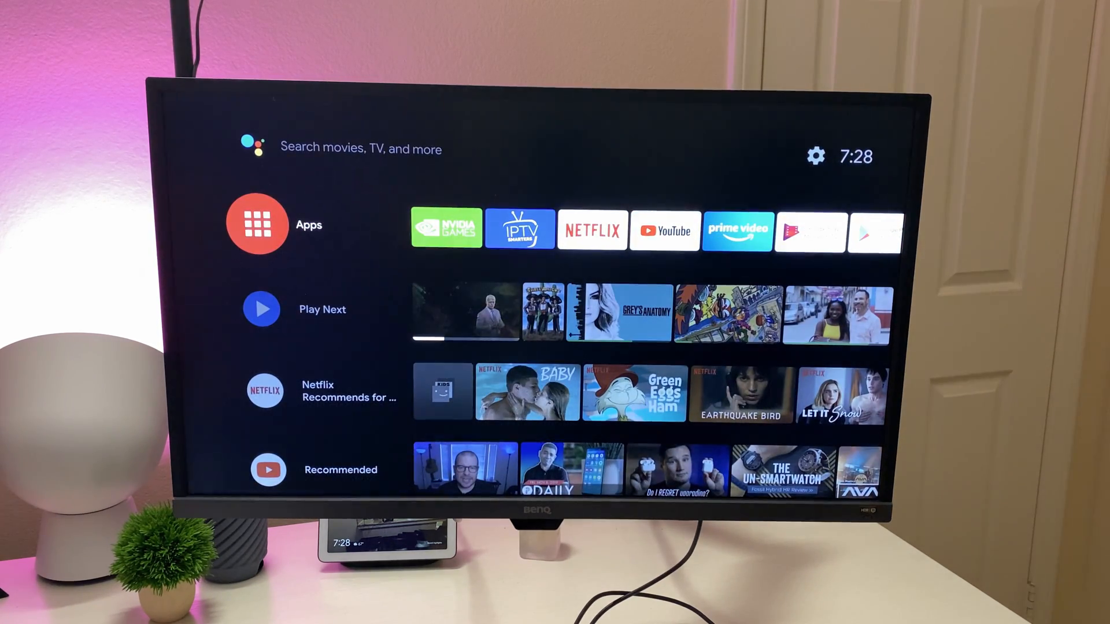
Move into the favourite apps row and along it to CBS All Access for its options menu
click(361, 149)
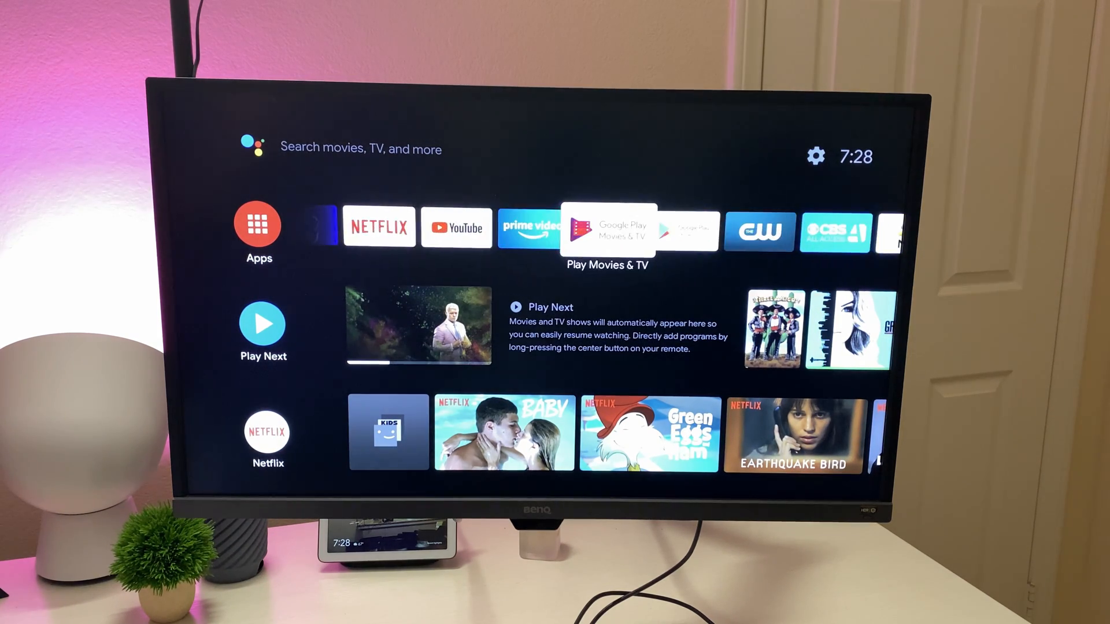
scroll(right, 3)
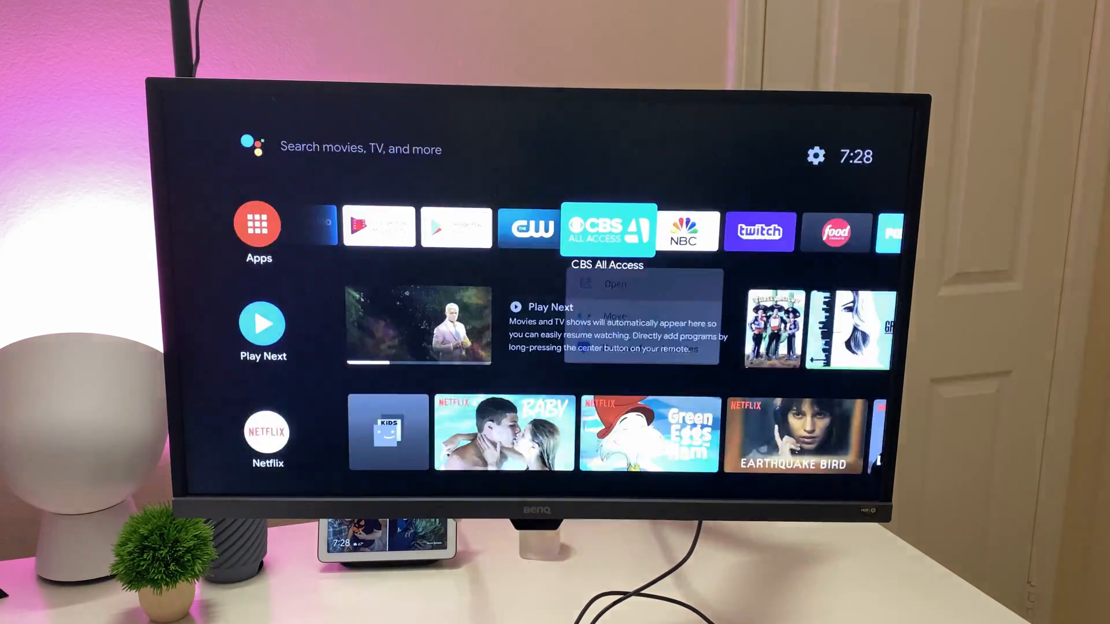
Reach Add app at the row's end and pick Sling TV from the Select app list
scroll(right, 3)
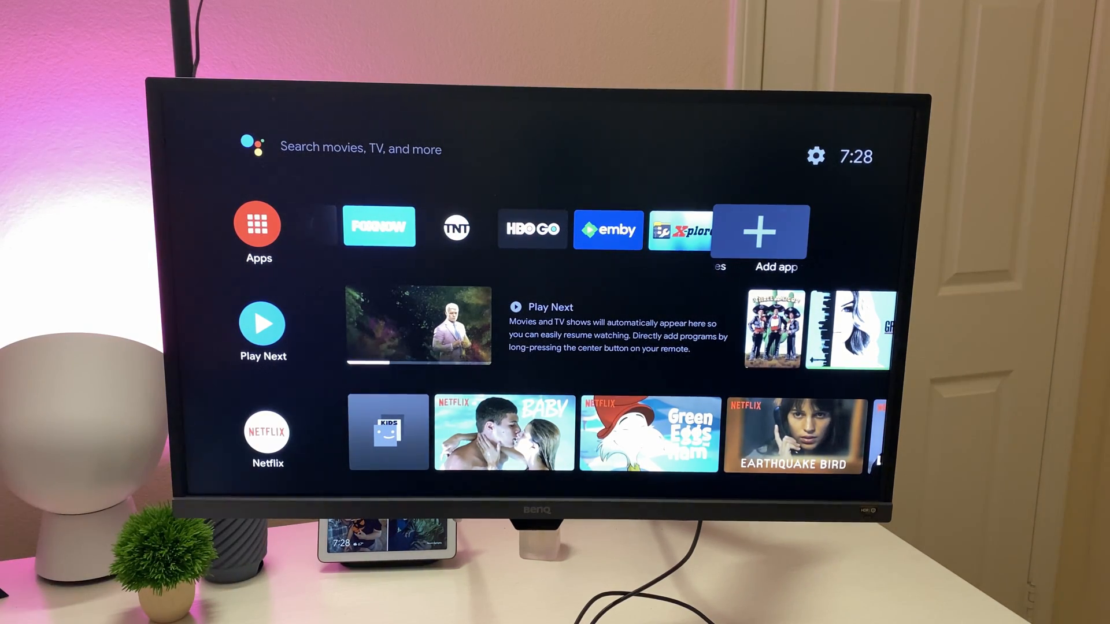
click(760, 228)
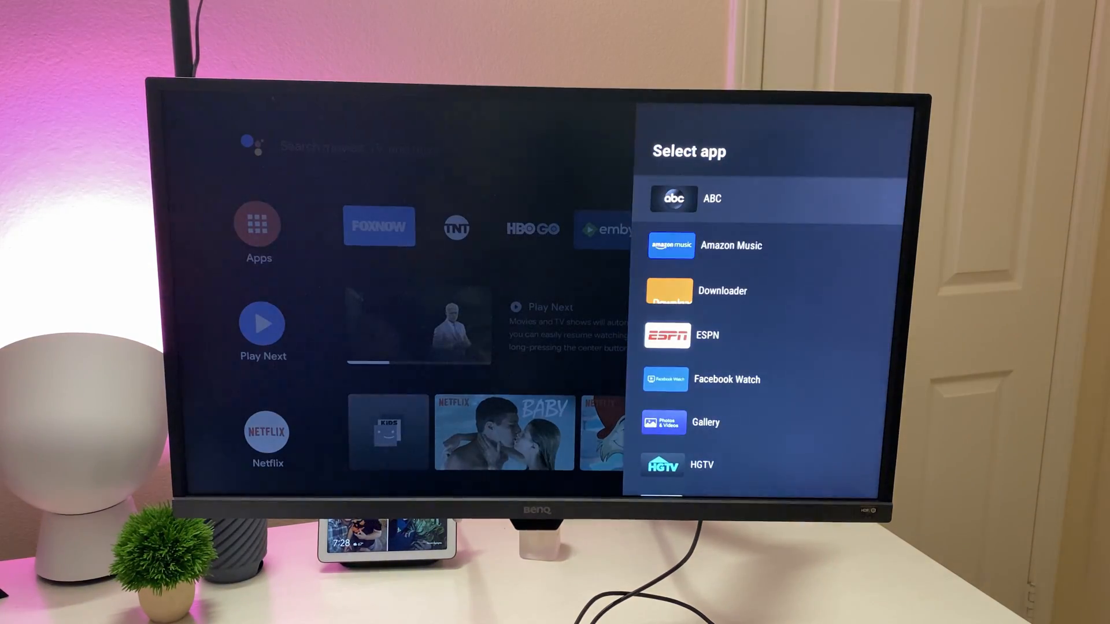
scroll(down, 3)
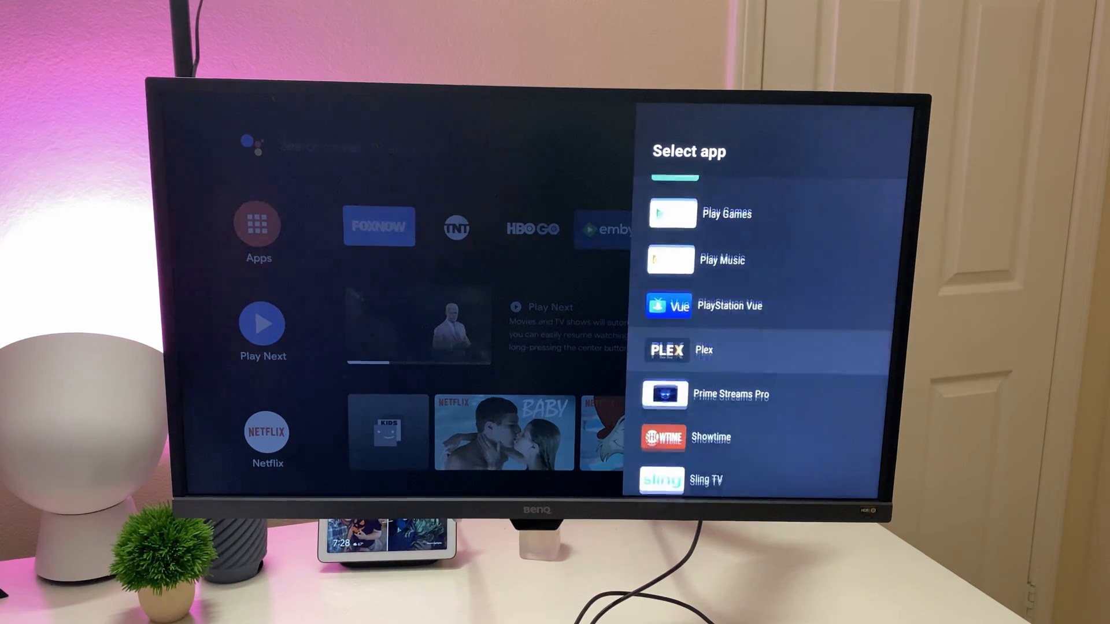
scroll(down, 3)
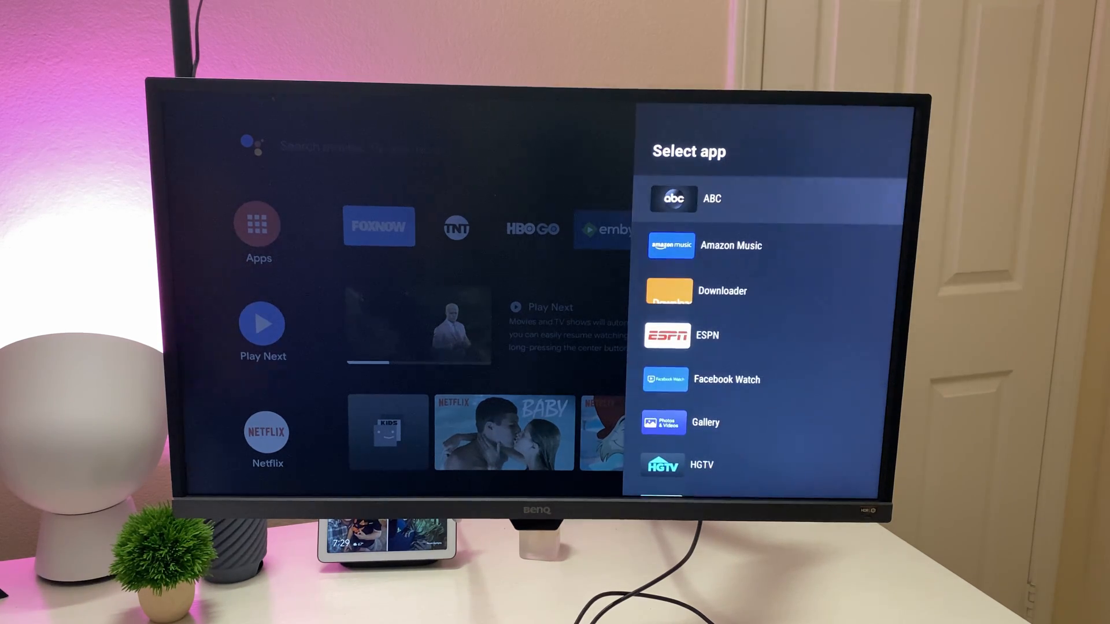
scroll(down, 3)
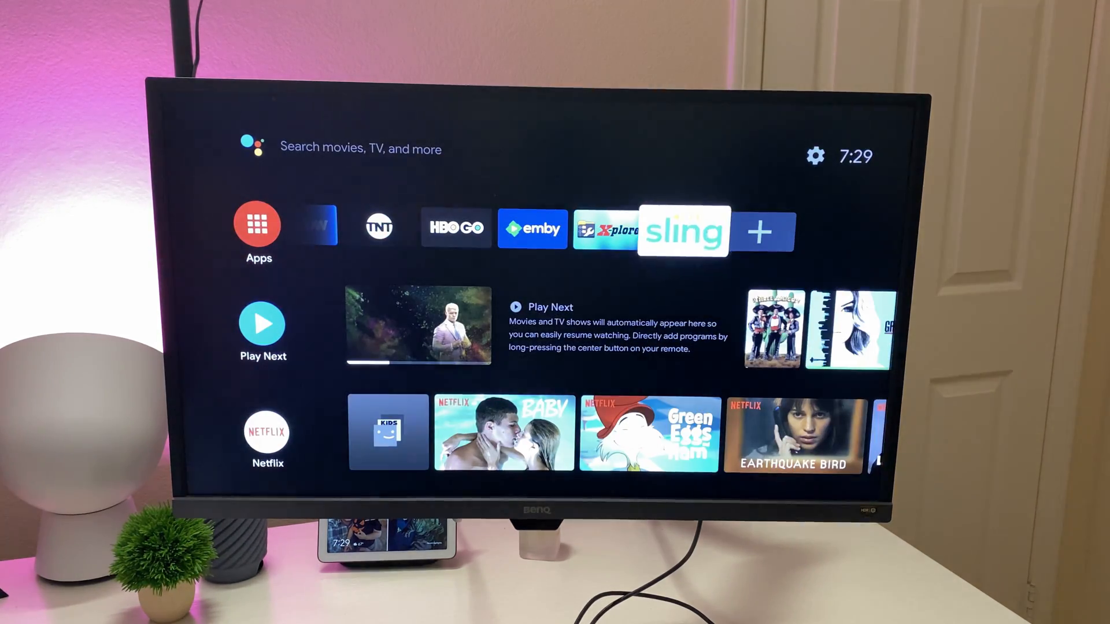
Scroll along the favourite apps row, now holding Sling TV, and back to its start
scroll(right, 3)
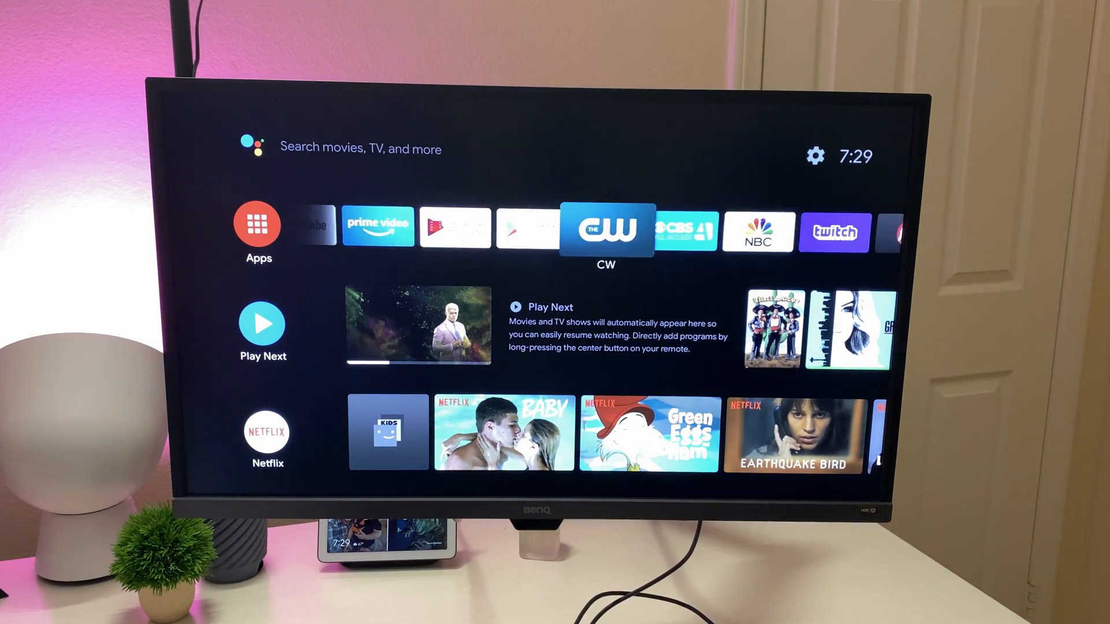
scroll(left, 3)
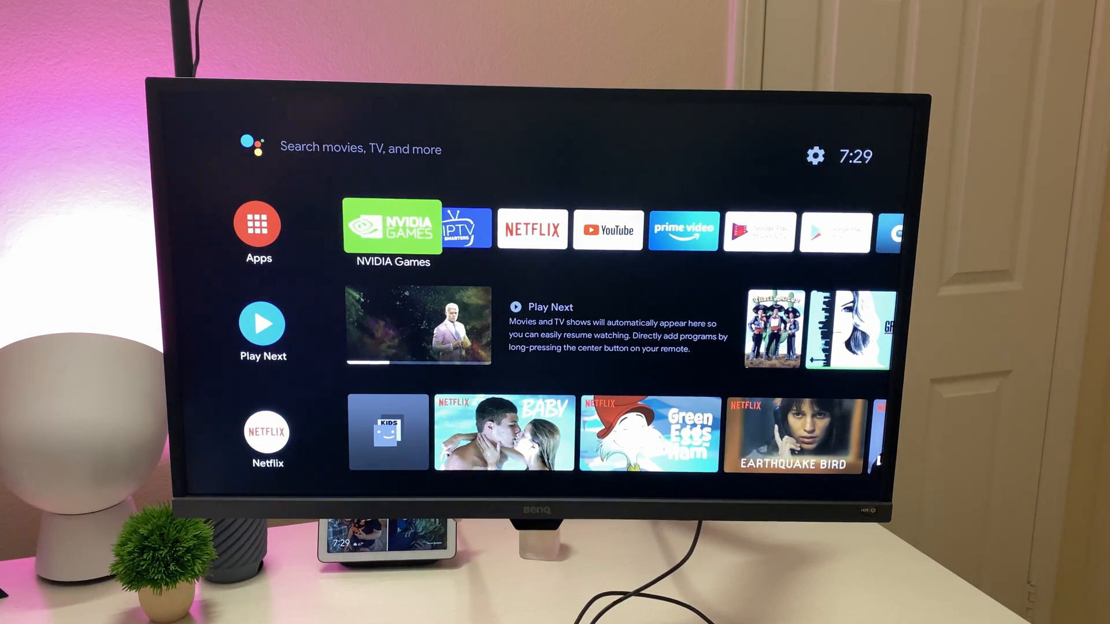
scroll(right, 3)
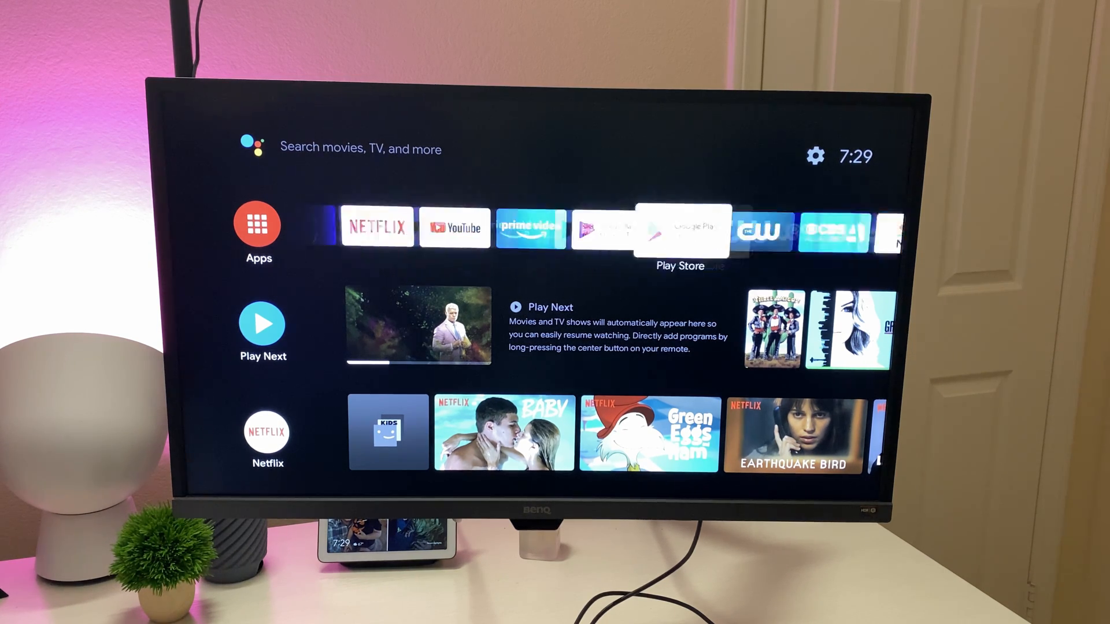
scroll(right, 3)
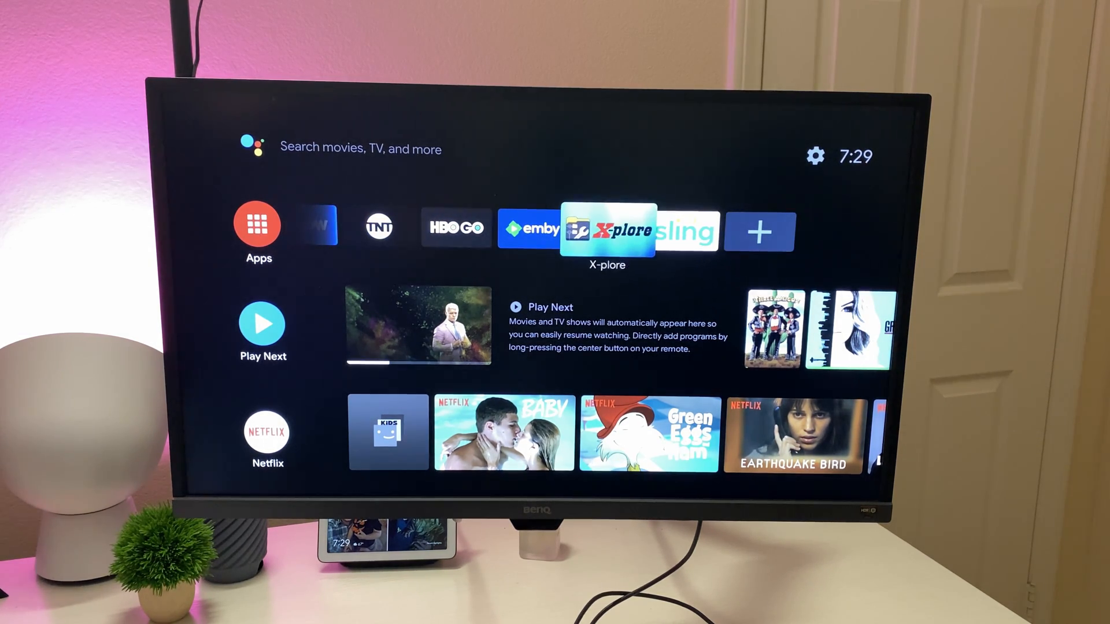
scroll(left, 3)
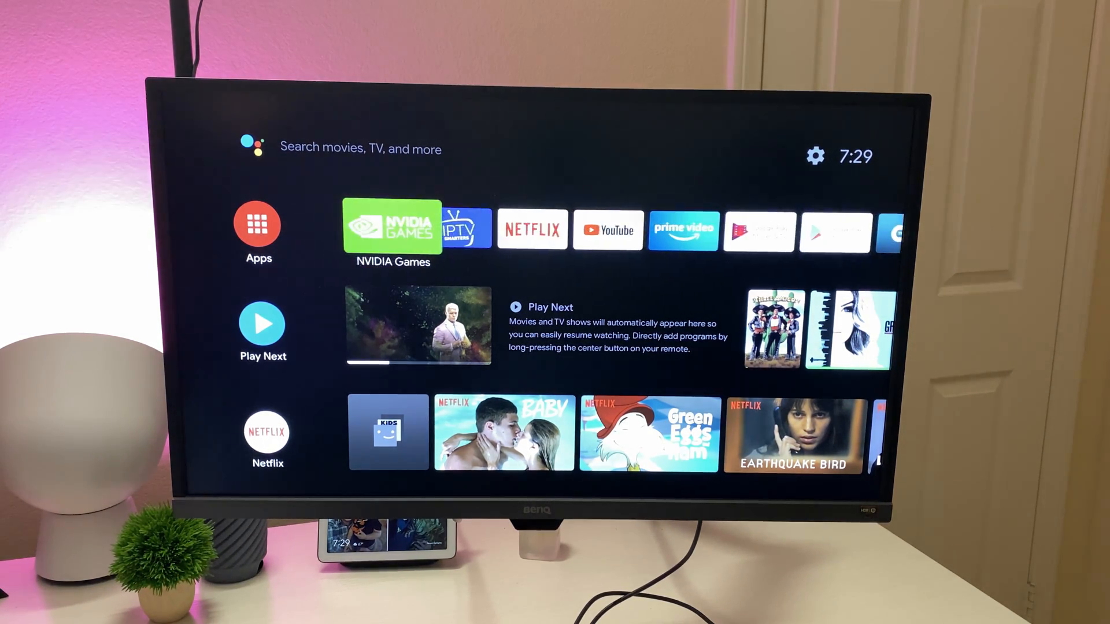
click(258, 224)
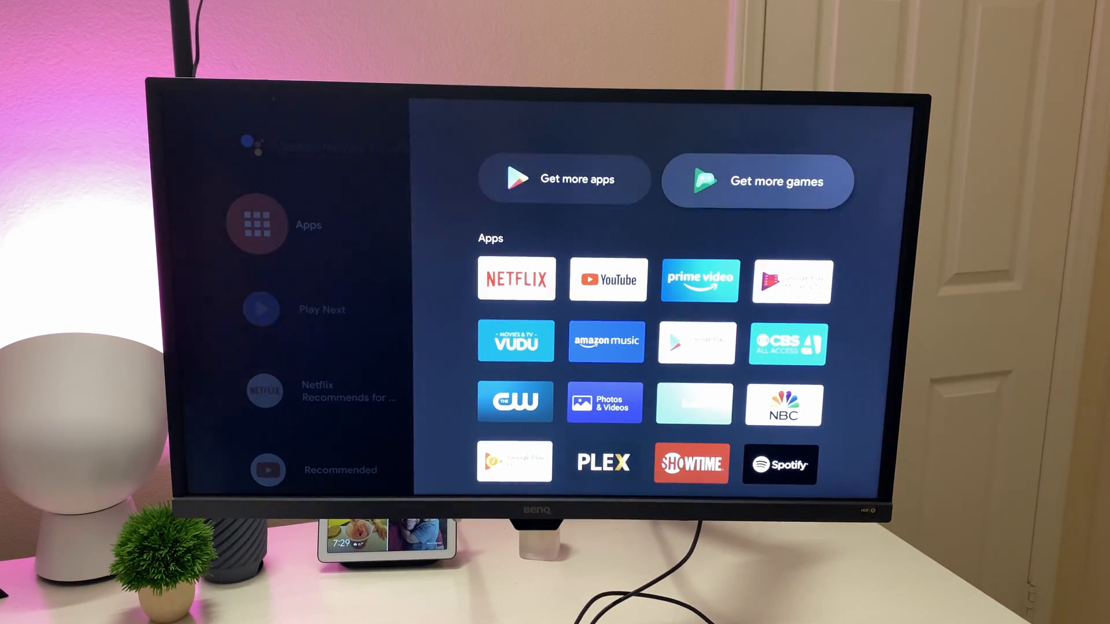
scroll(down, 3)
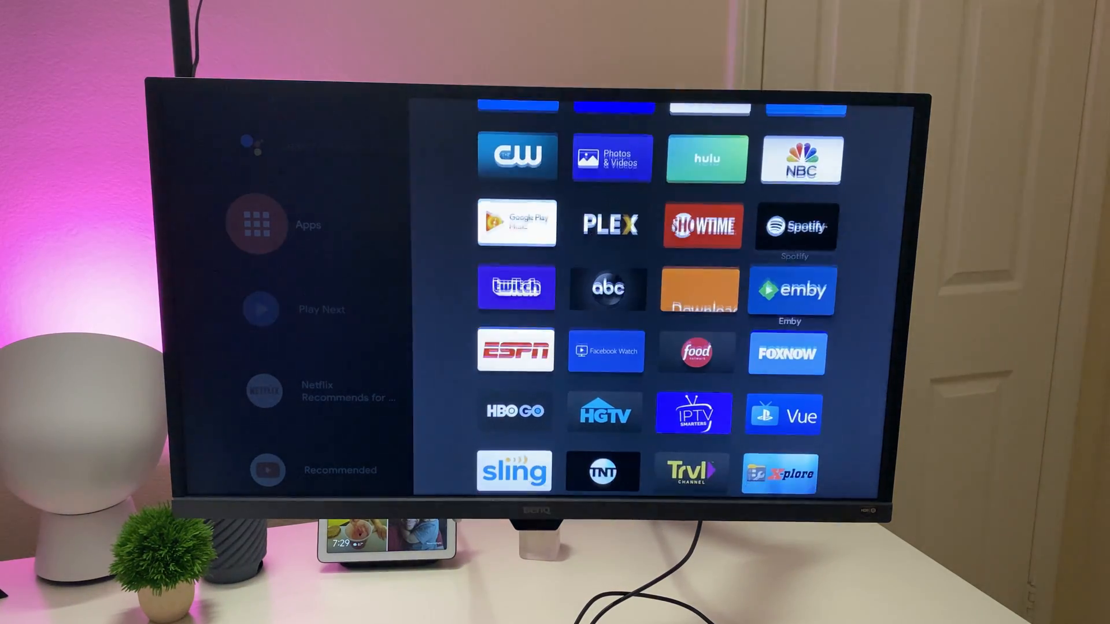
scroll(down, 3)
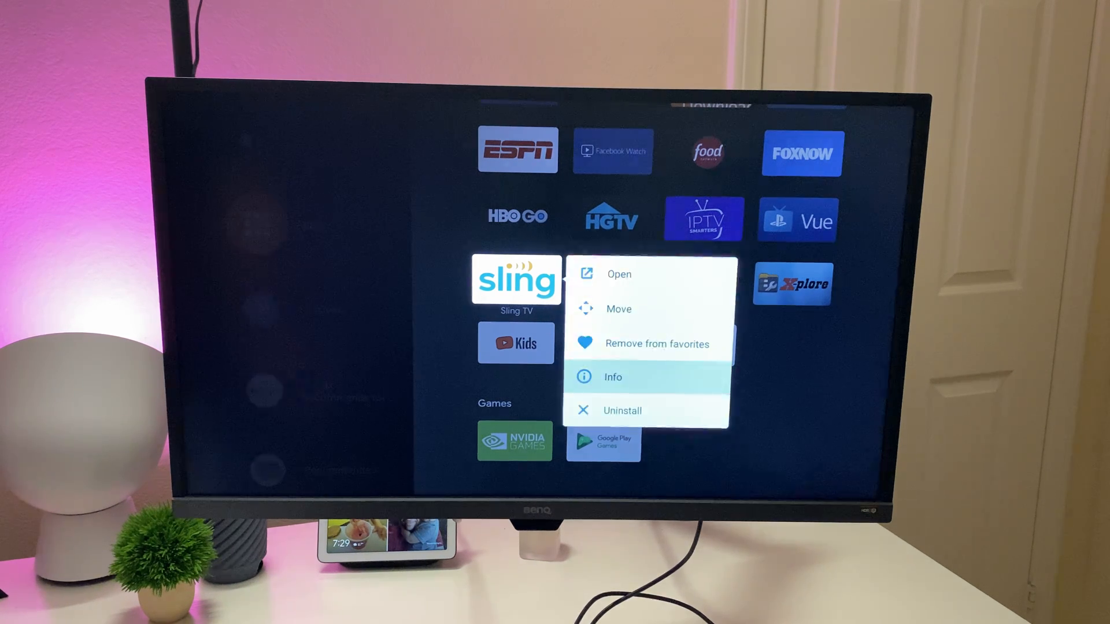
click(613, 377)
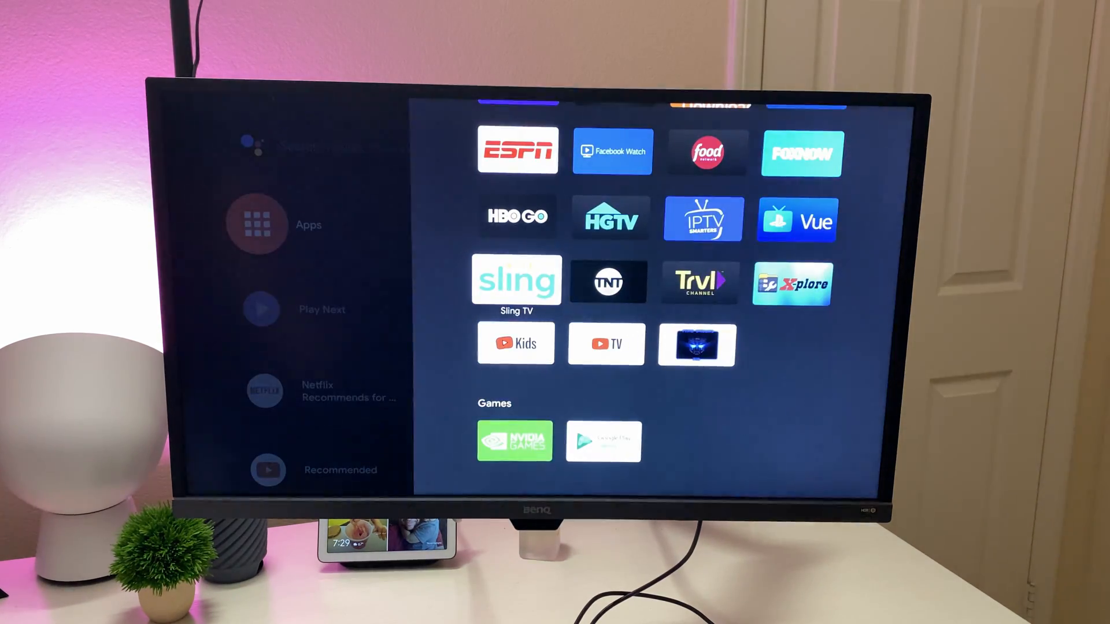
scroll(up, 3)
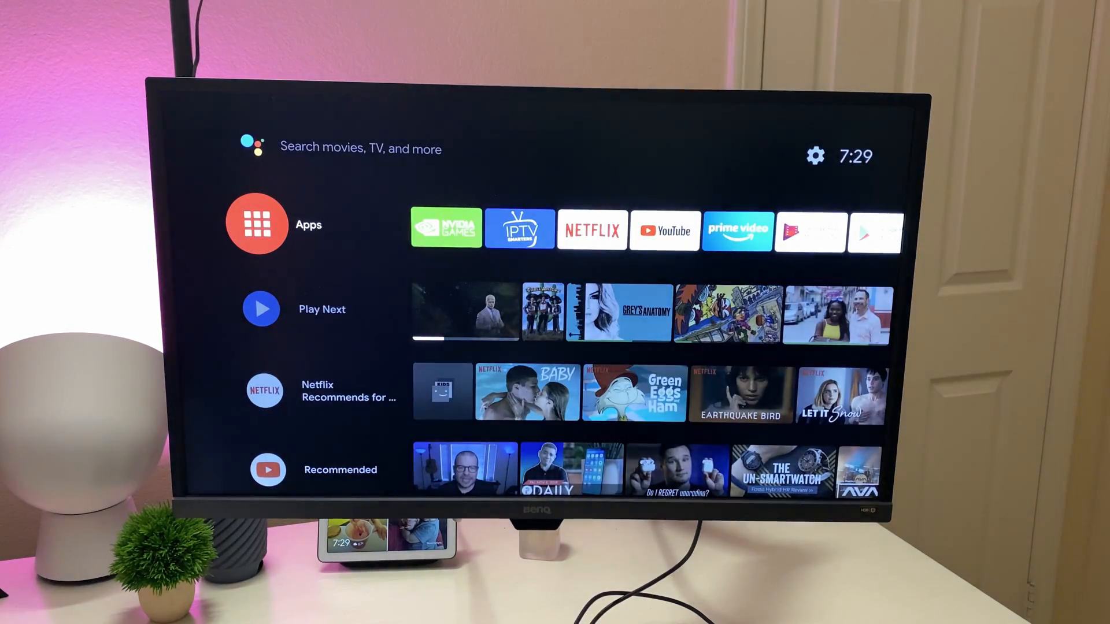
Move down to the Play Next row, right past 90 Day Fiancé to Power S1 E4, then to Netflix Recommends
scroll(down, 3)
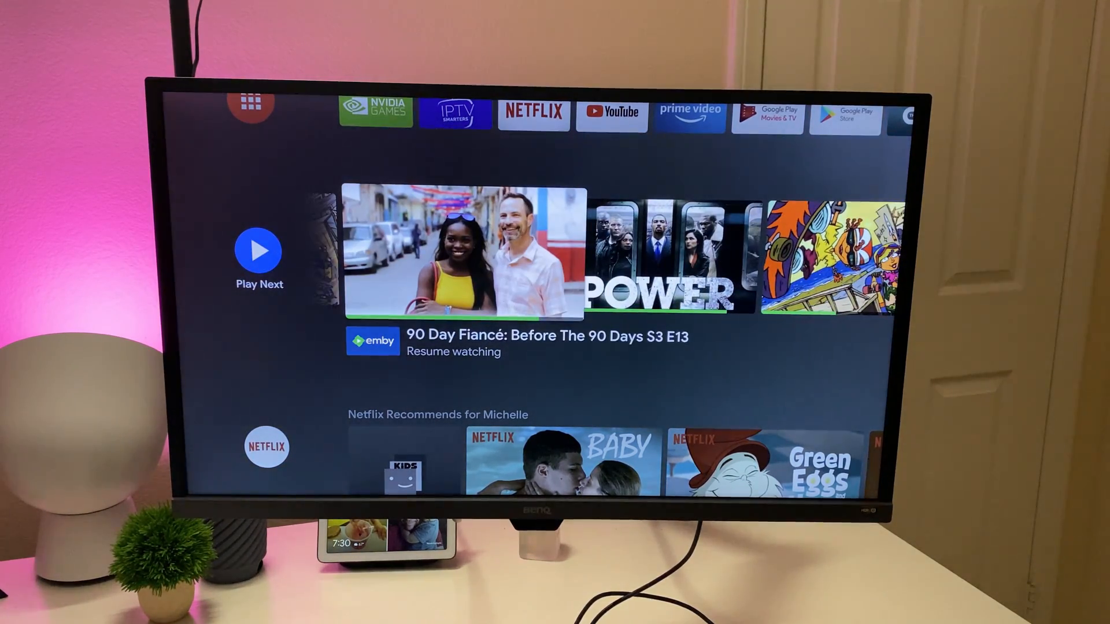
scroll(right, 3)
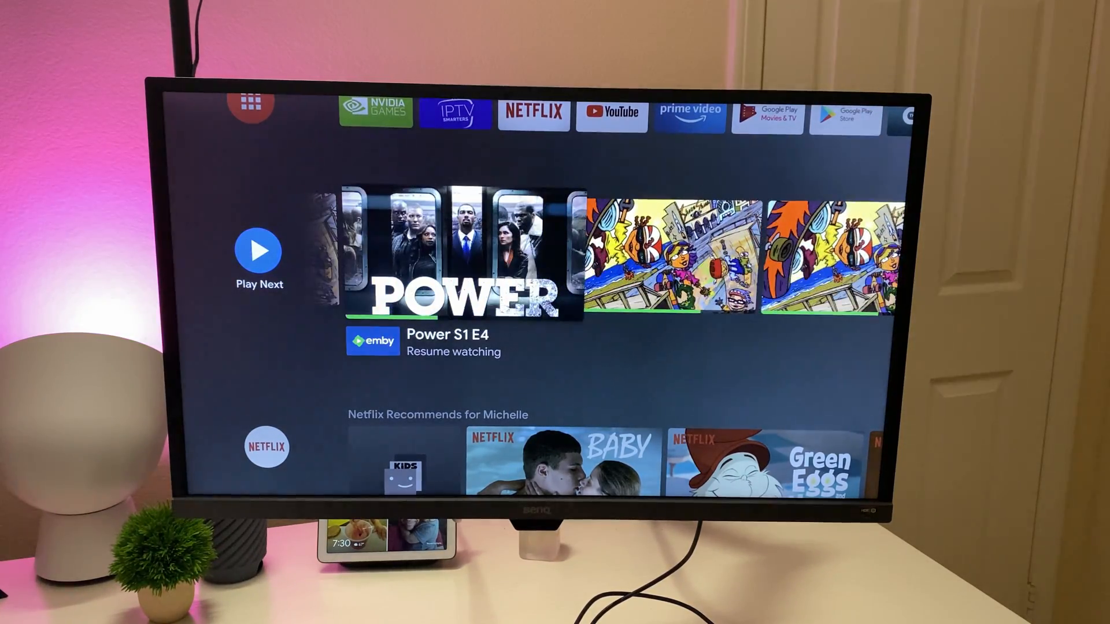
scroll(down, 3)
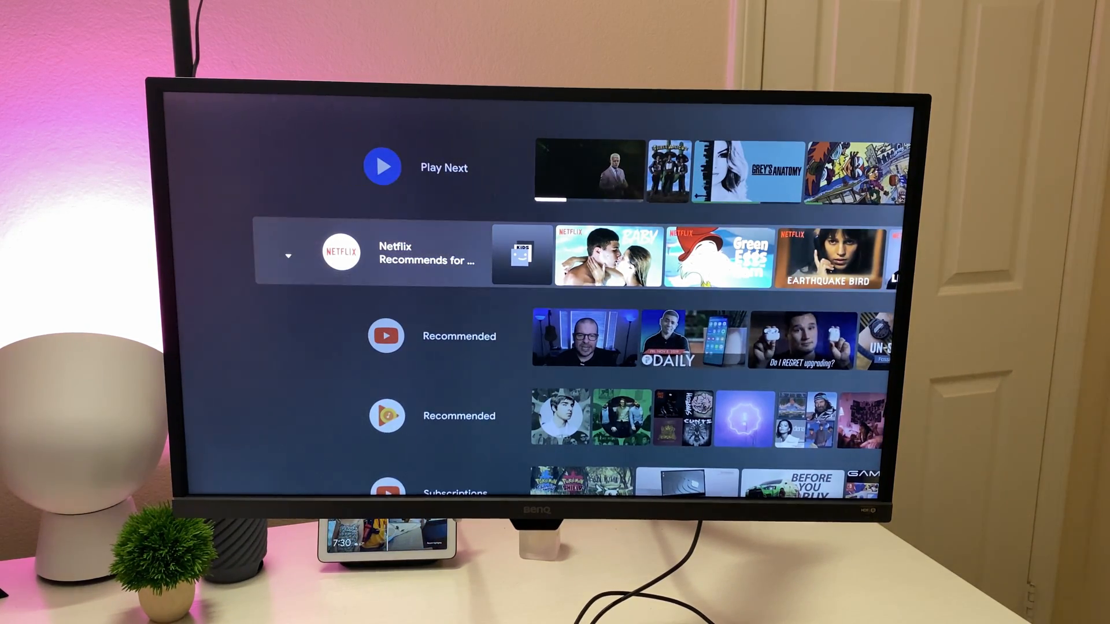
Scroll down through the channel rows to ESPN Live and Customize channels, browsing suggested titles
scroll(down, 3)
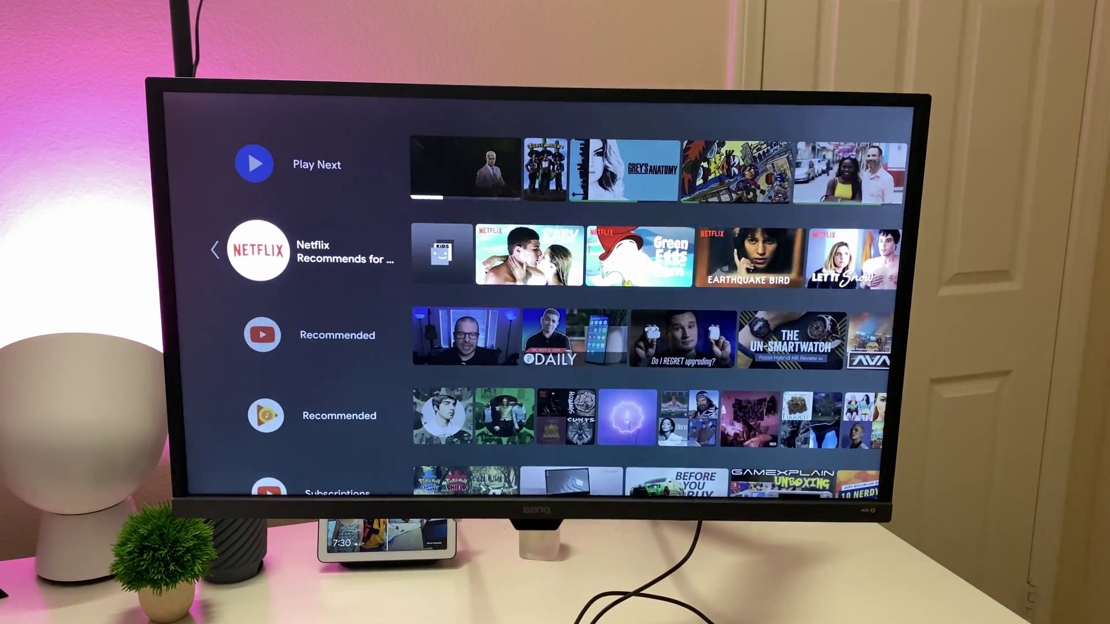
scroll(down, 3)
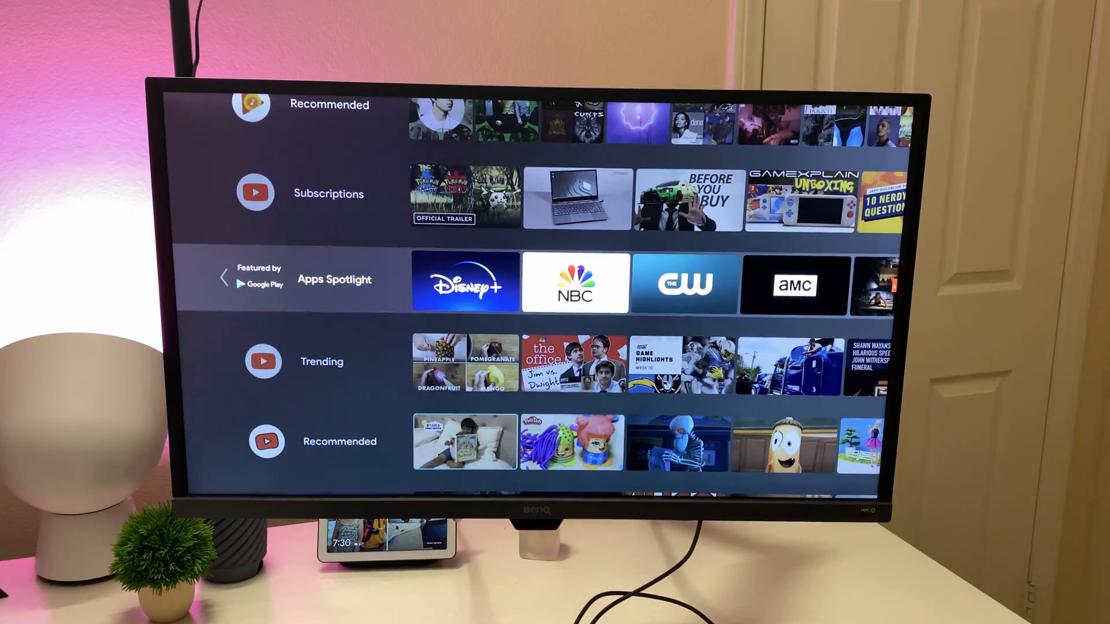
scroll(down, 3)
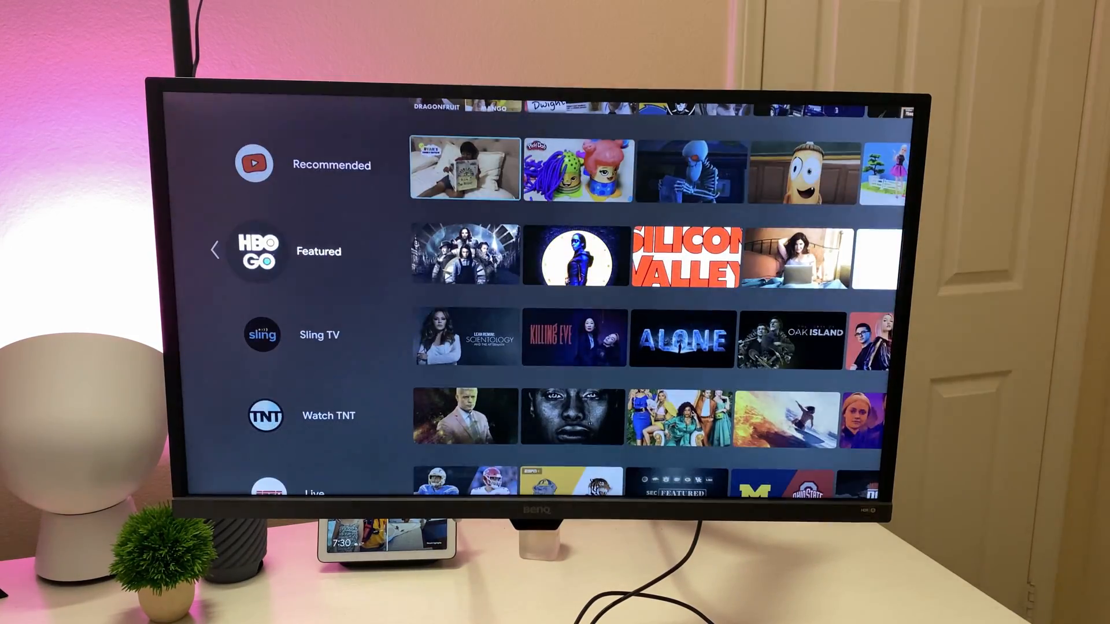
scroll(down, 3)
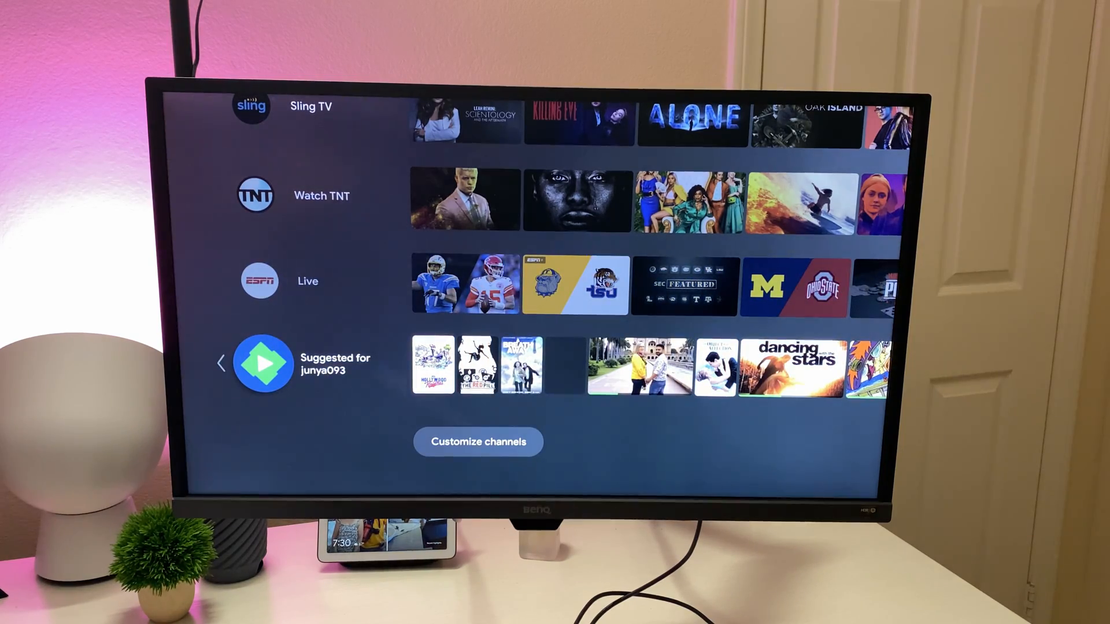
scroll(up, 3)
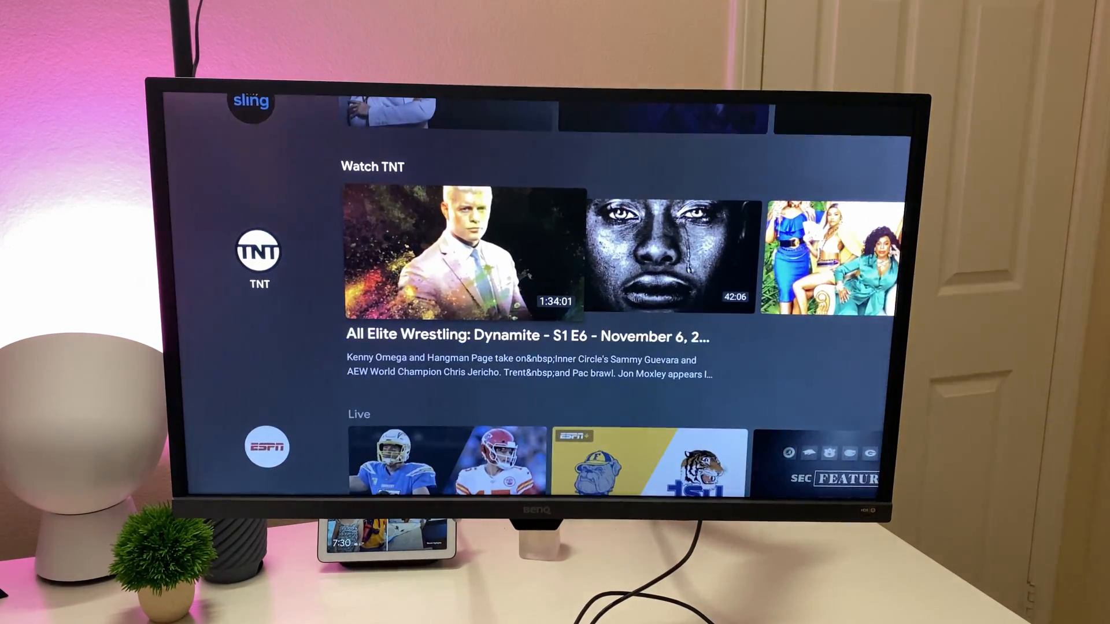
scroll(right, 3)
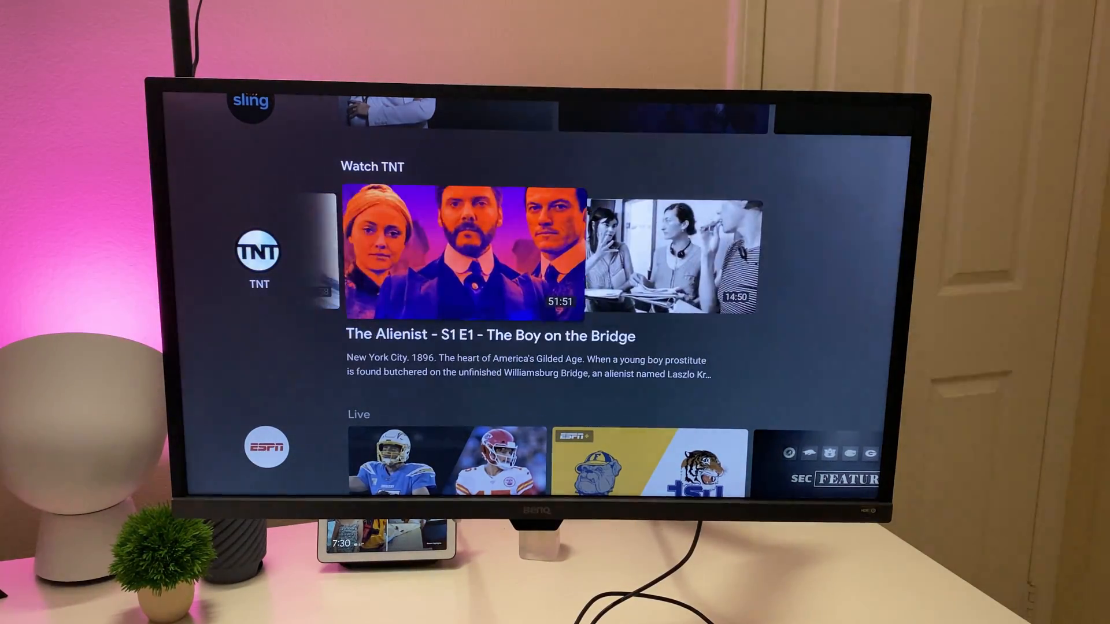
scroll(down, 3)
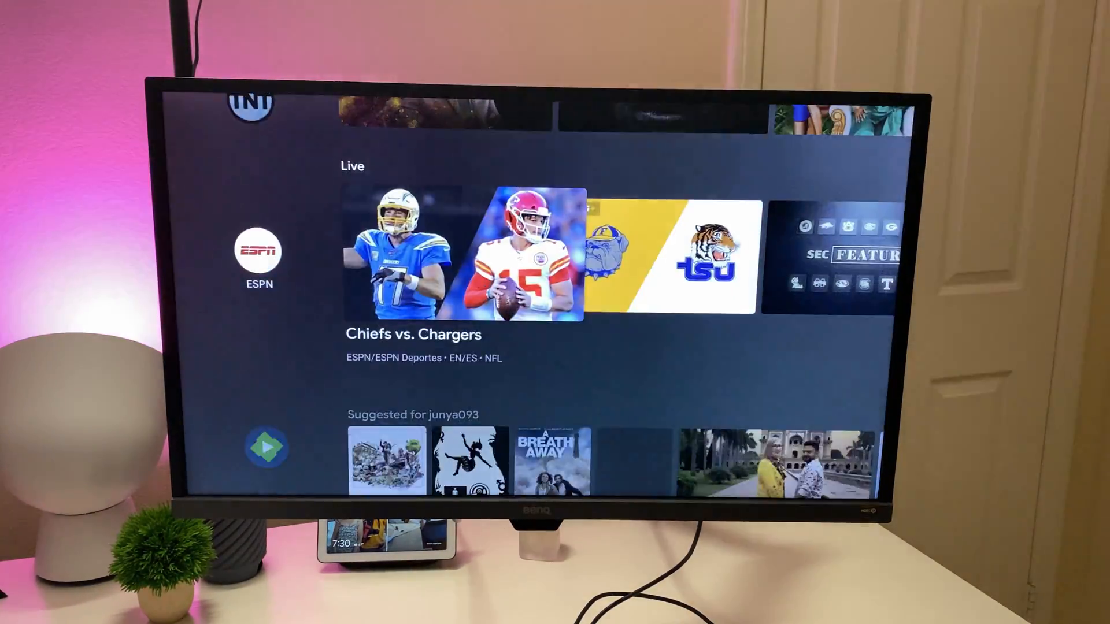
scroll(down, 3)
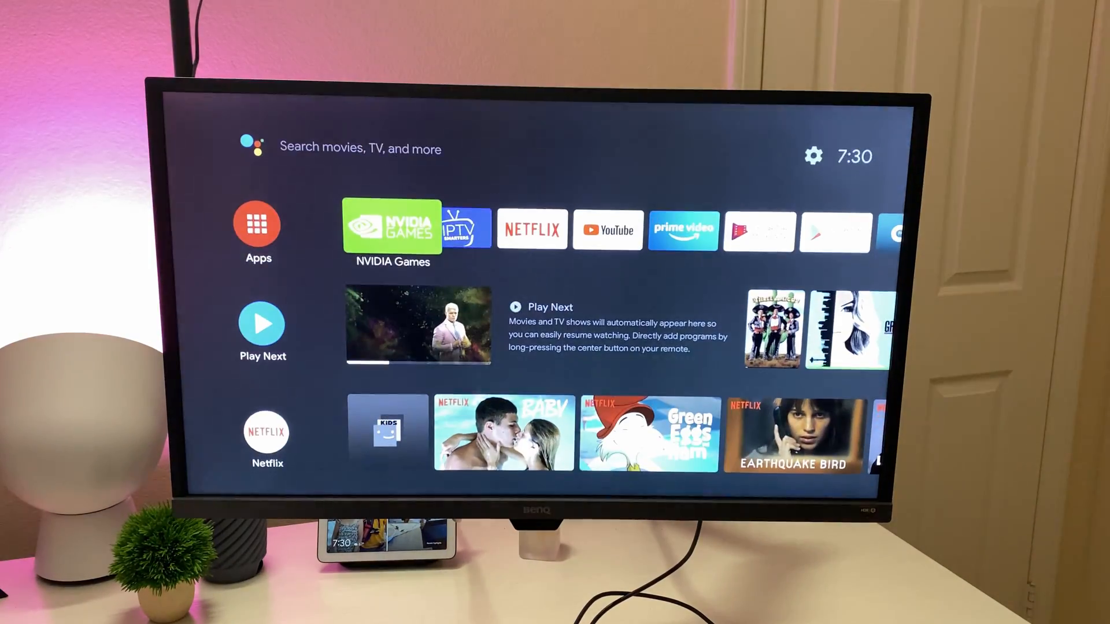
Select the gear icon at the top of the home screen to bring up the Settings panel
click(811, 172)
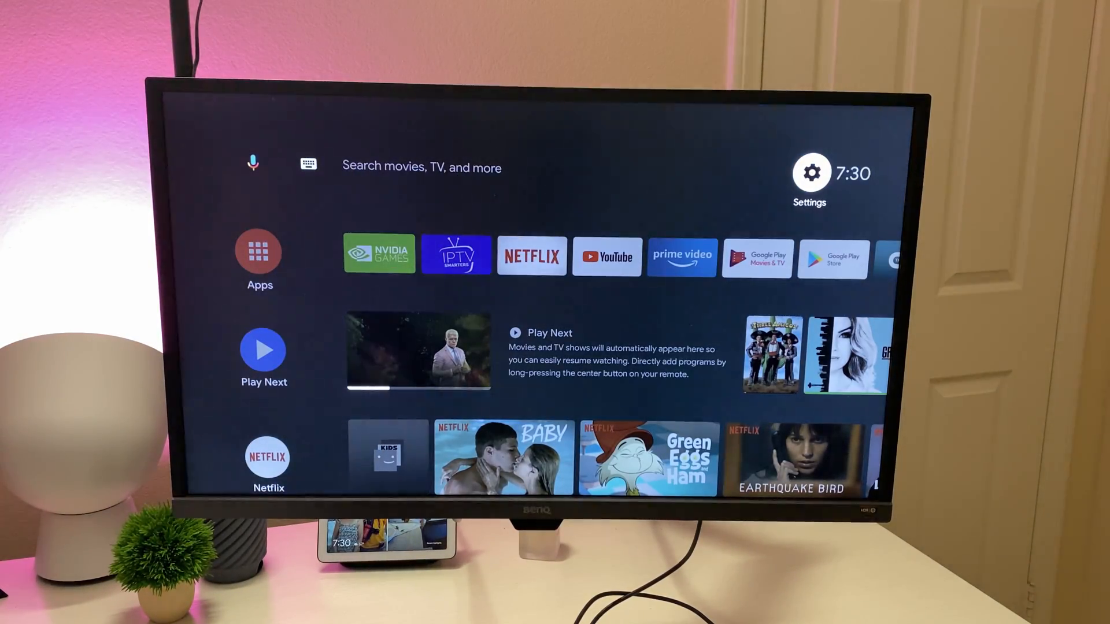
click(811, 172)
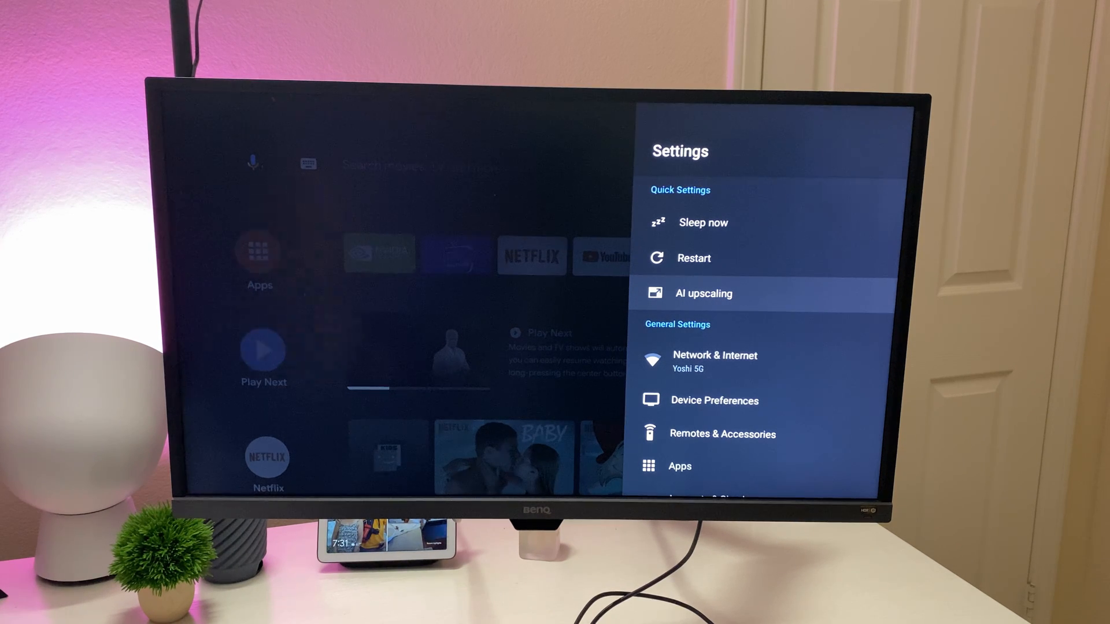
View the AI upscaling modes, scroll the Network & Internet options, then reach Device Preferences
click(701, 292)
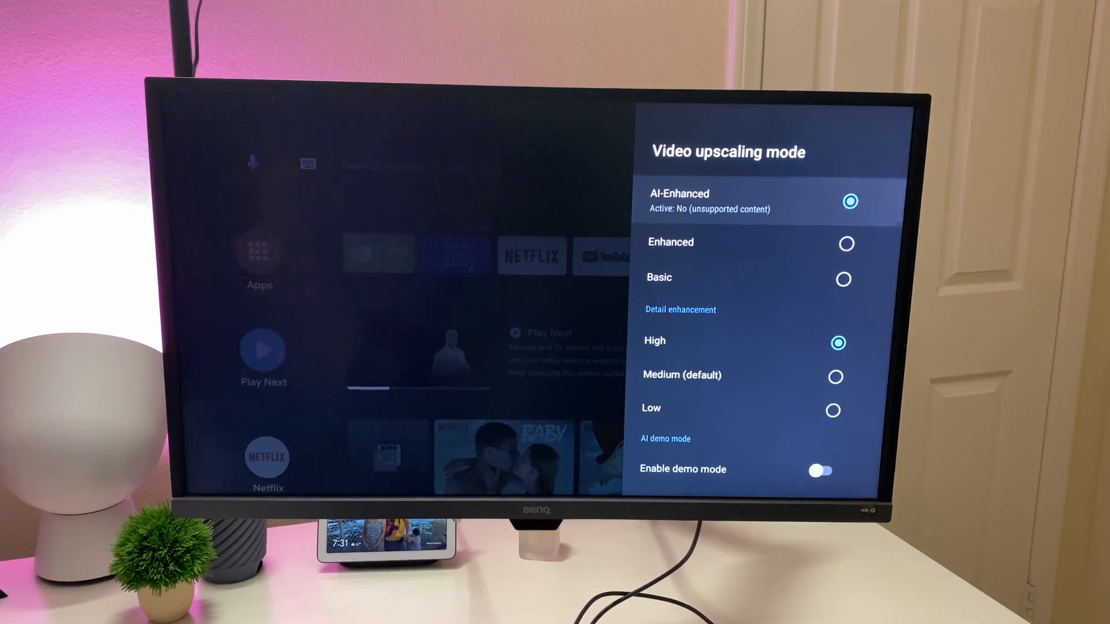
scroll(down, 3)
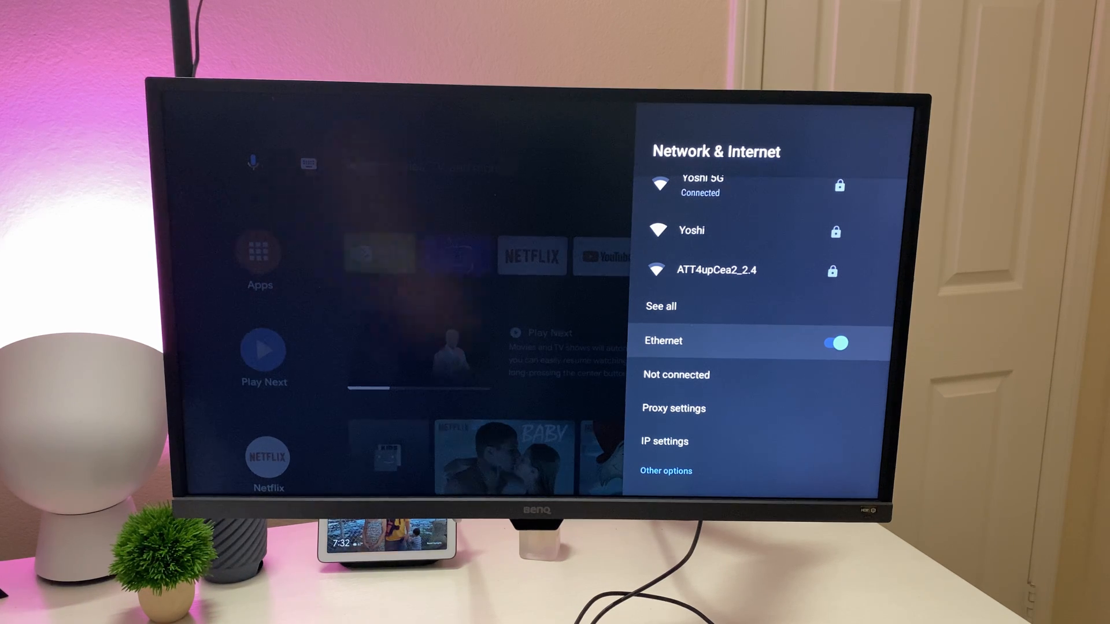
scroll(down, 3)
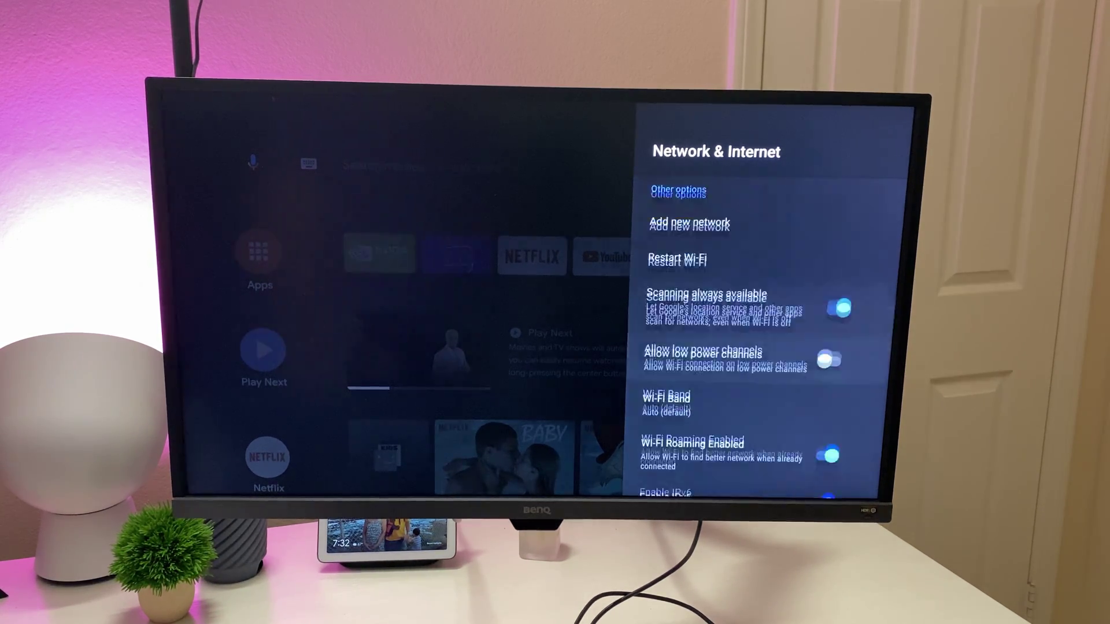
scroll(down, 3)
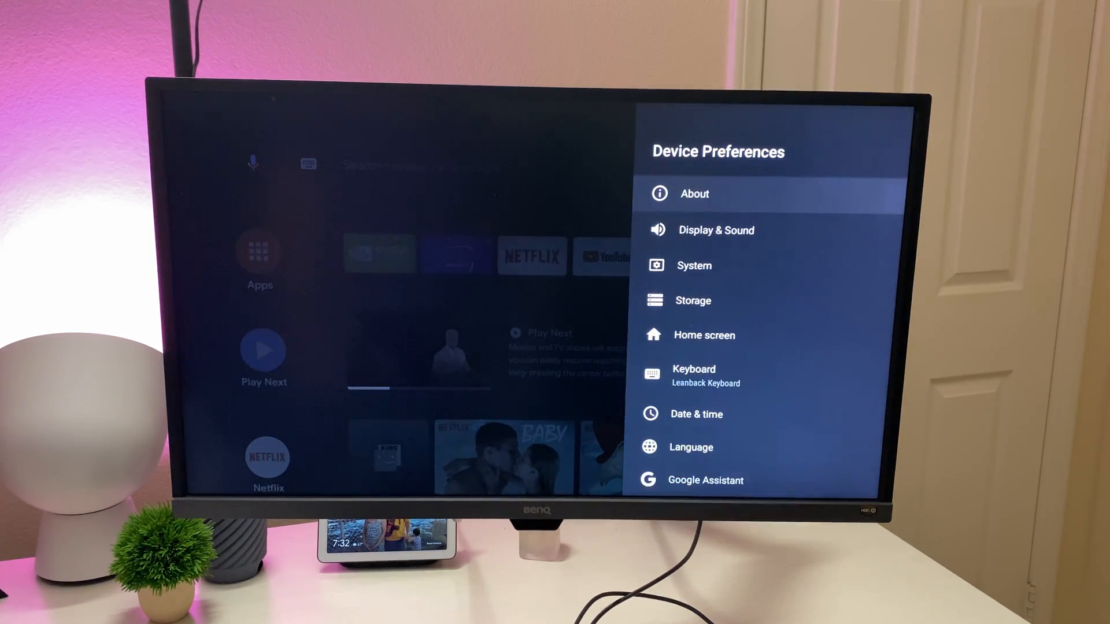
In About, view the System upgrade settings and scroll the device details
click(694, 193)
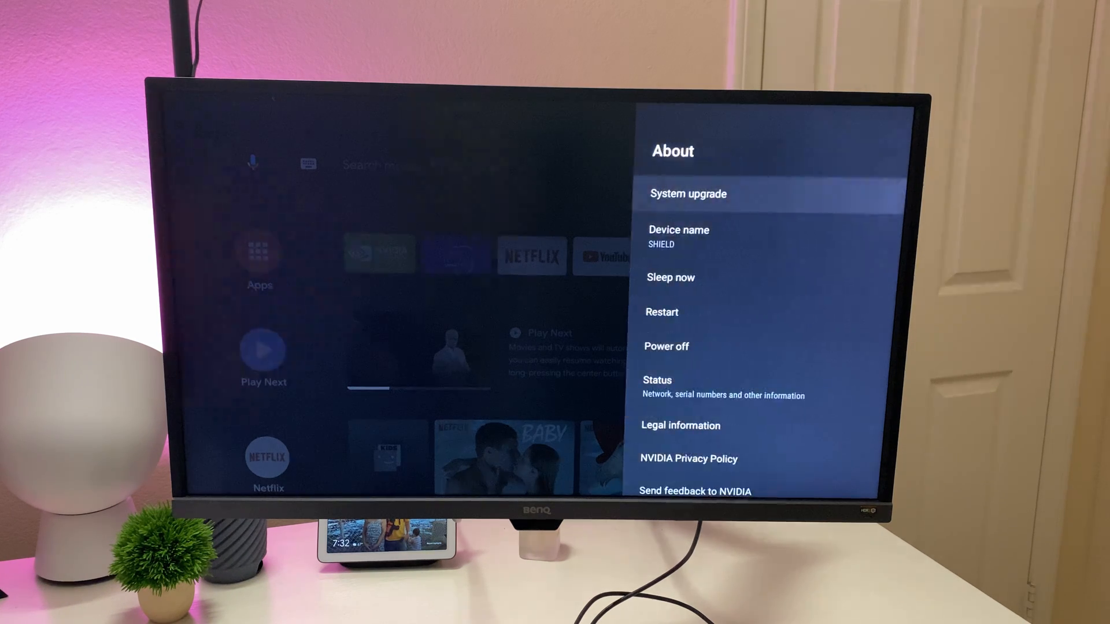
click(687, 193)
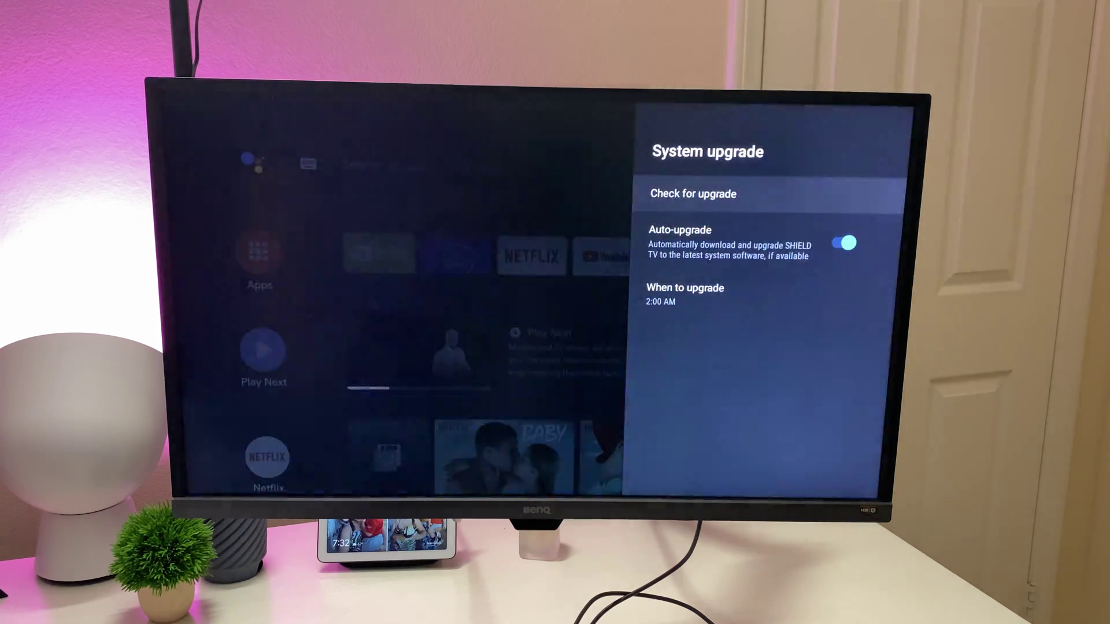
key(Back)
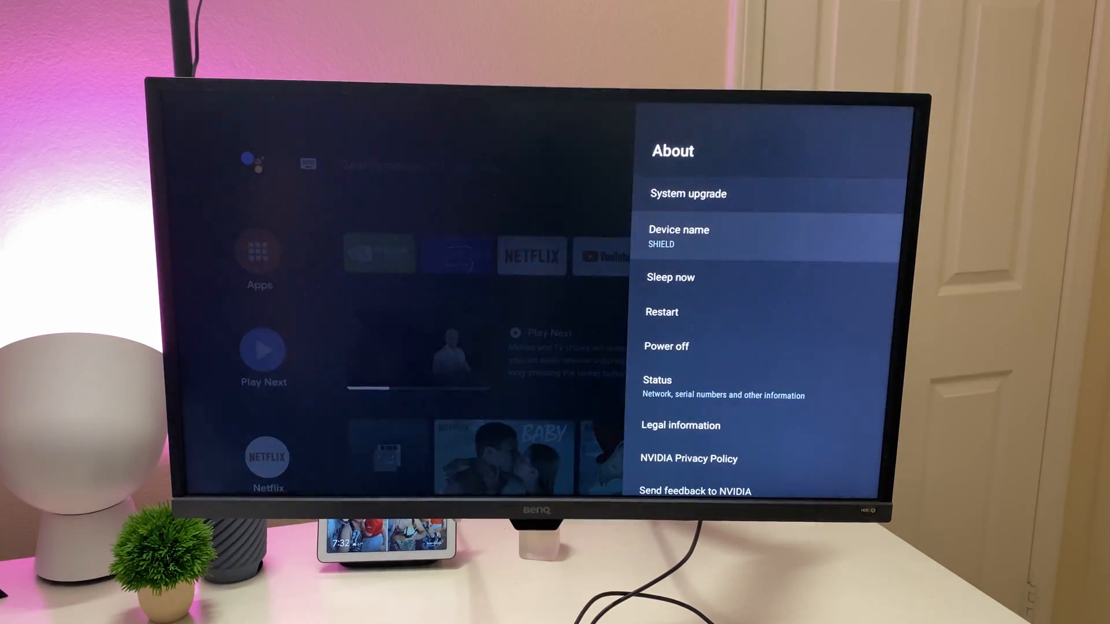
click(707, 236)
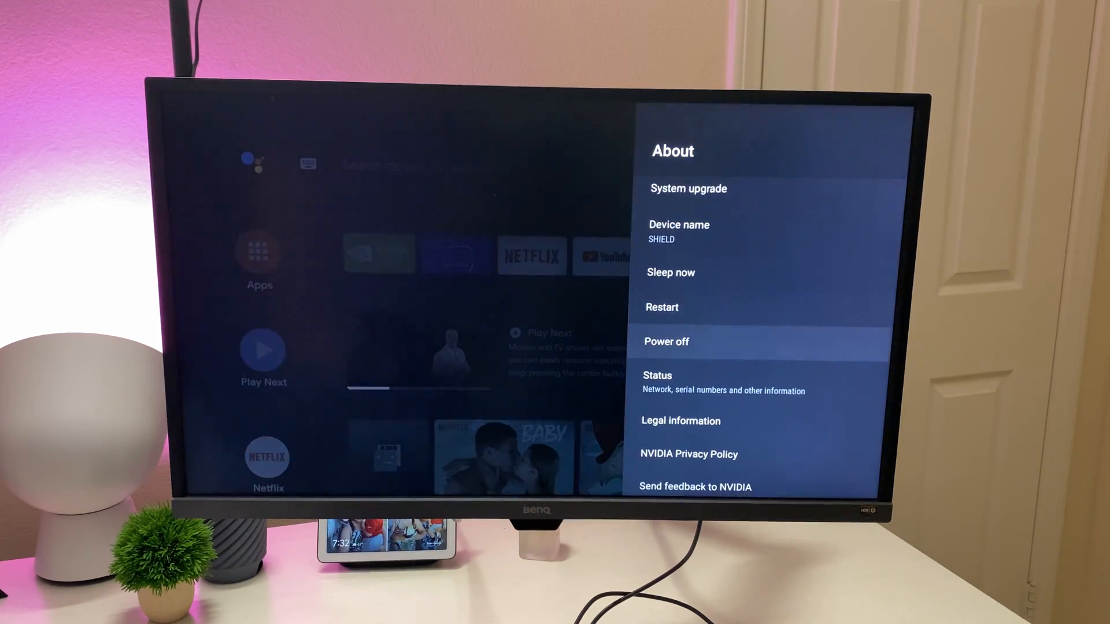
scroll(down, 3)
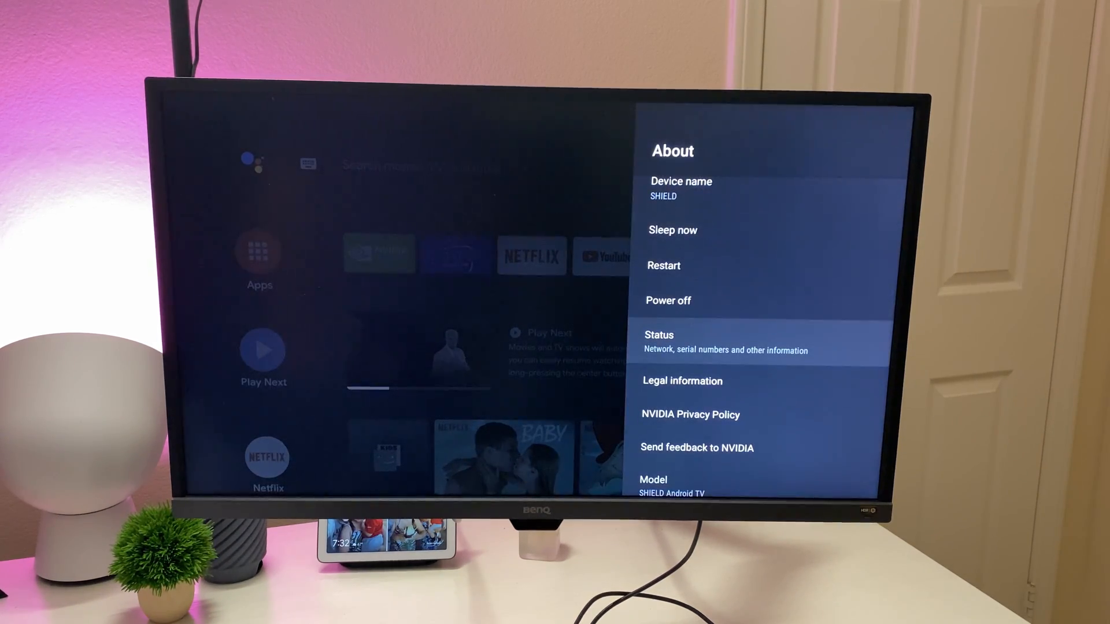
Check Status network and serial details, then move through Display & Sound to Resolution
click(726, 342)
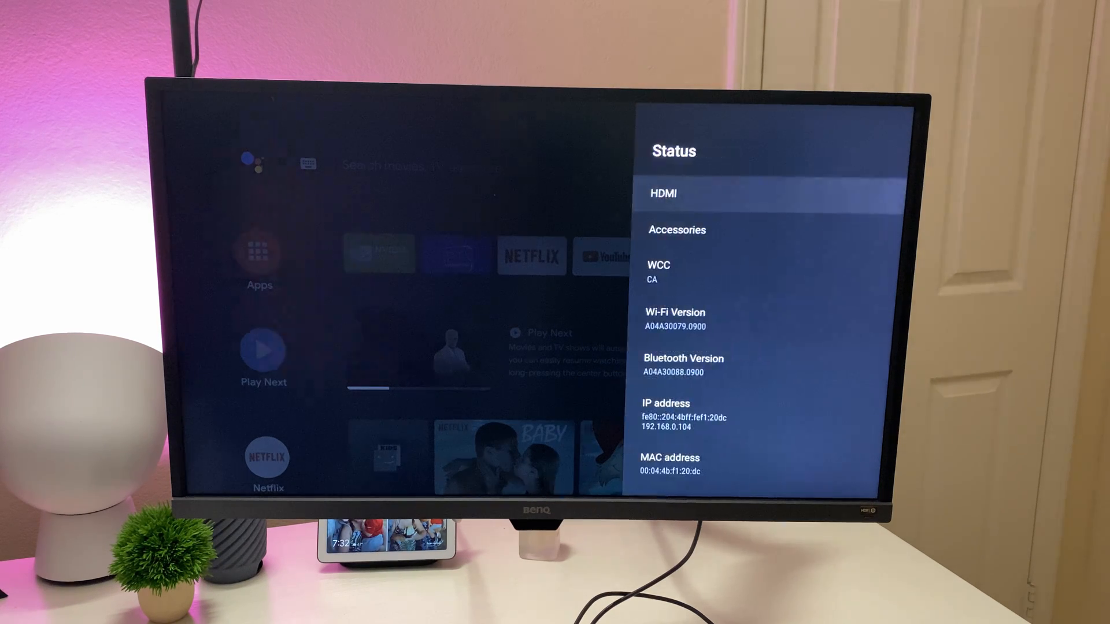
click(662, 194)
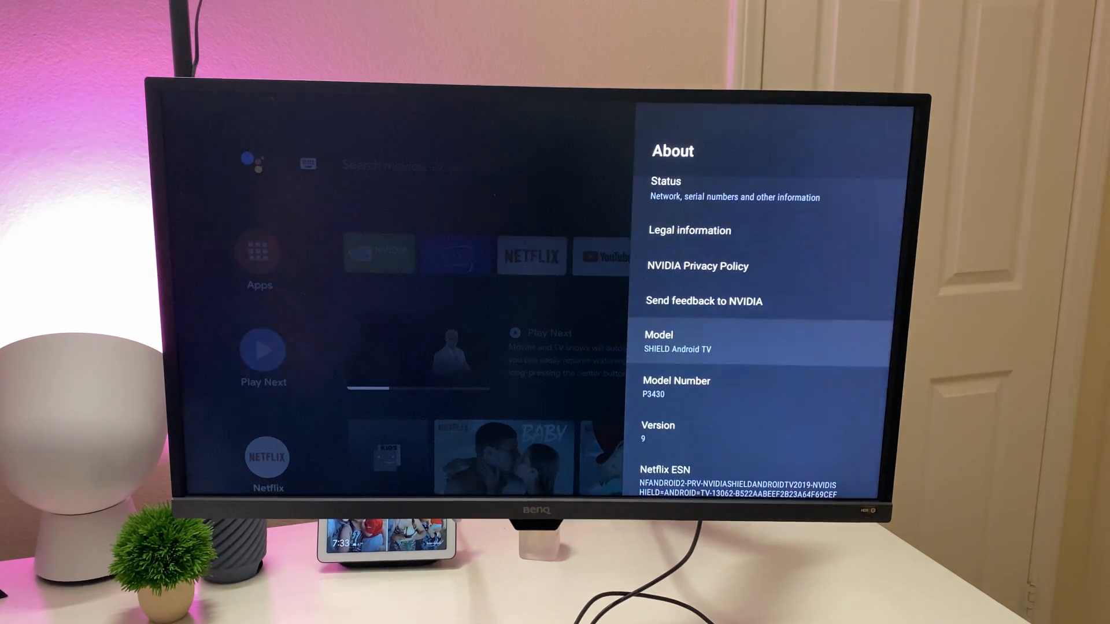
scroll(down, 3)
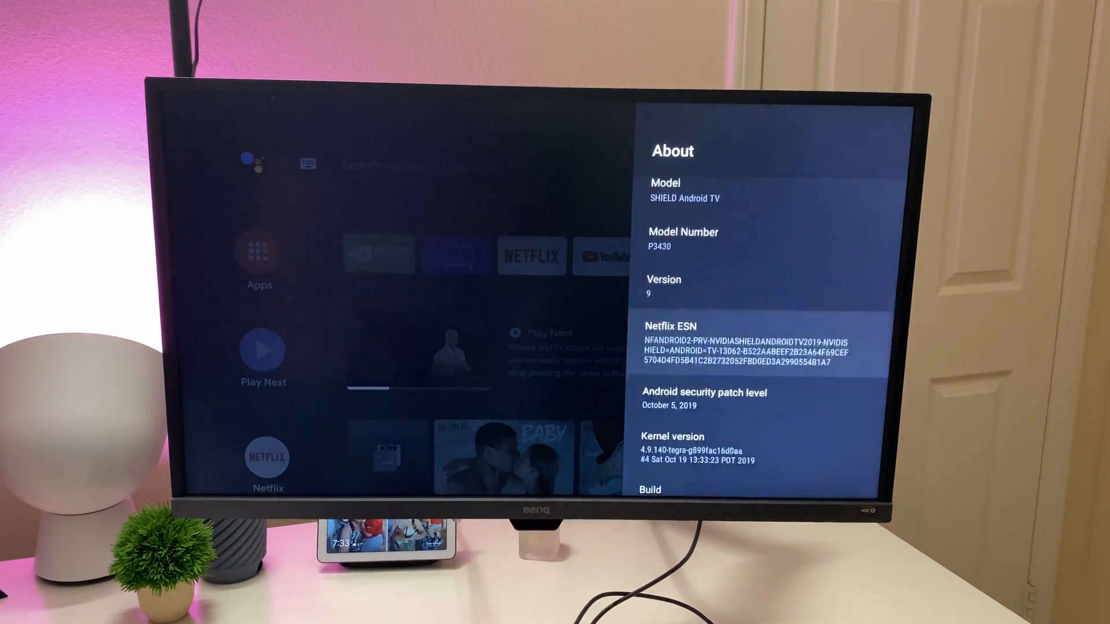
scroll(down, 3)
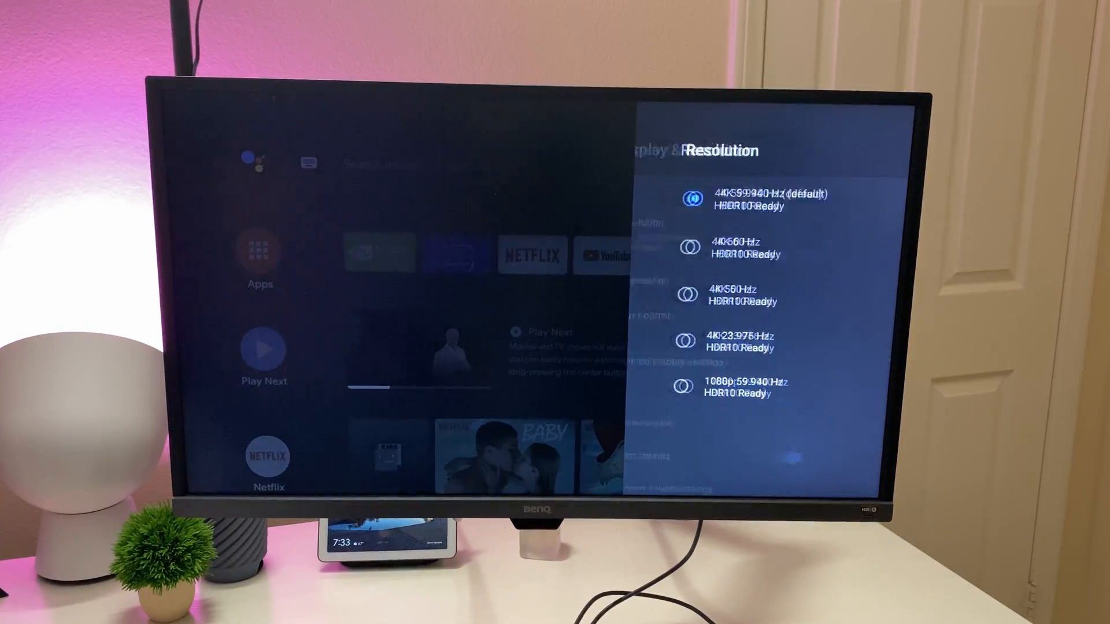
Back in Display & Sound, view the Power control CEC toggles and Advanced display settings
key(Back)
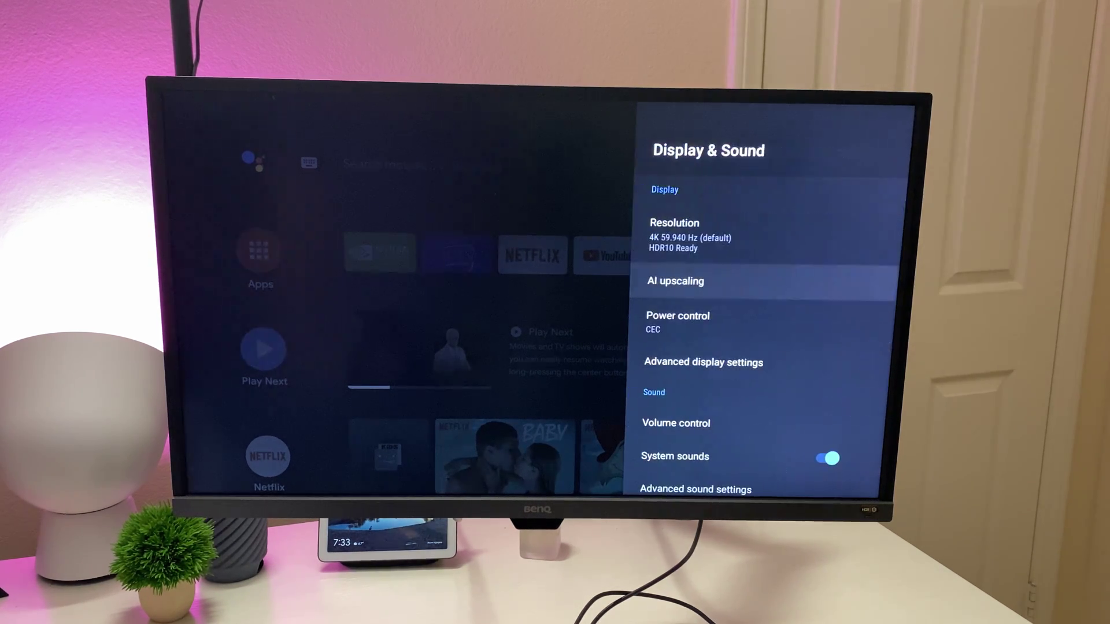
click(676, 316)
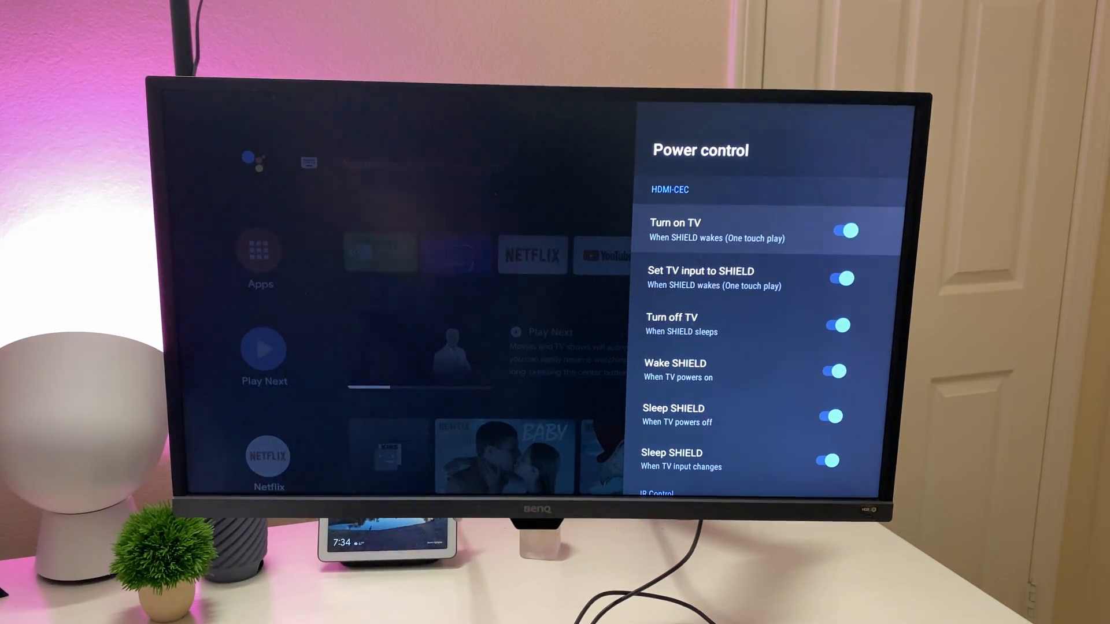
scroll(down, 3)
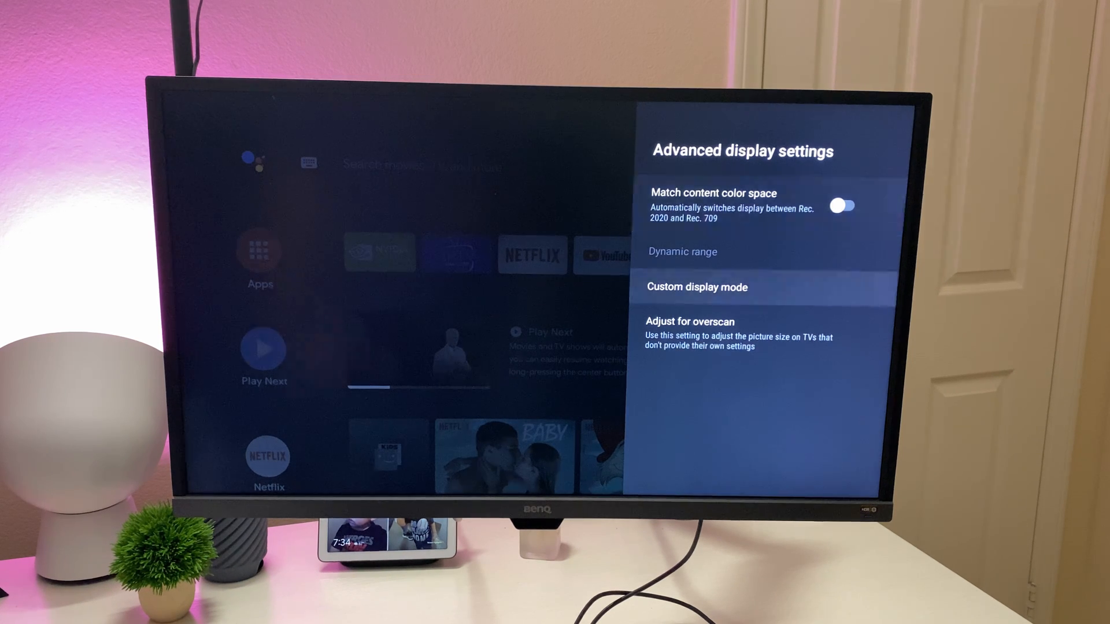
click(707, 321)
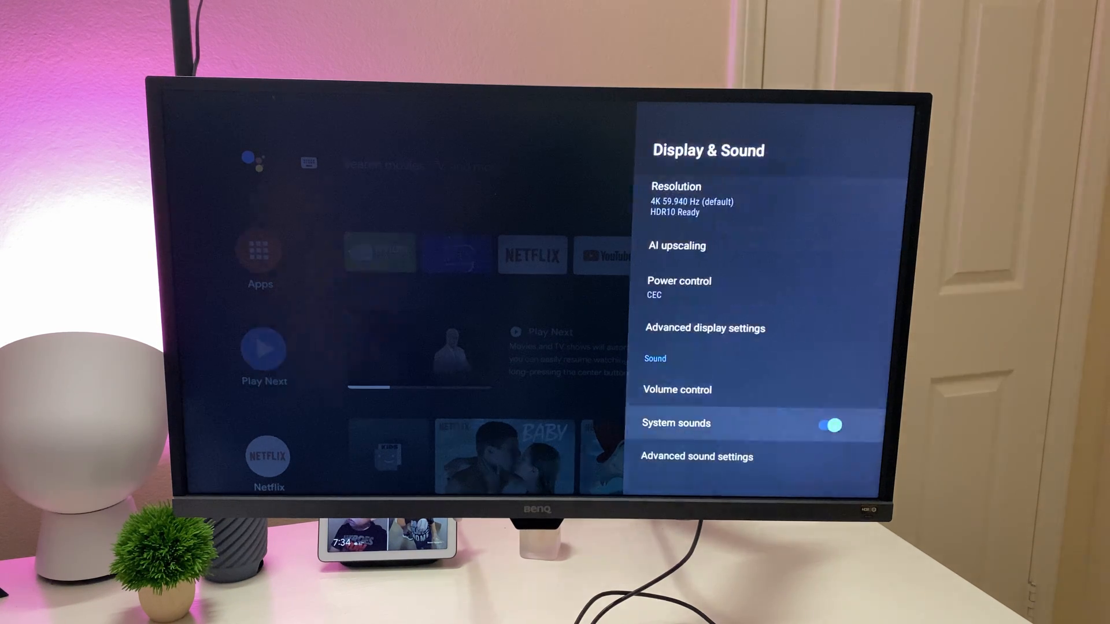
Switch System sounds off, review the Available formats list under Advanced sound, and back out
click(825, 425)
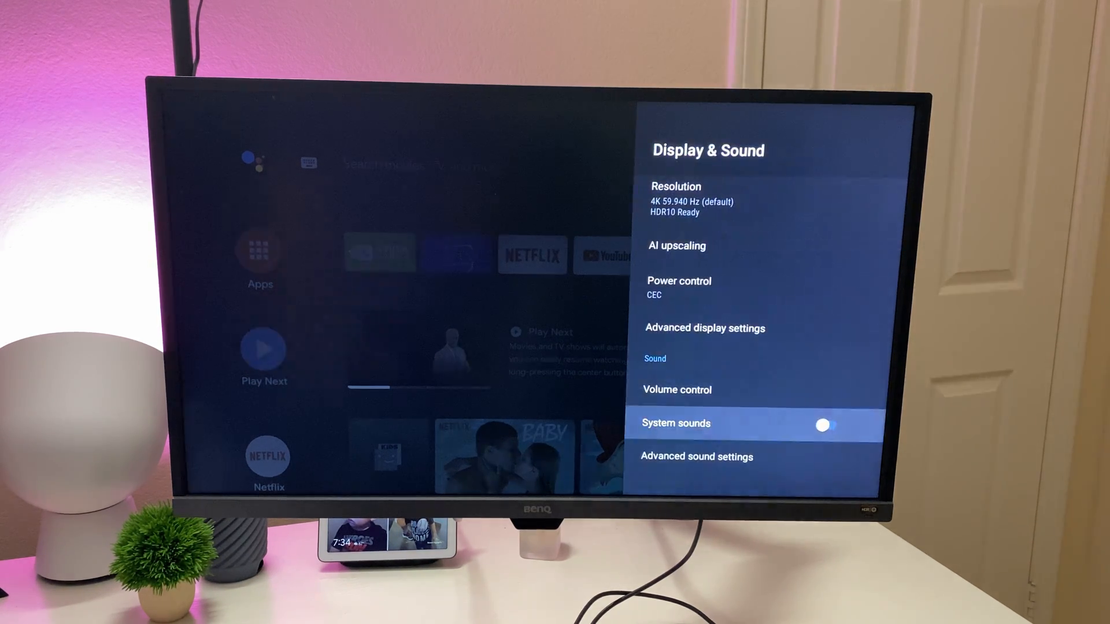
click(696, 456)
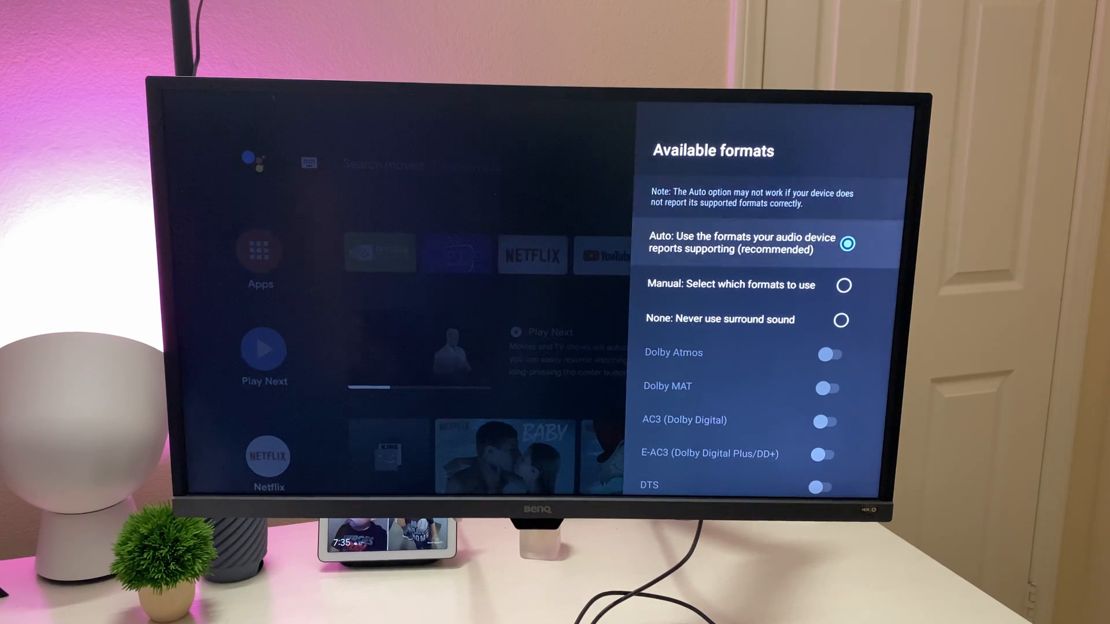
scroll(down, 3)
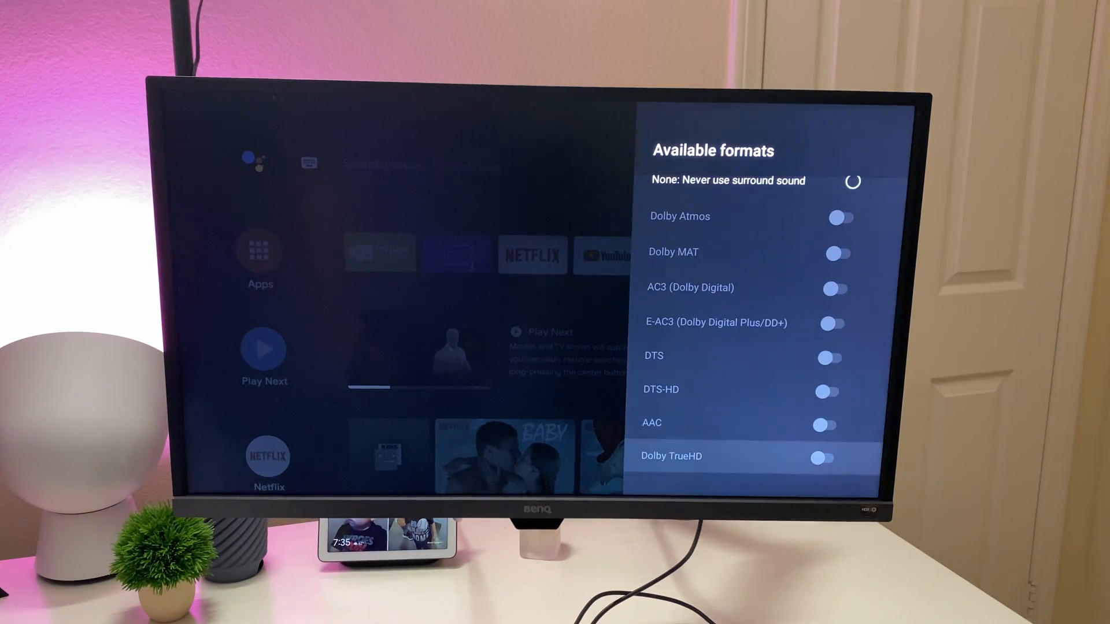
scroll(up, 3)
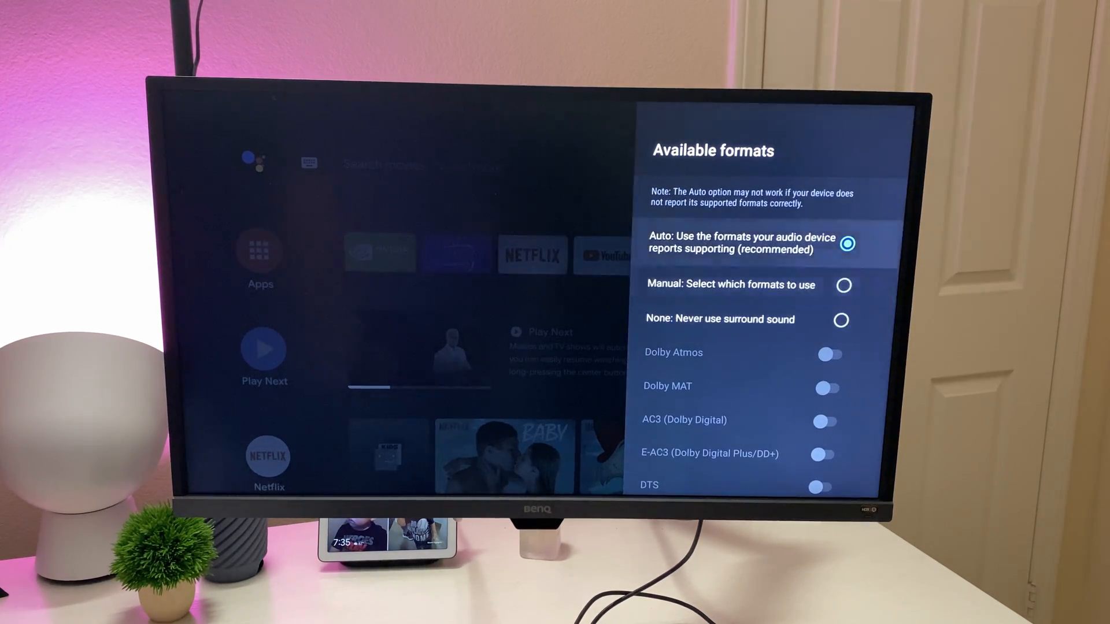
key(Back)
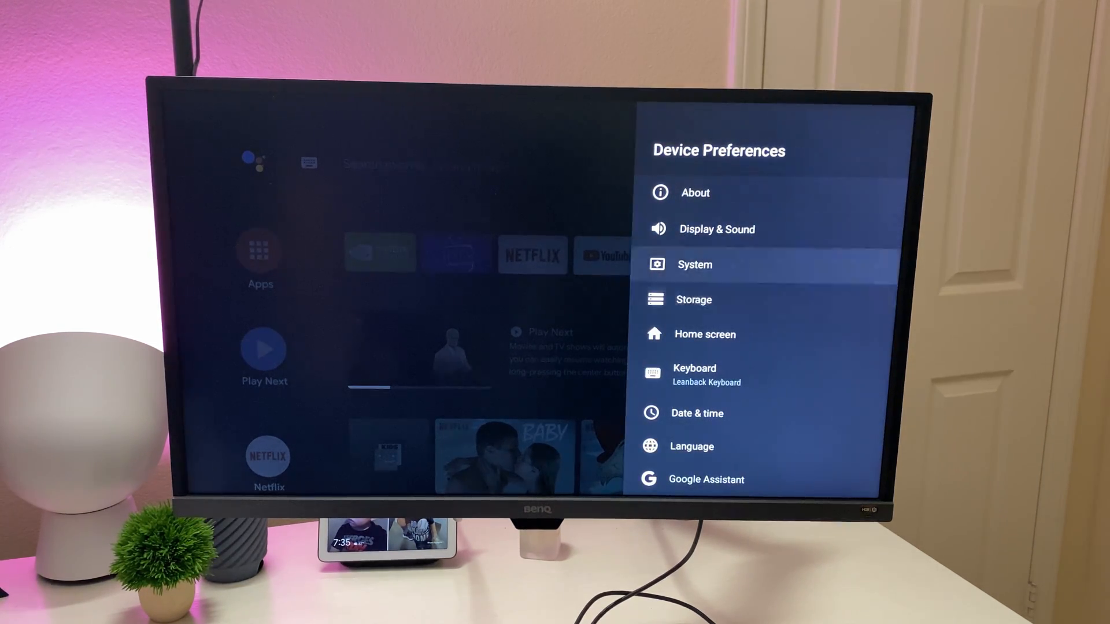
click(695, 264)
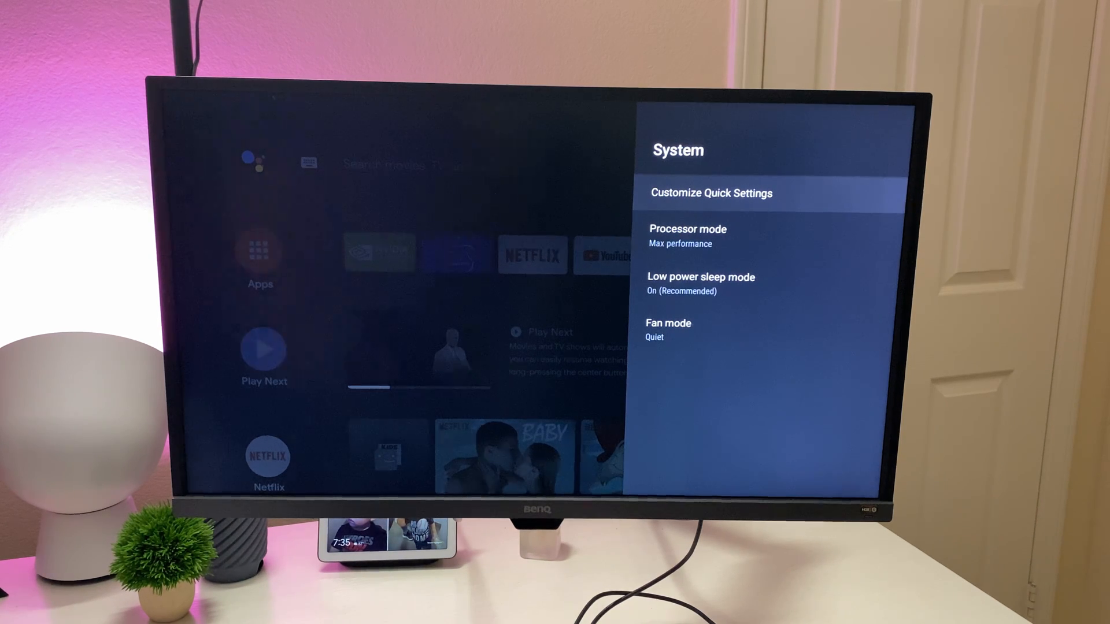
click(687, 236)
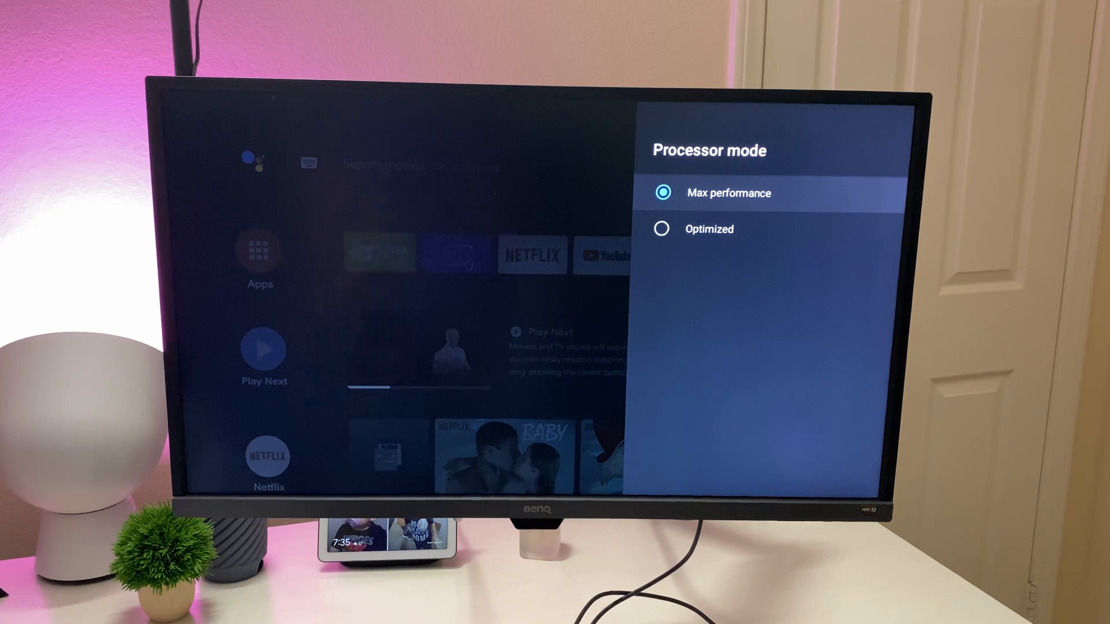
key(Back)
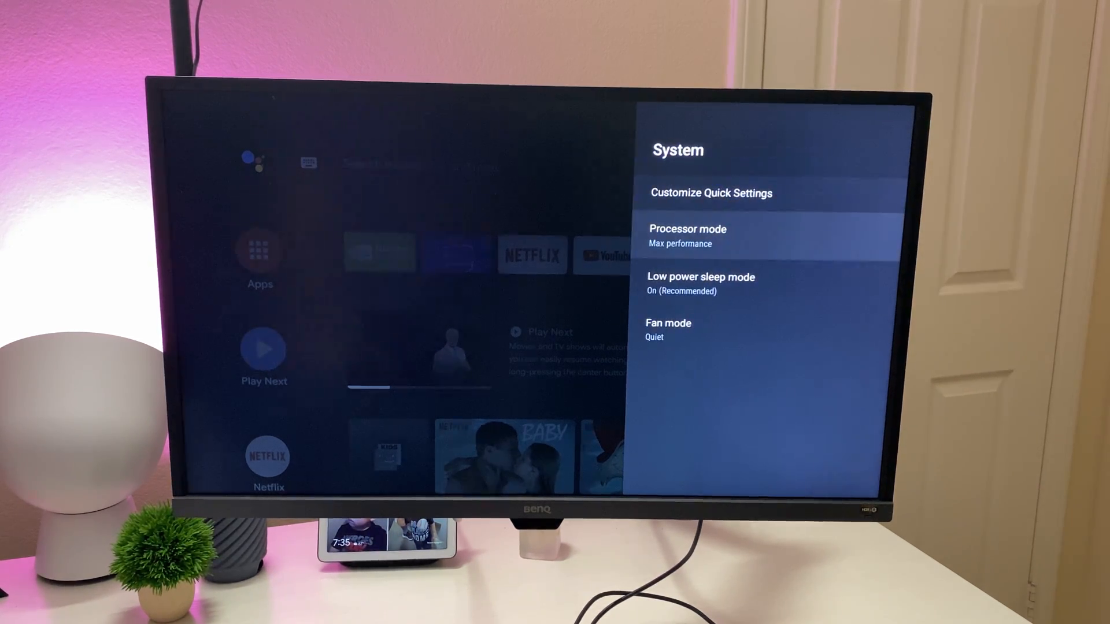
click(667, 323)
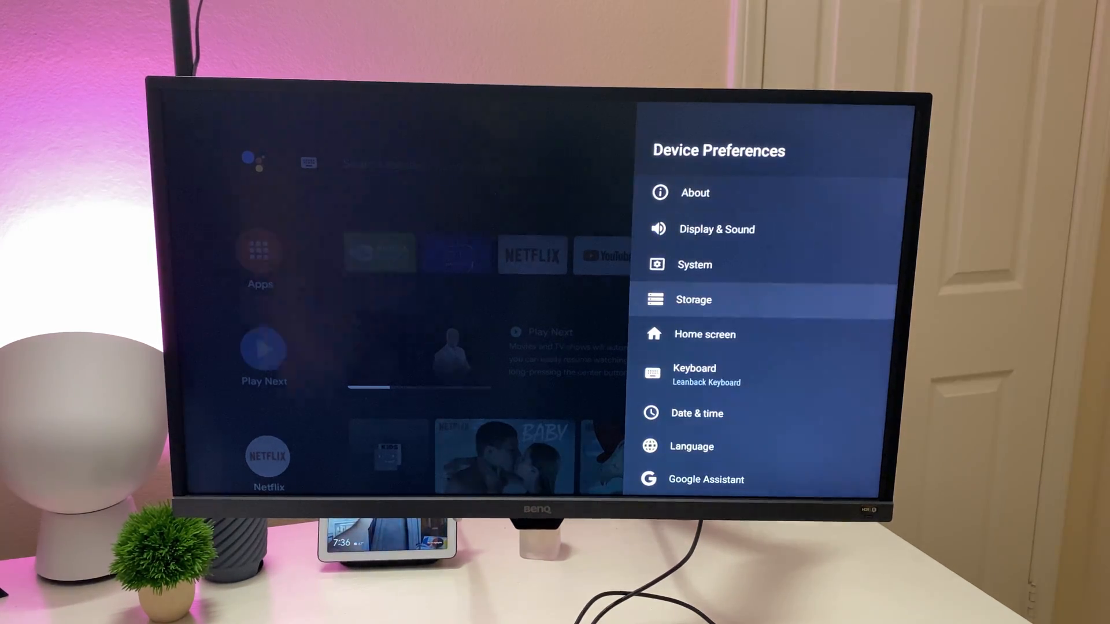
click(693, 299)
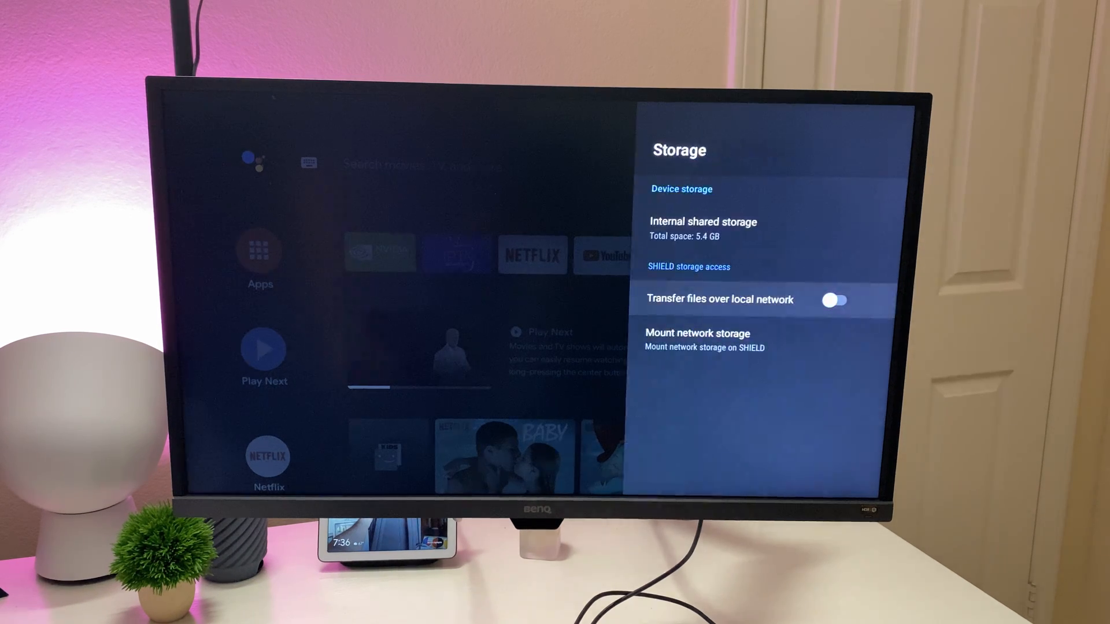
click(703, 228)
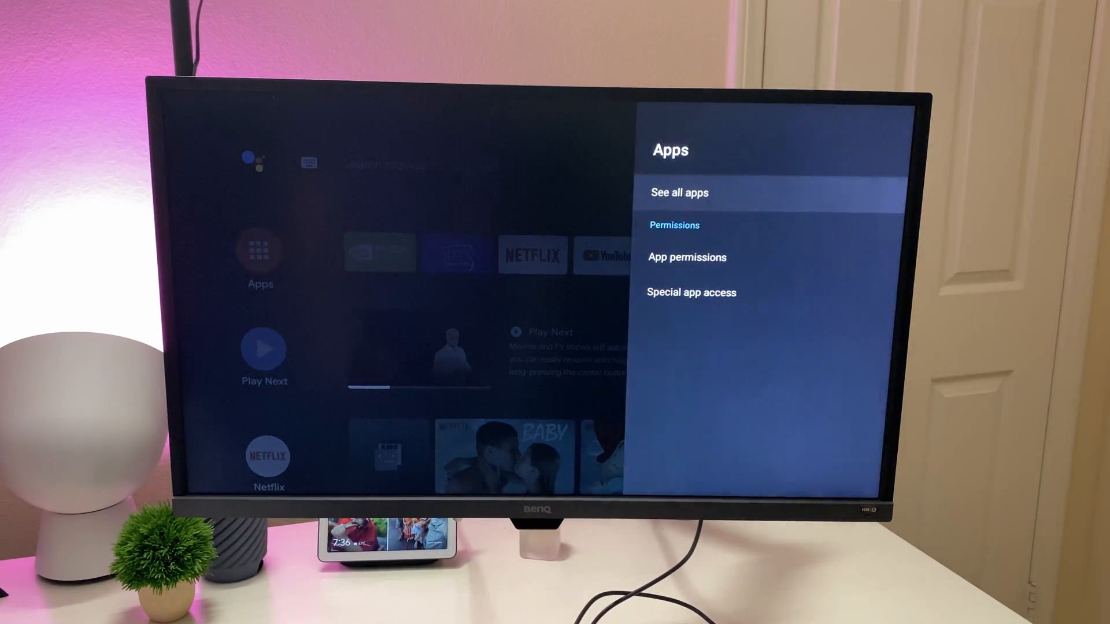
click(679, 192)
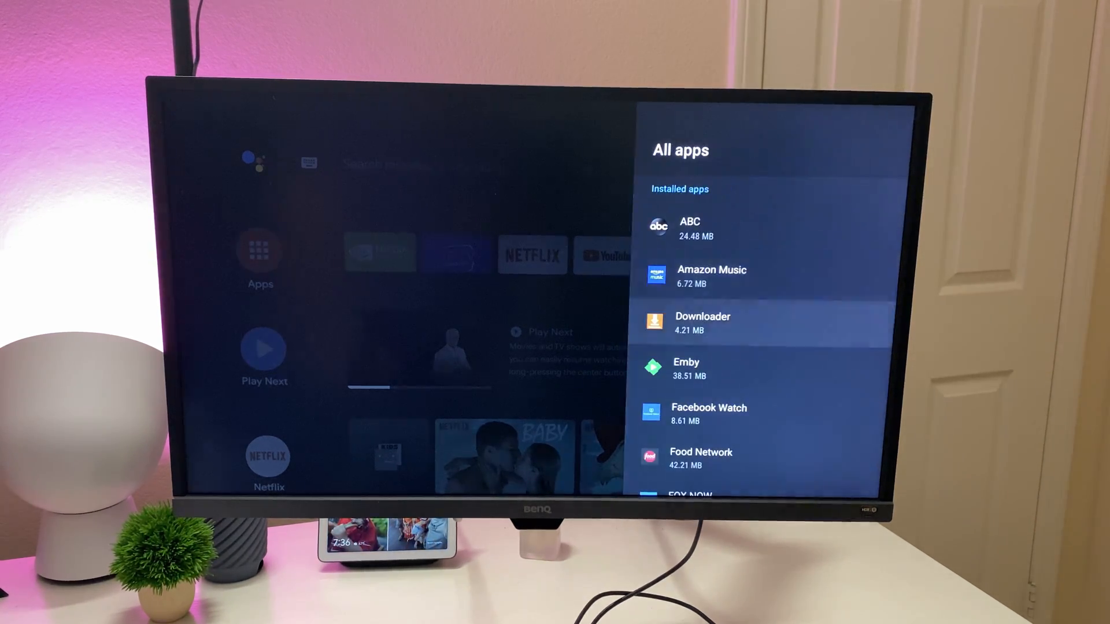
scroll(down, 3)
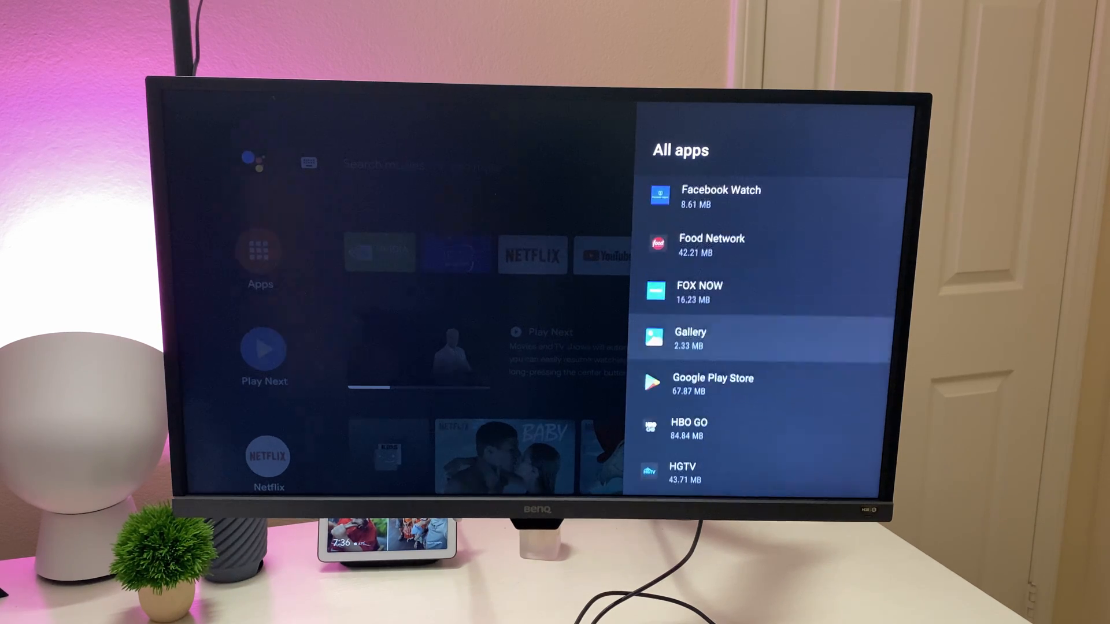
scroll(down, 3)
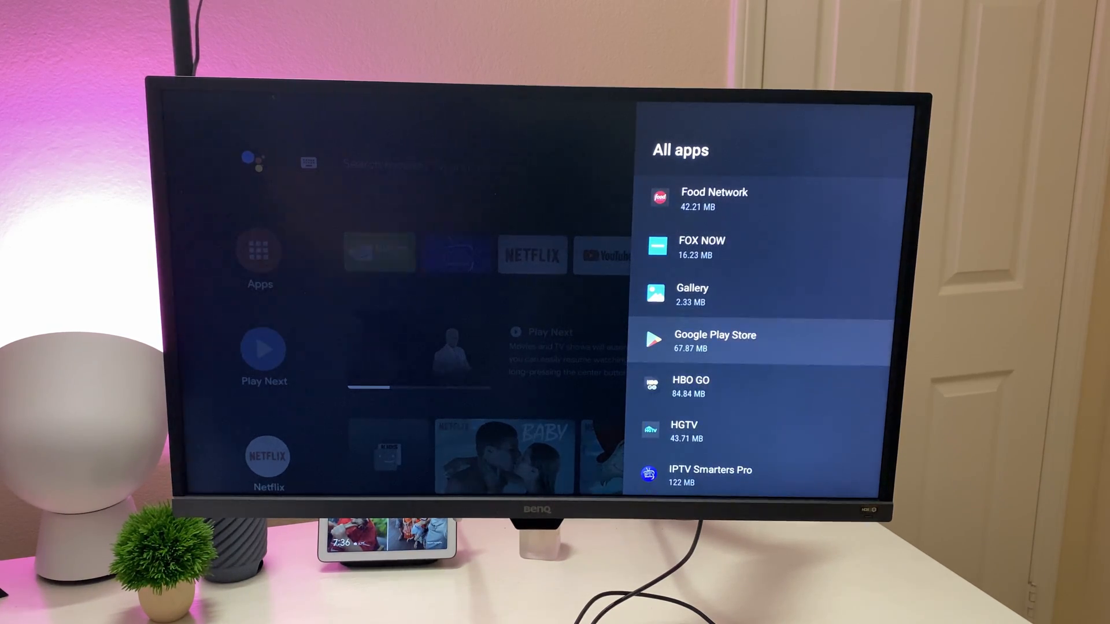
scroll(up, 3)
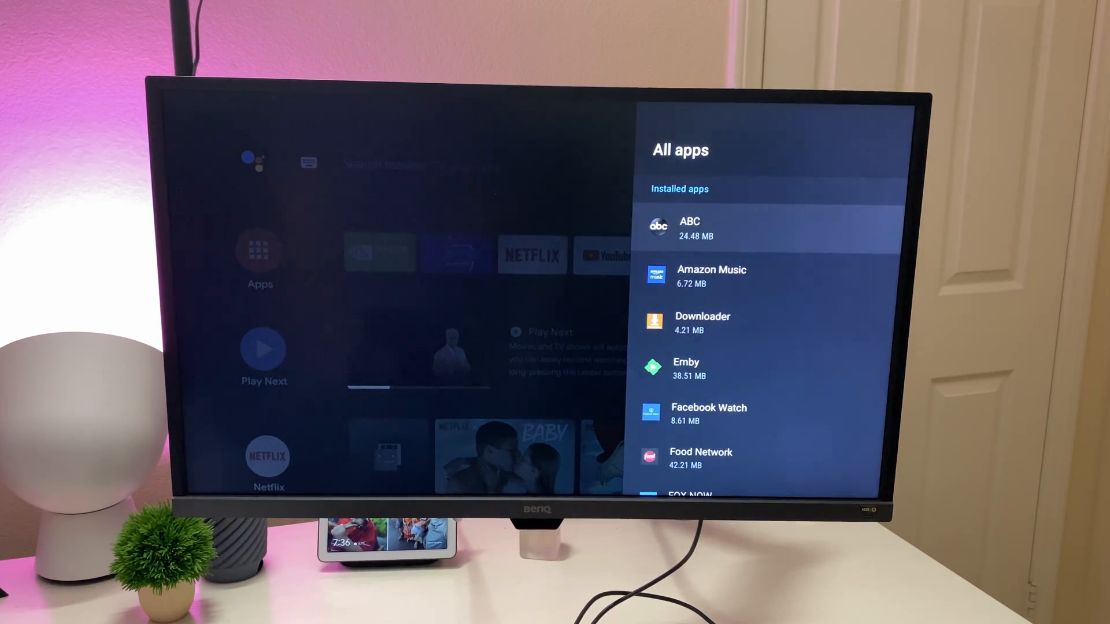
key(Back)
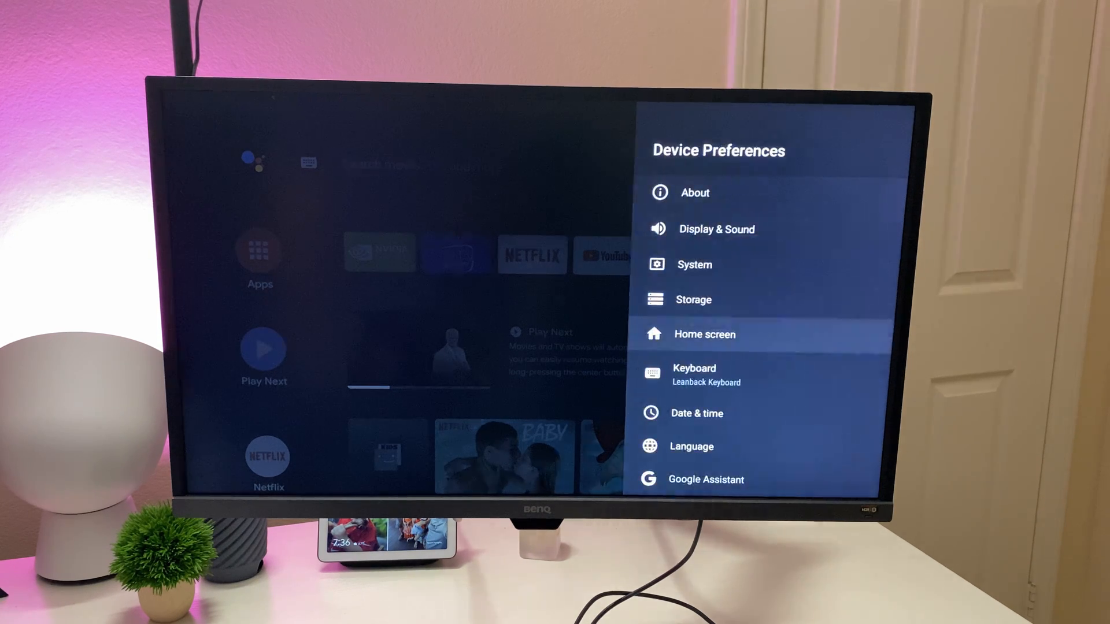
Review the Customize channels list under Home screen settings, scrolling through the channels
click(704, 334)
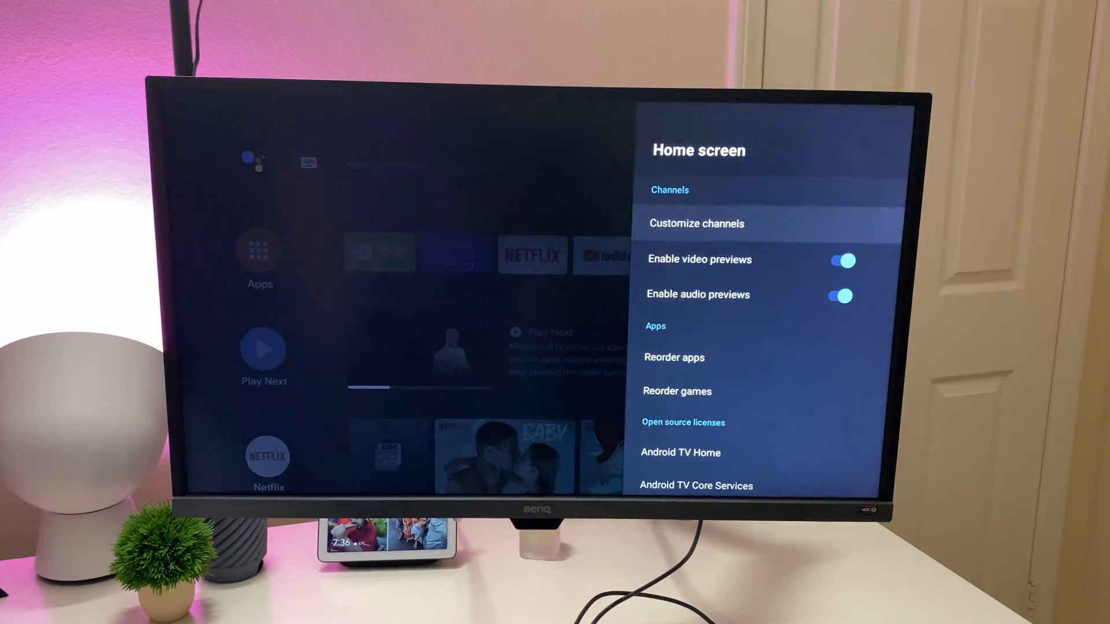
click(696, 223)
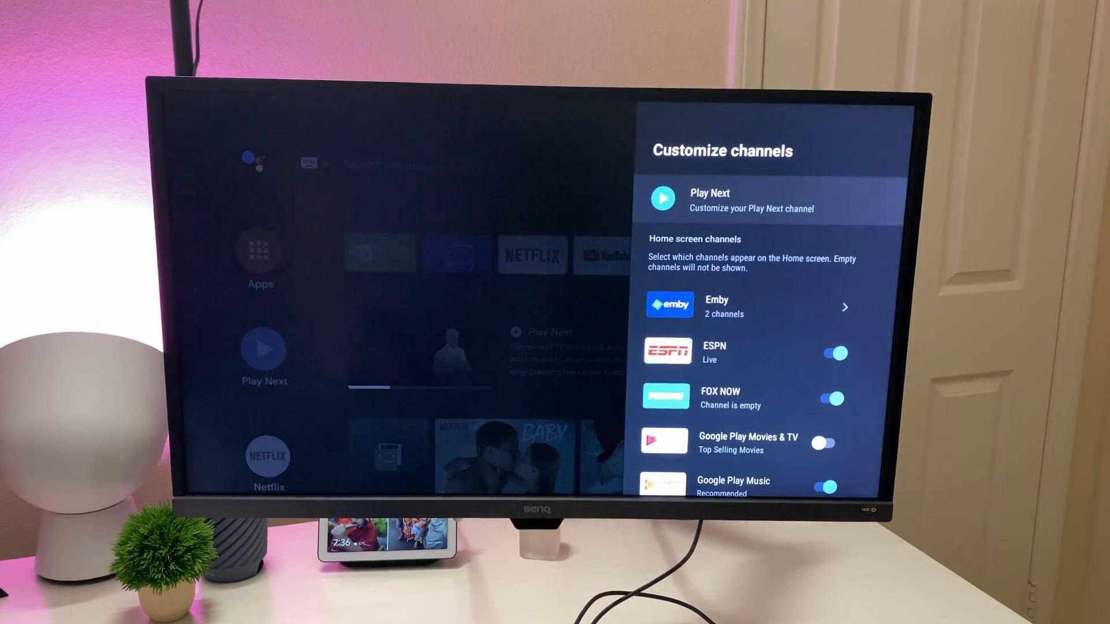
scroll(down, 3)
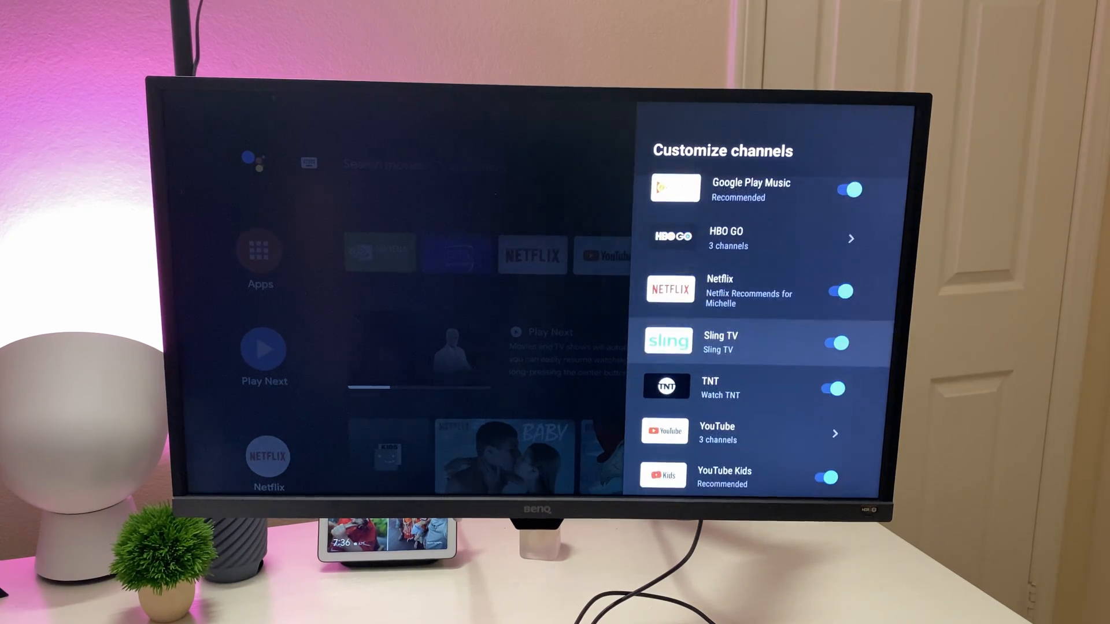
scroll(up, 3)
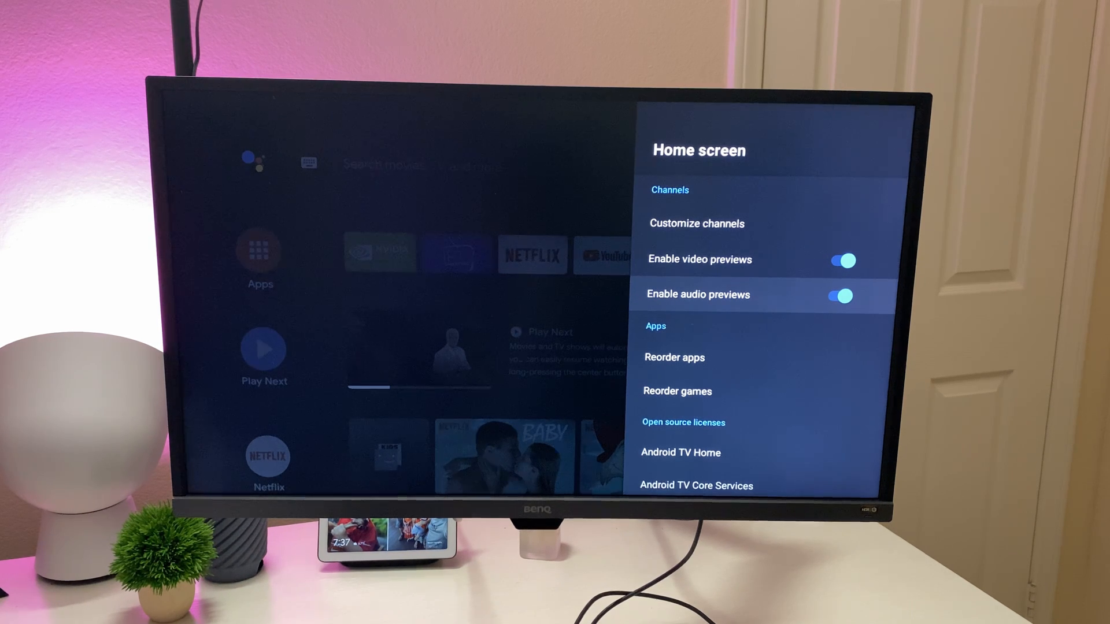
scroll(down, 3)
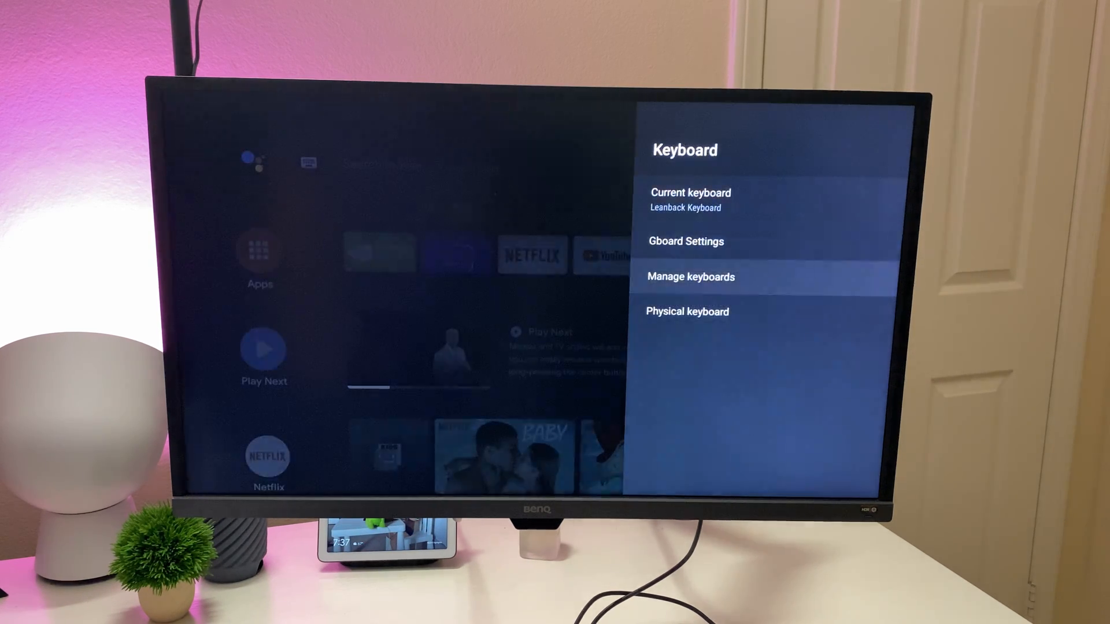
View Date & time (network-provided time, Pacific Standard Time) and return to Device Preferences
key(Back)
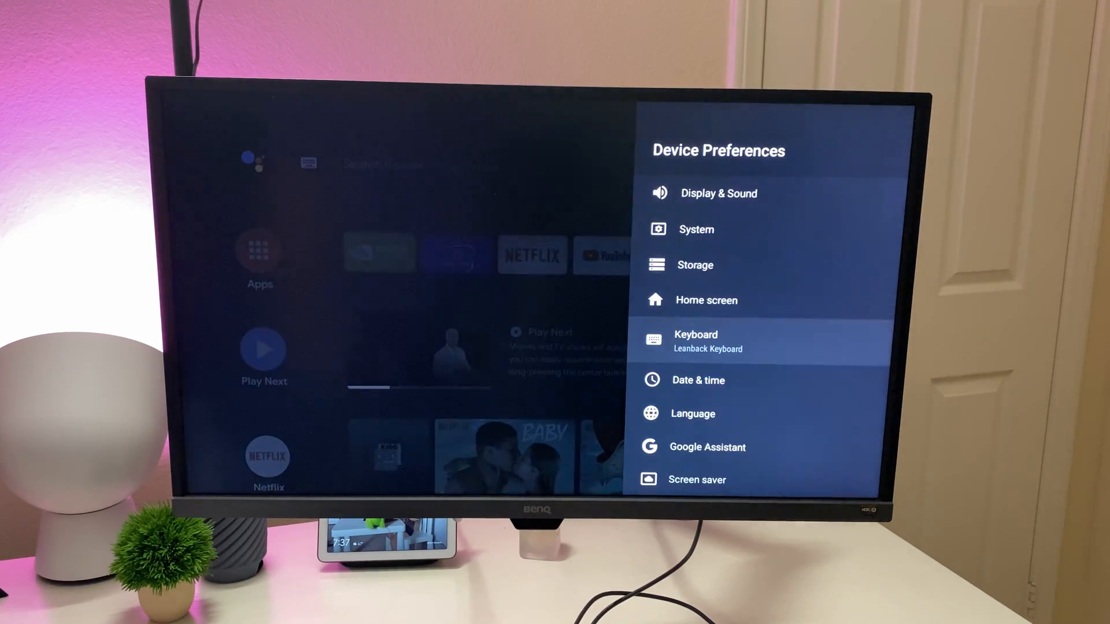
scroll(down, 3)
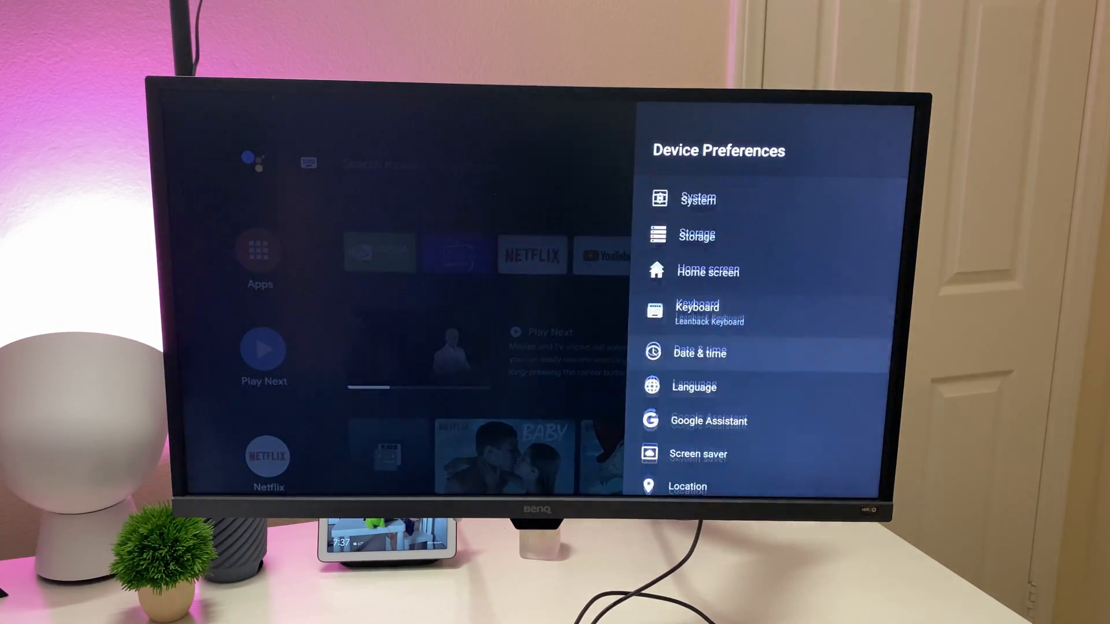
click(700, 353)
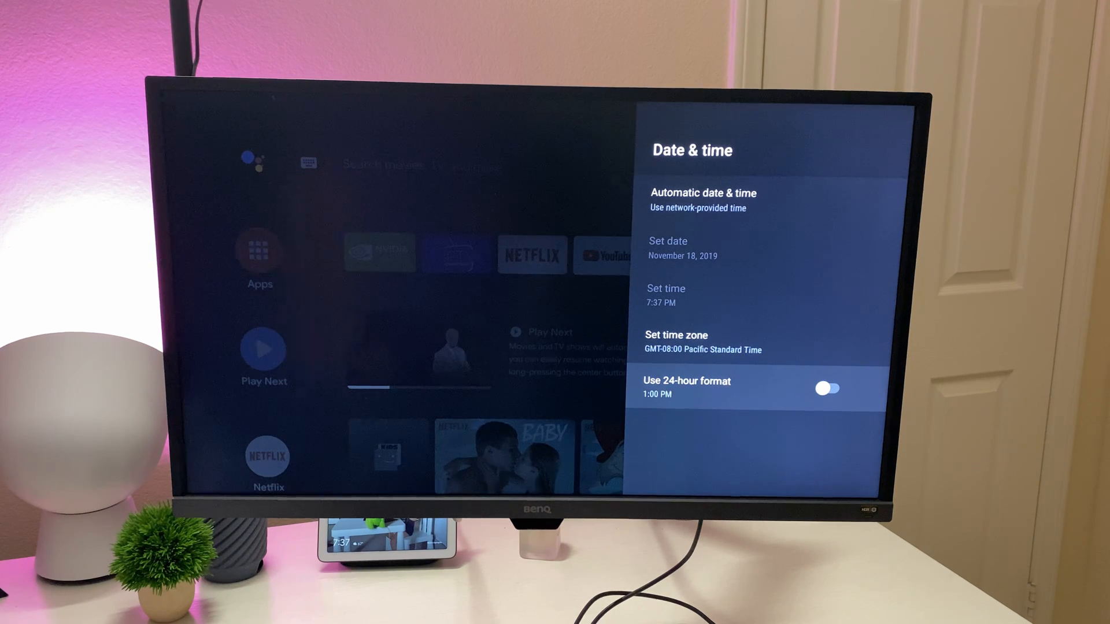
key(Back)
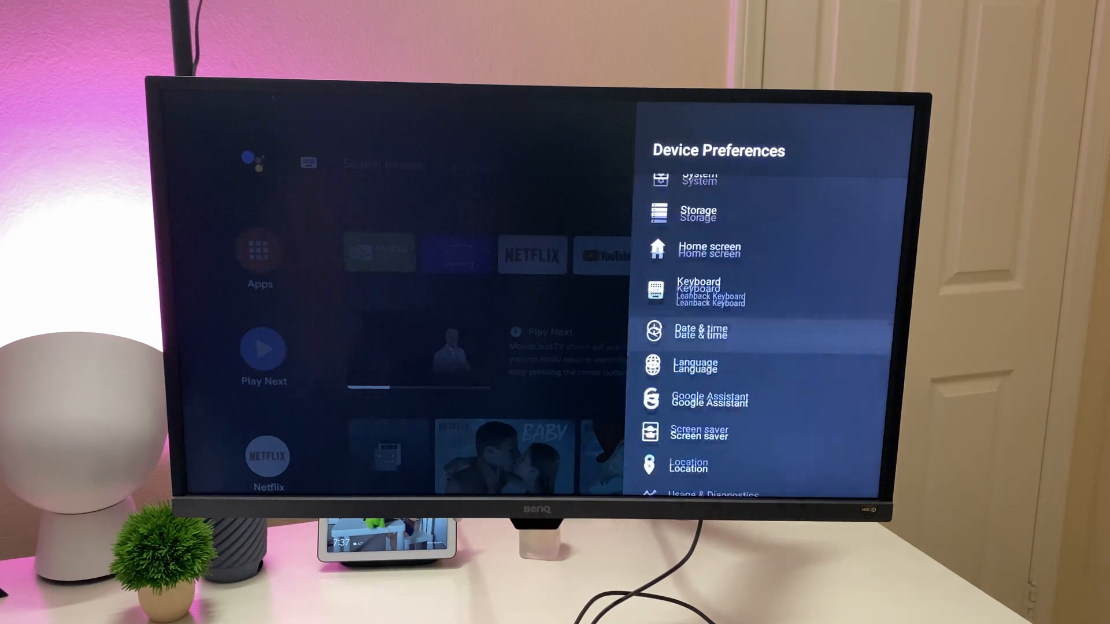
click(695, 364)
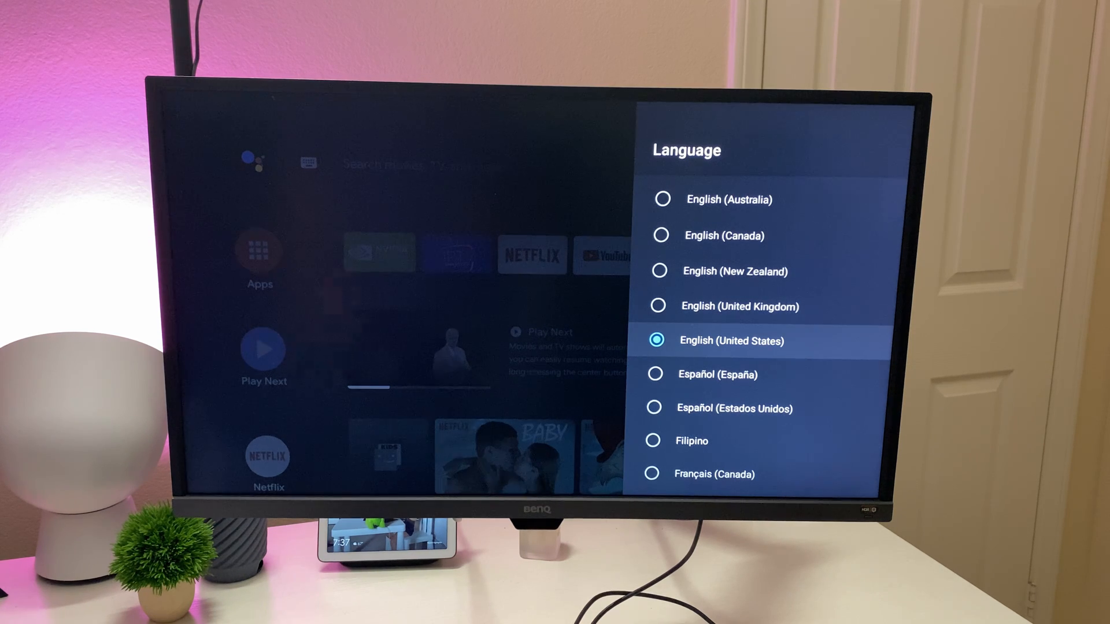
scroll(down, 3)
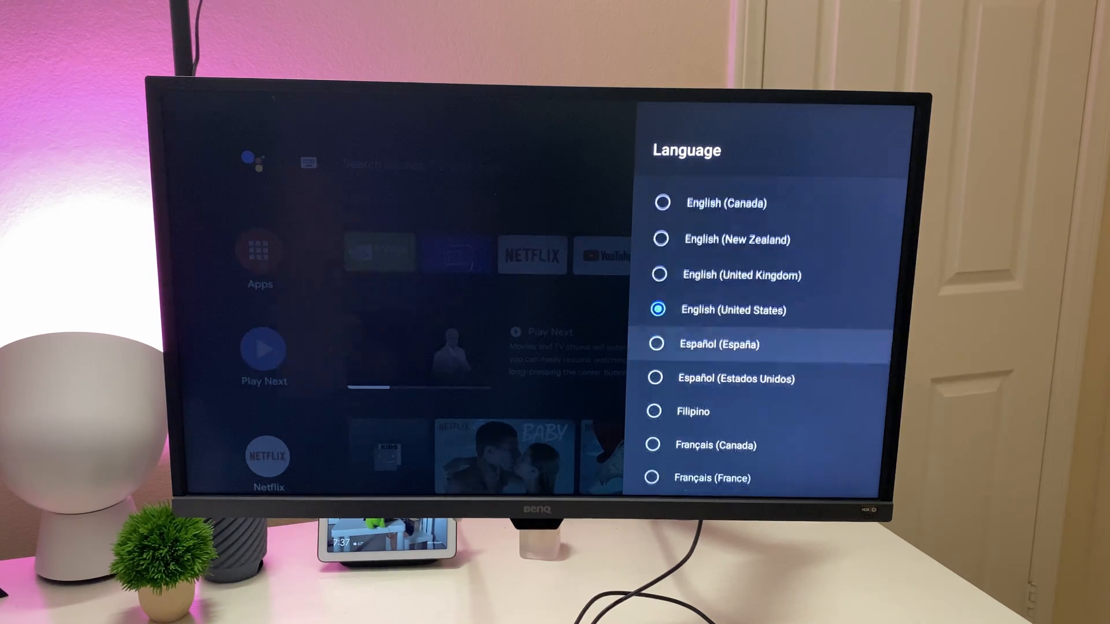
scroll(down, 3)
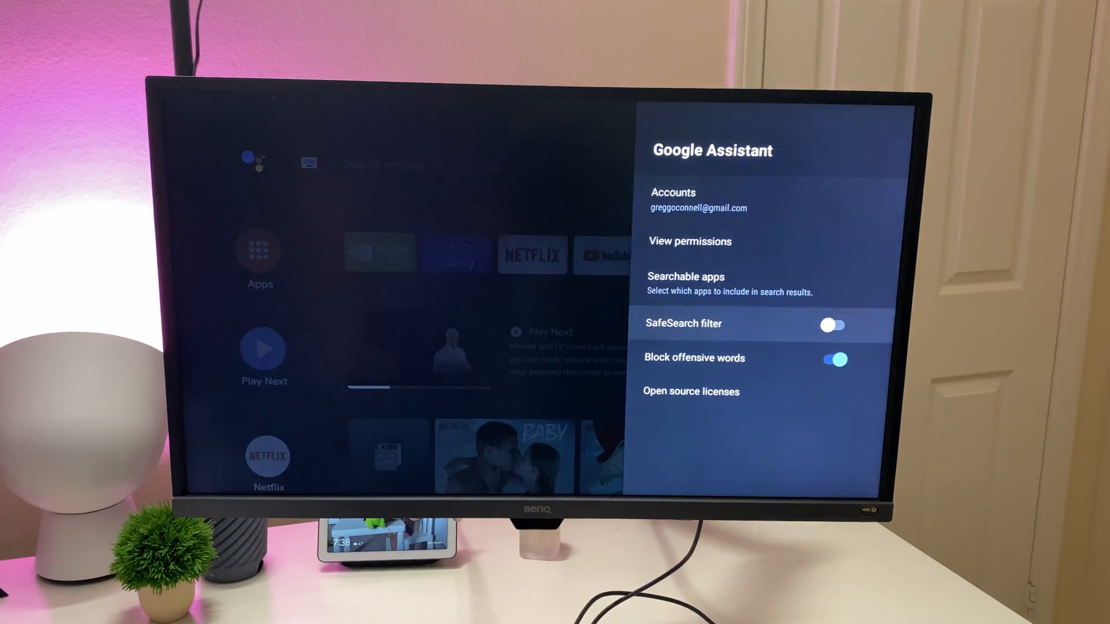
click(833, 358)
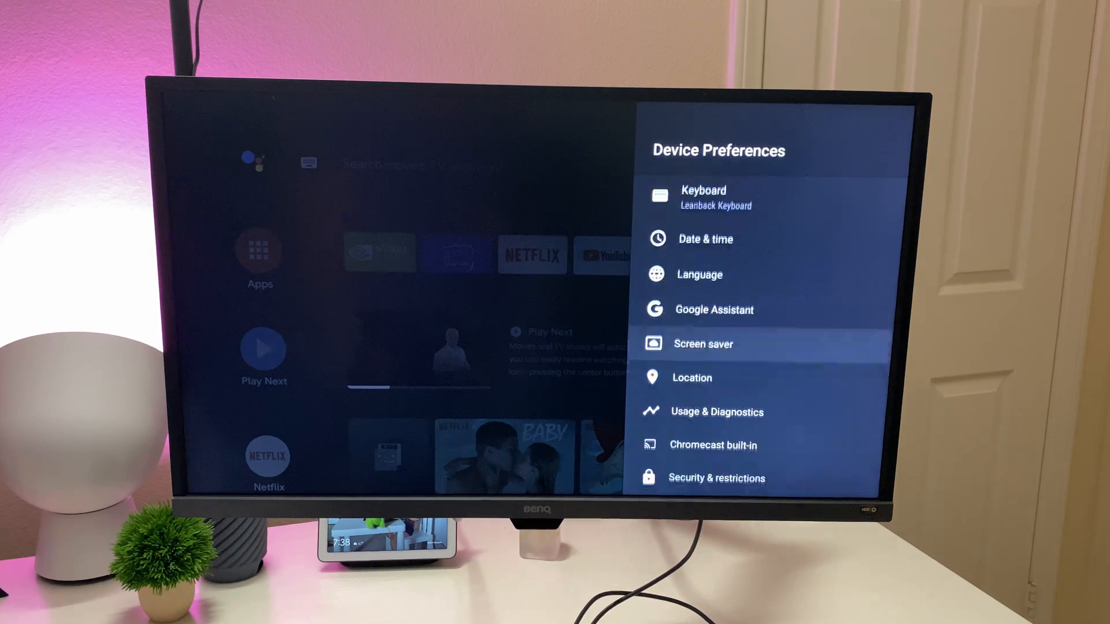
click(702, 345)
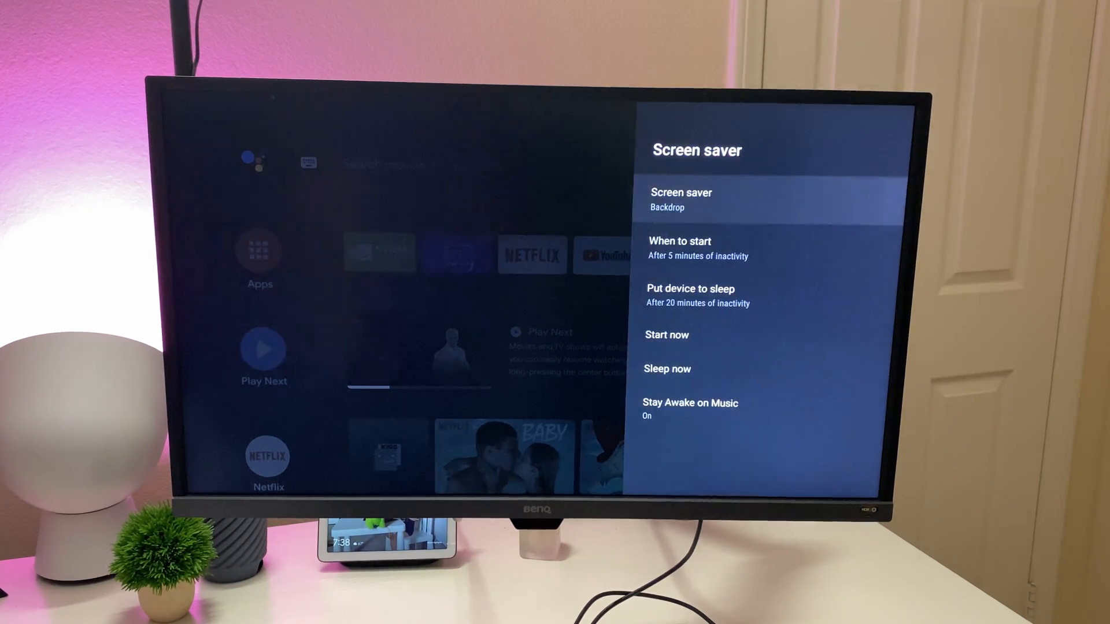
click(679, 200)
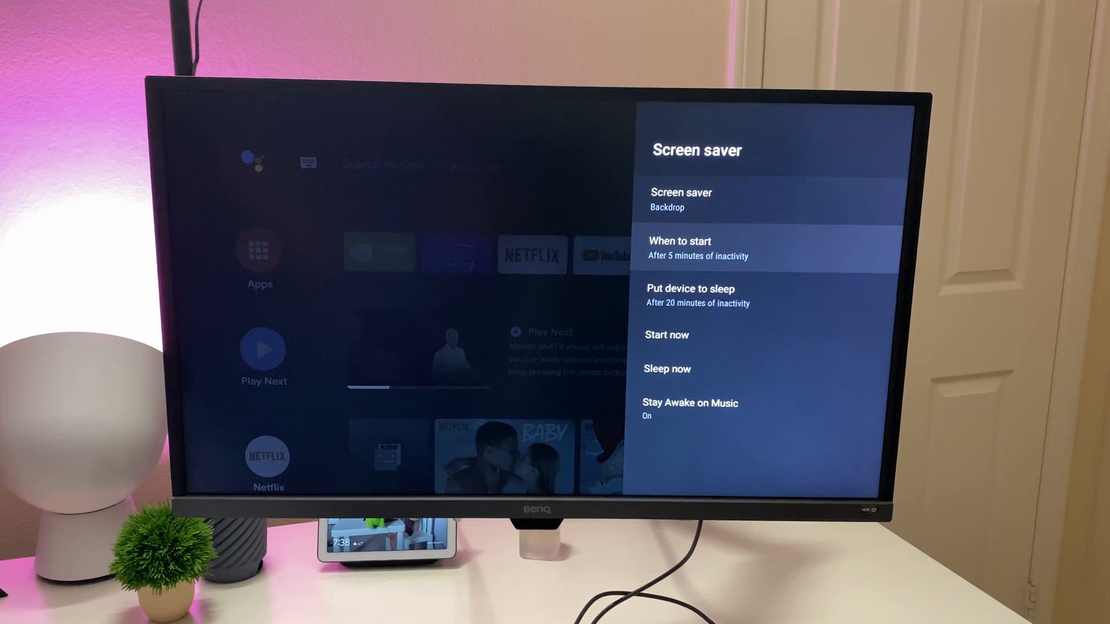
click(698, 247)
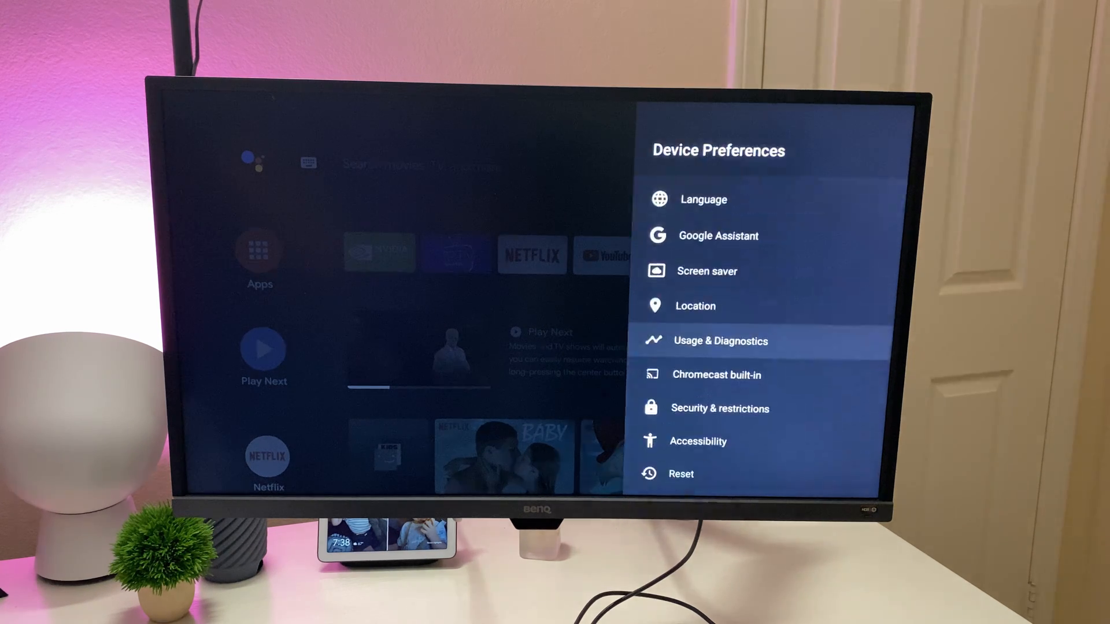
click(720, 339)
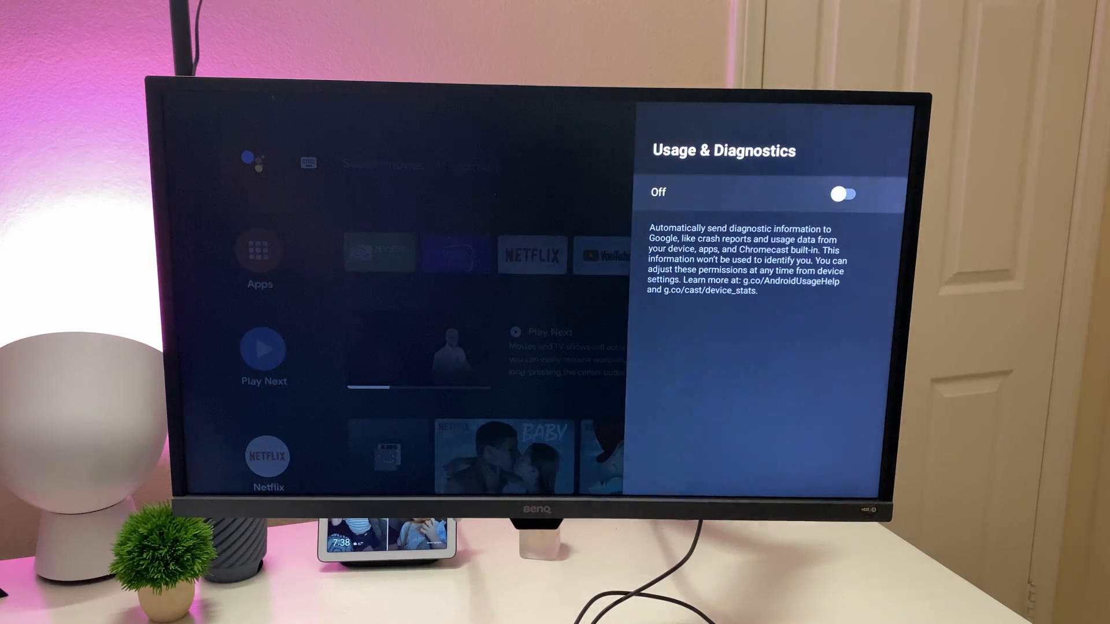
key(Back)
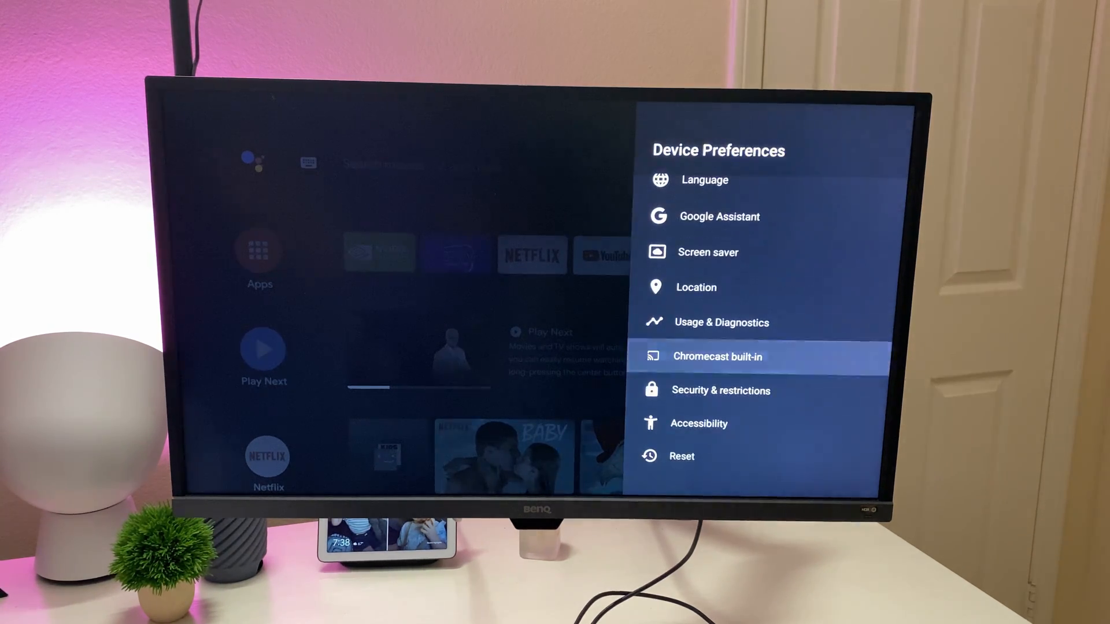
click(717, 356)
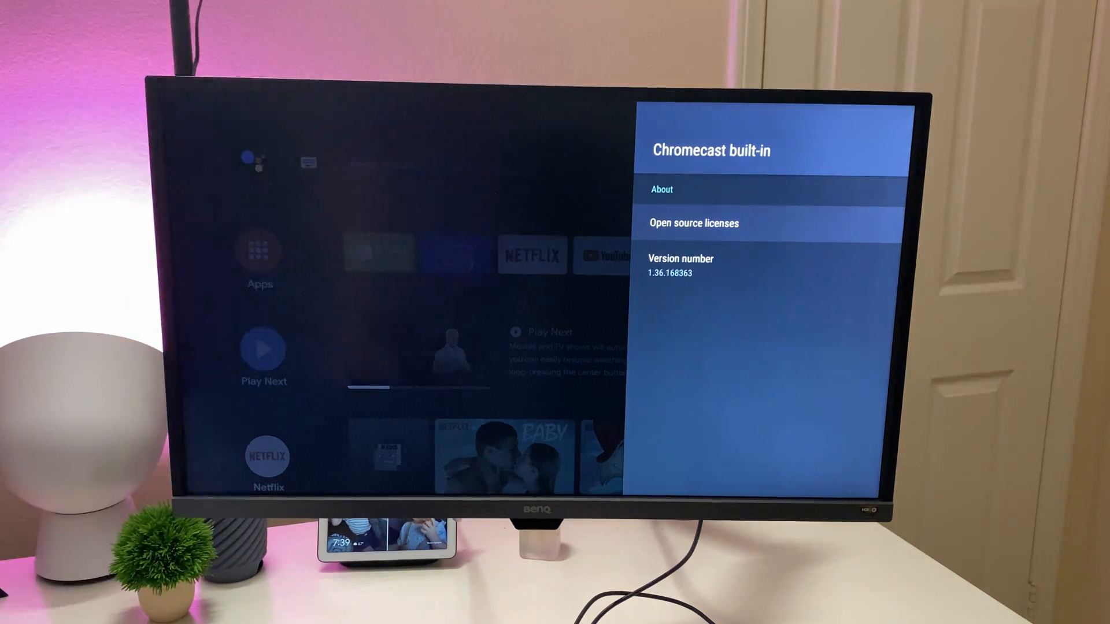
key(Back)
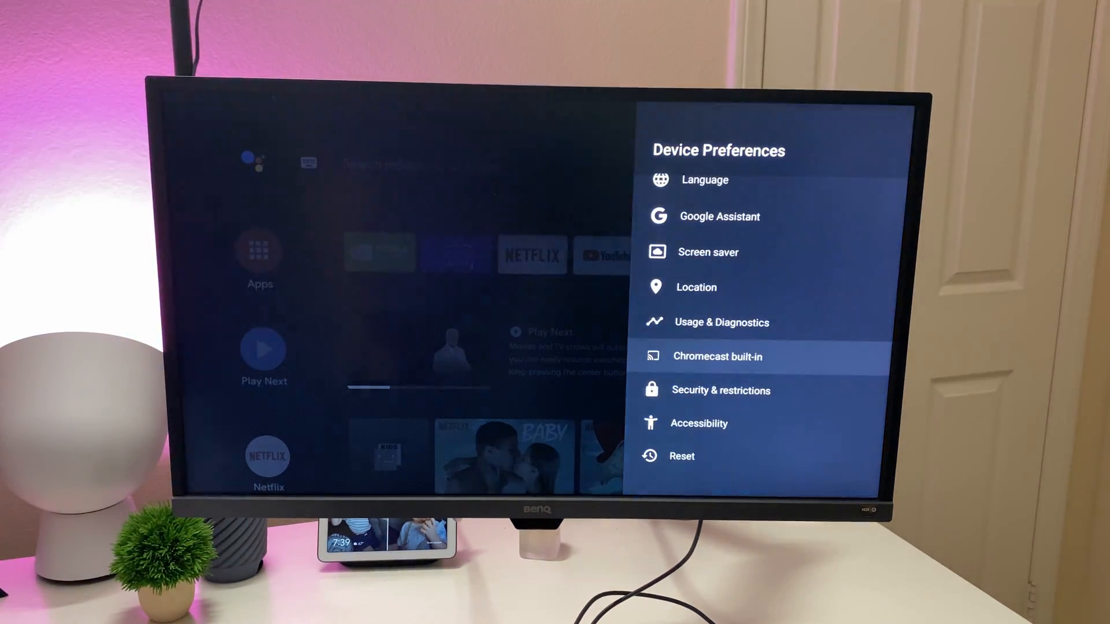
click(720, 389)
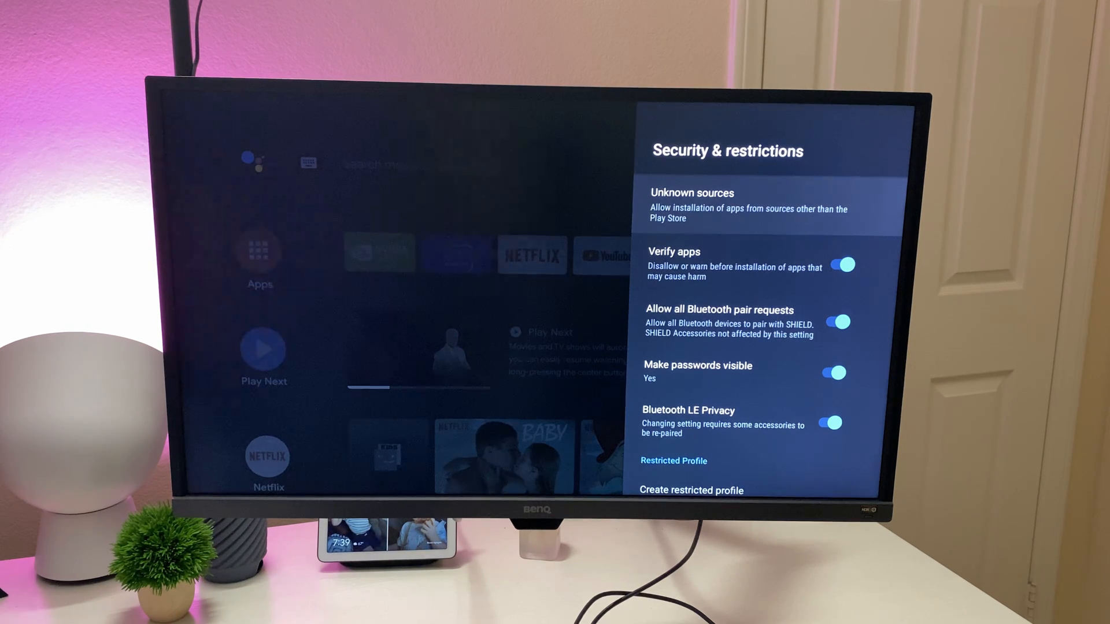
click(746, 206)
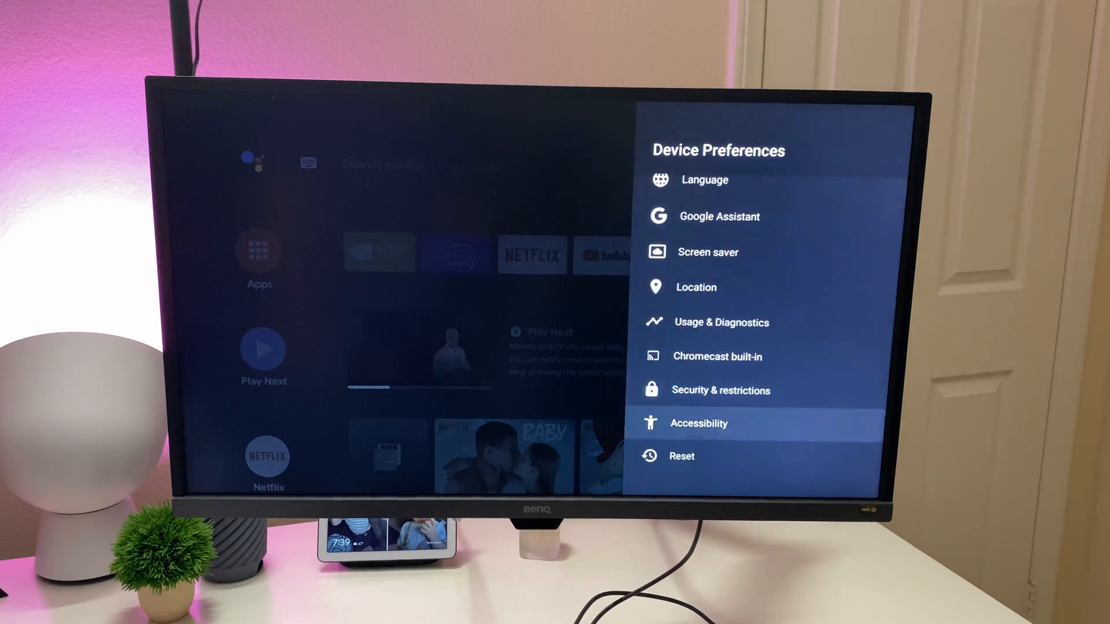
Switch caption Display off under Accessibility > Captions and back out to the main Settings
click(698, 423)
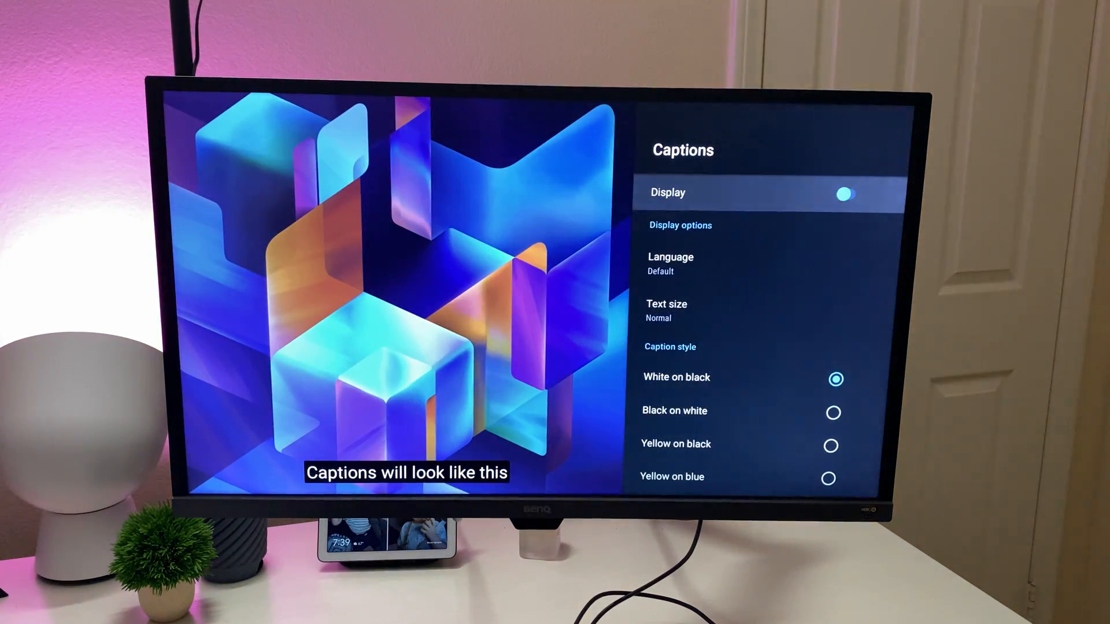
click(842, 193)
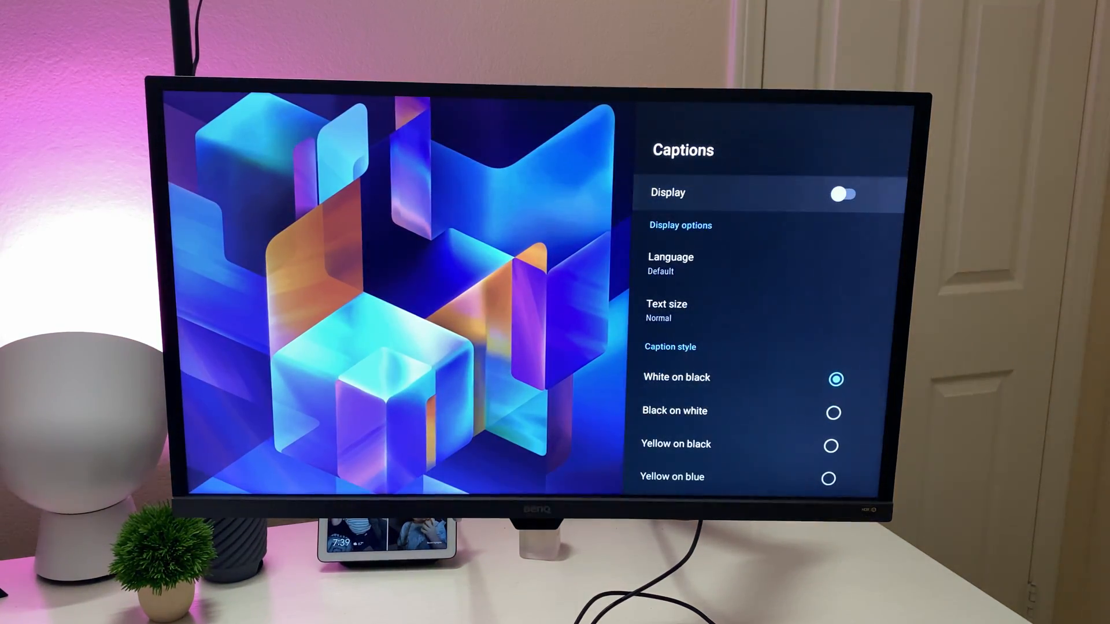
scroll(down, 3)
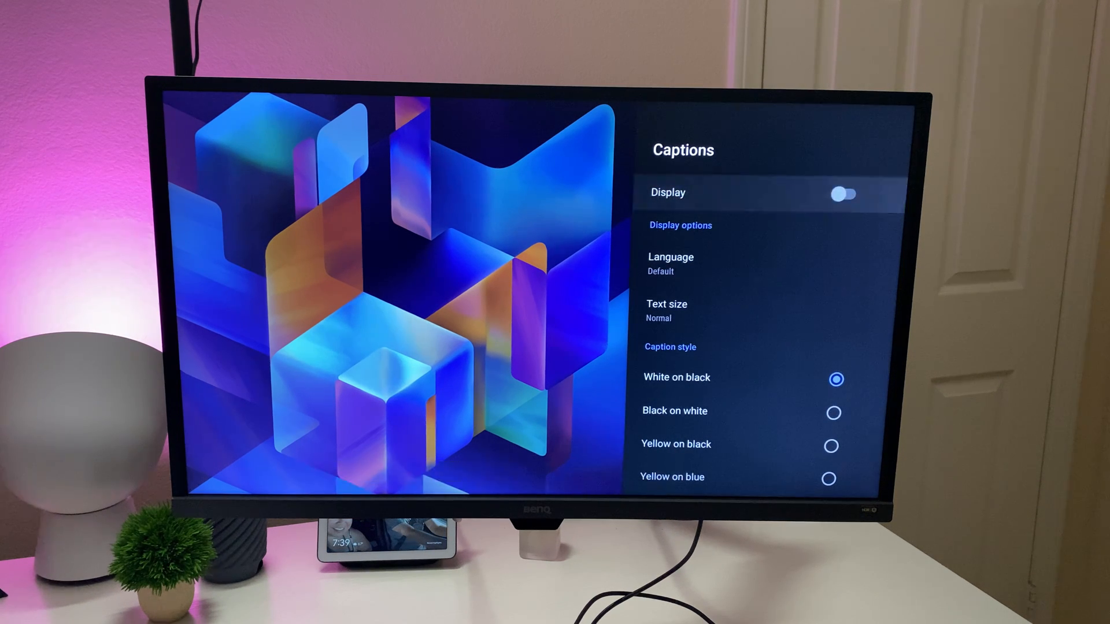
key(Back)
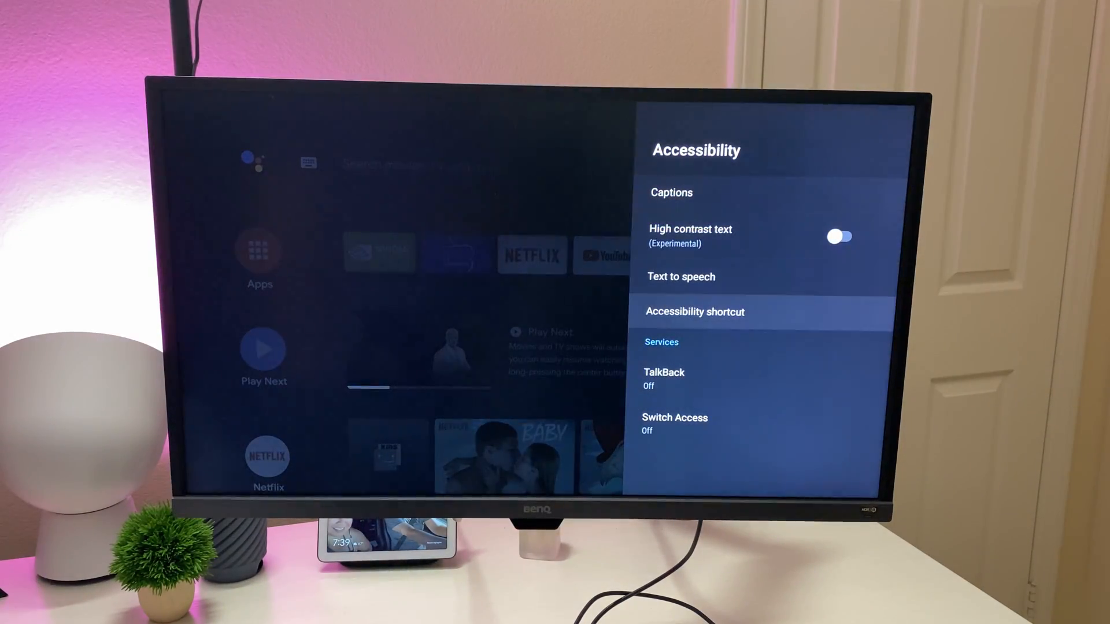
key(Back)
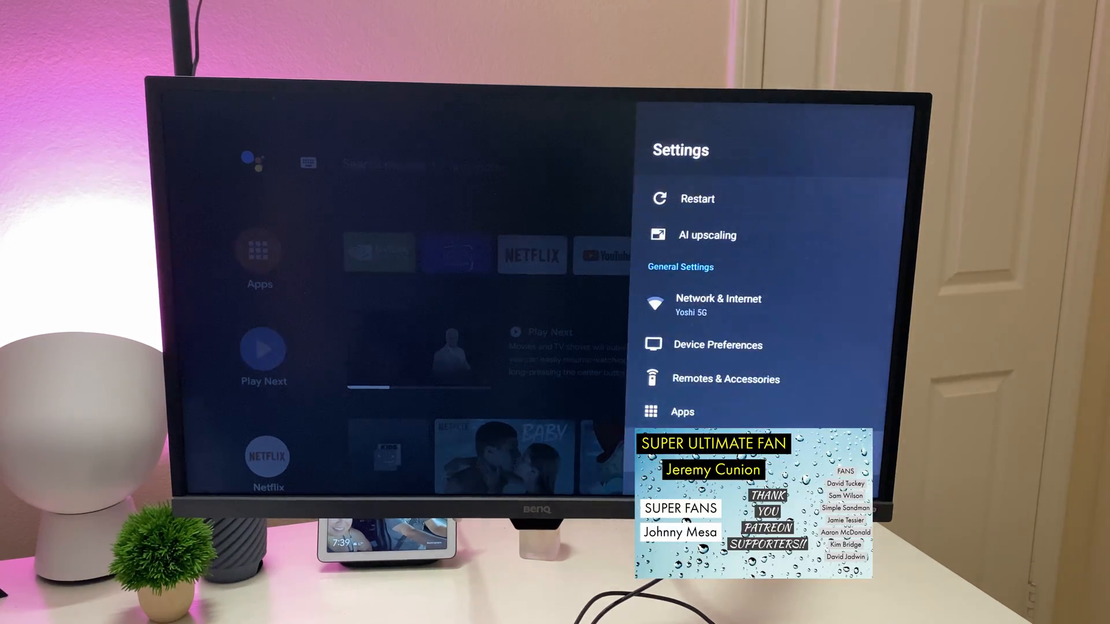
scroll(up, 3)
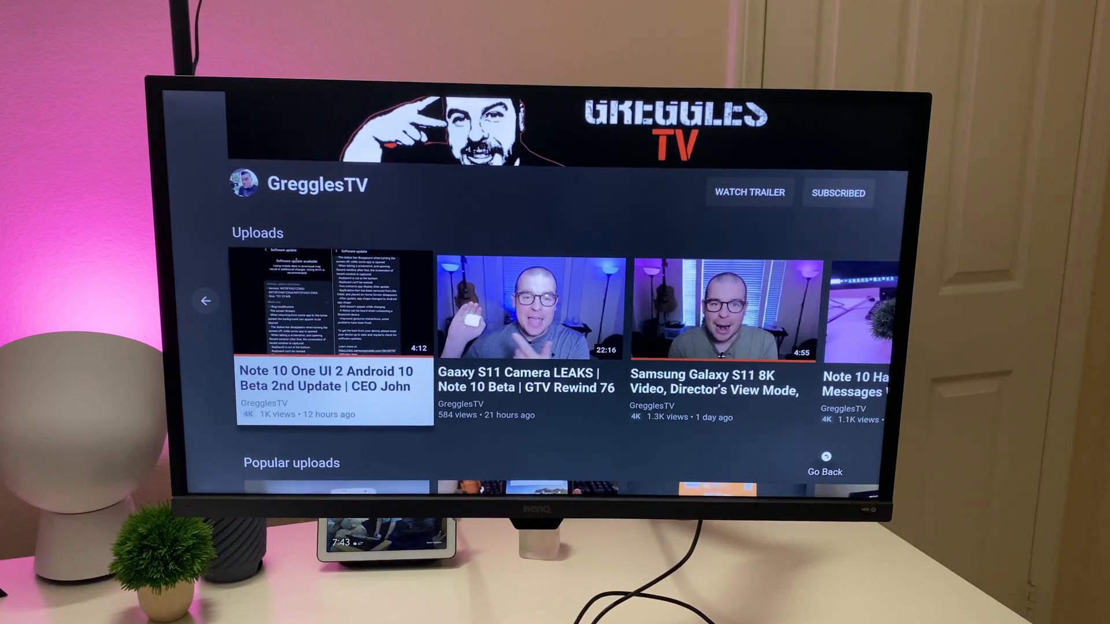
scroll(right, 3)
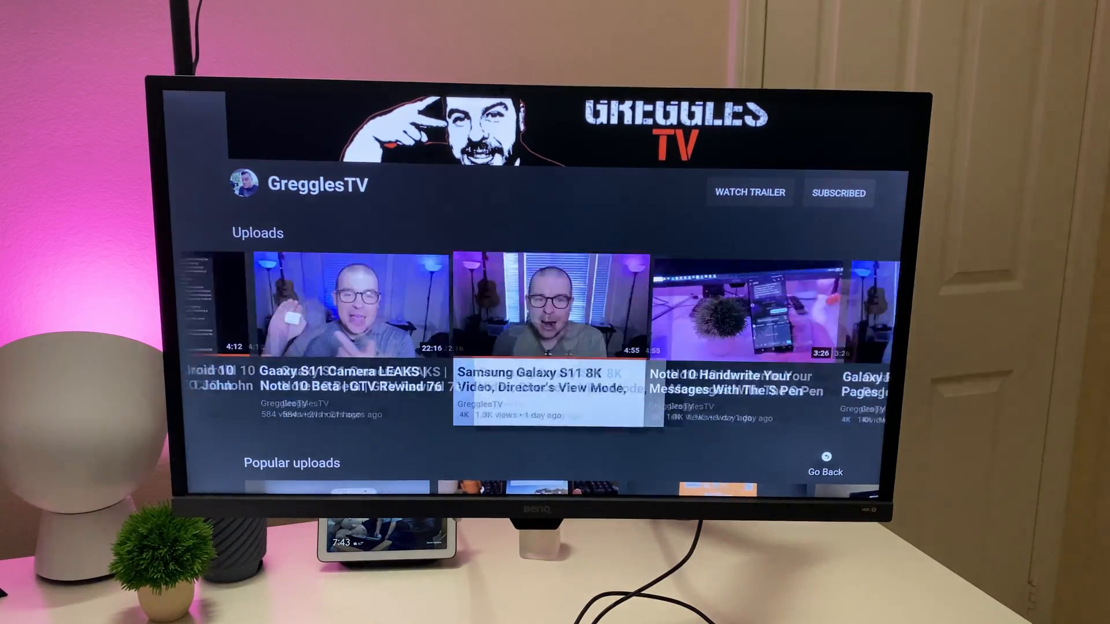
scroll(right, 3)
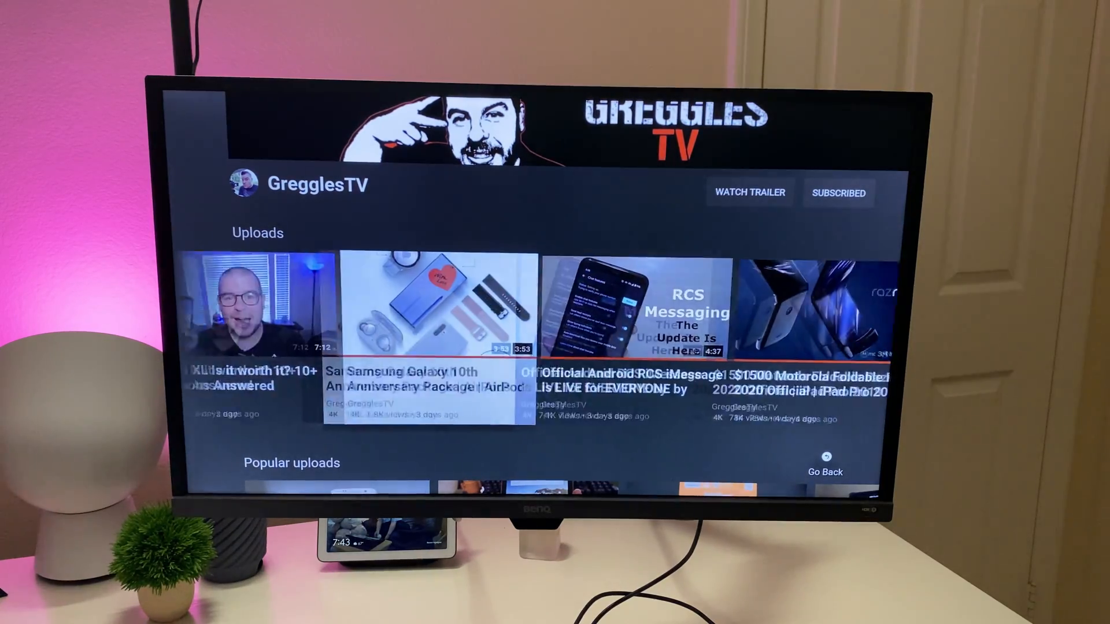
scroll(right, 3)
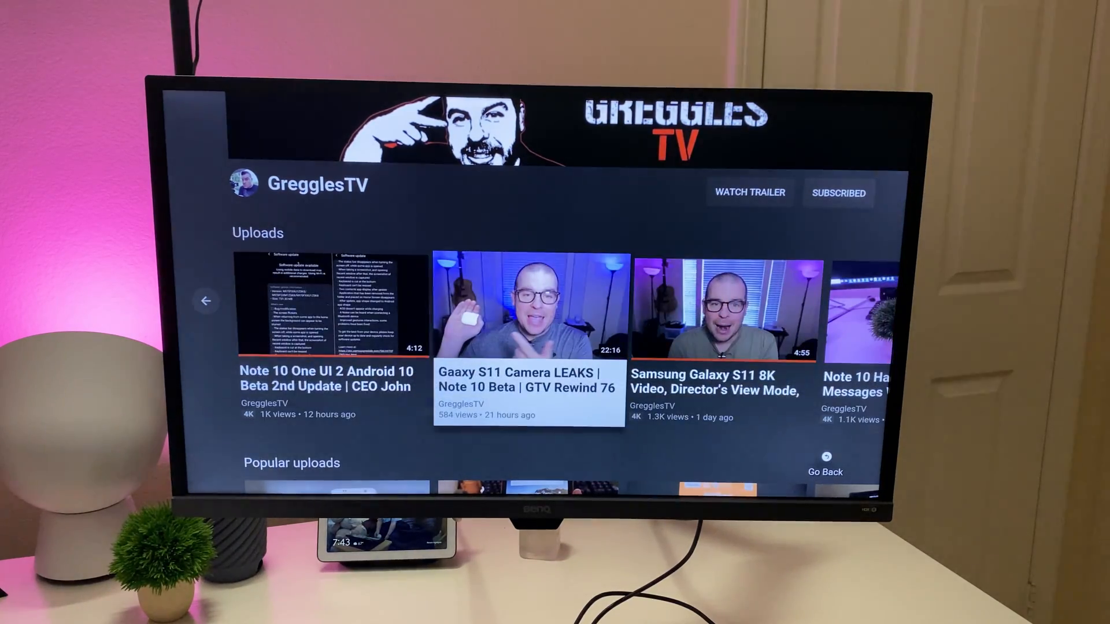